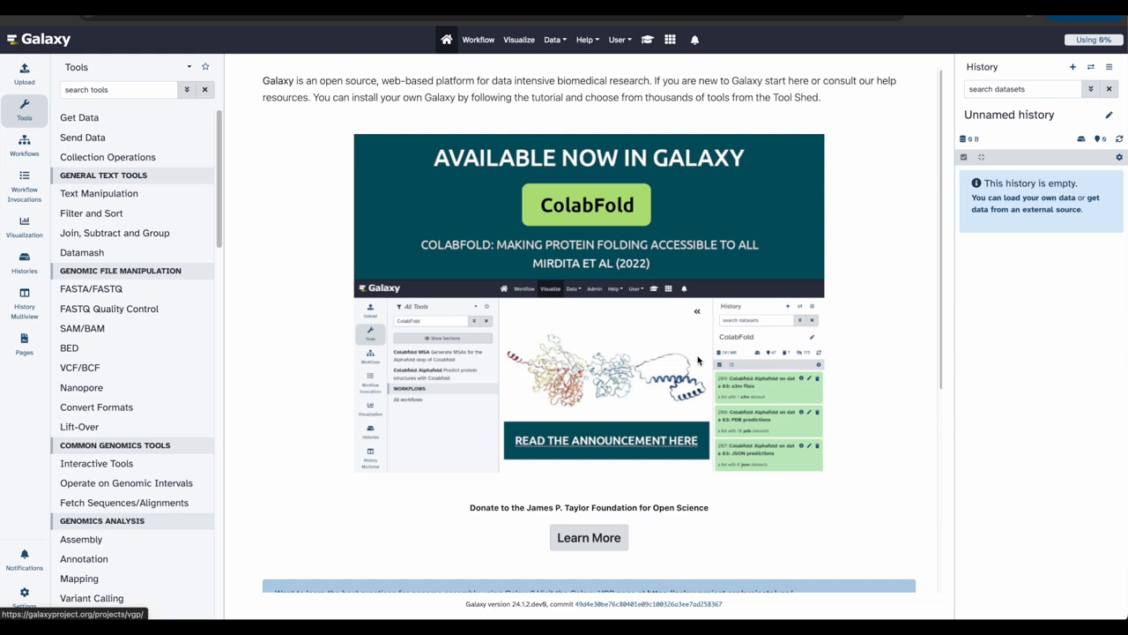
pyautogui.moveTo(131, 246)
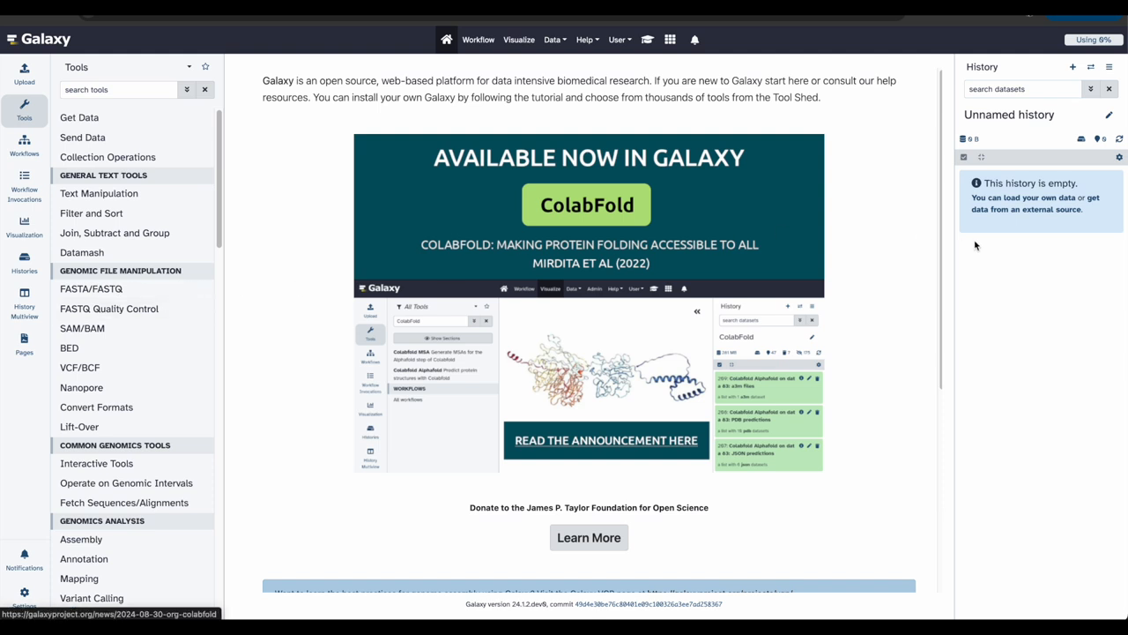
pyautogui.moveTo(1057, 279)
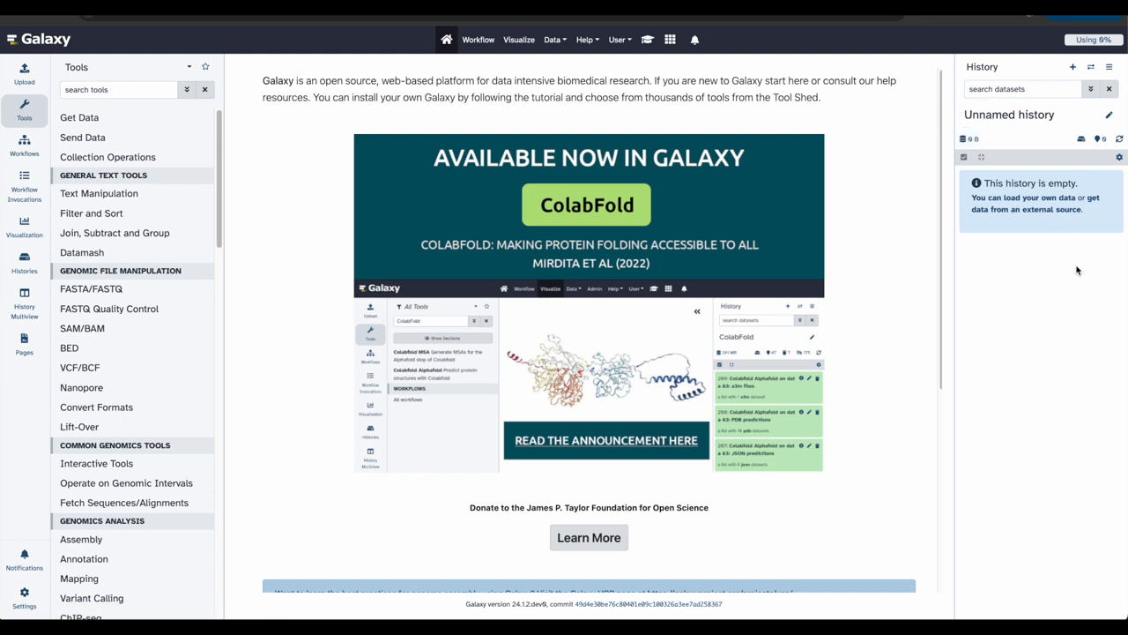
pyautogui.moveTo(1044, 123)
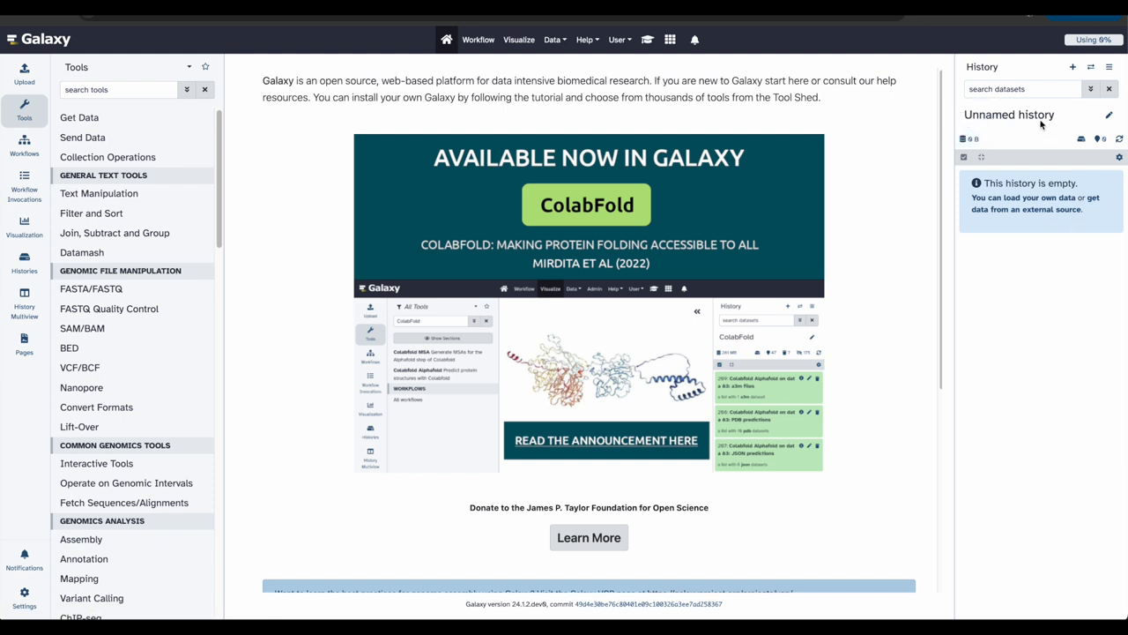
pyautogui.moveTo(1071, 67)
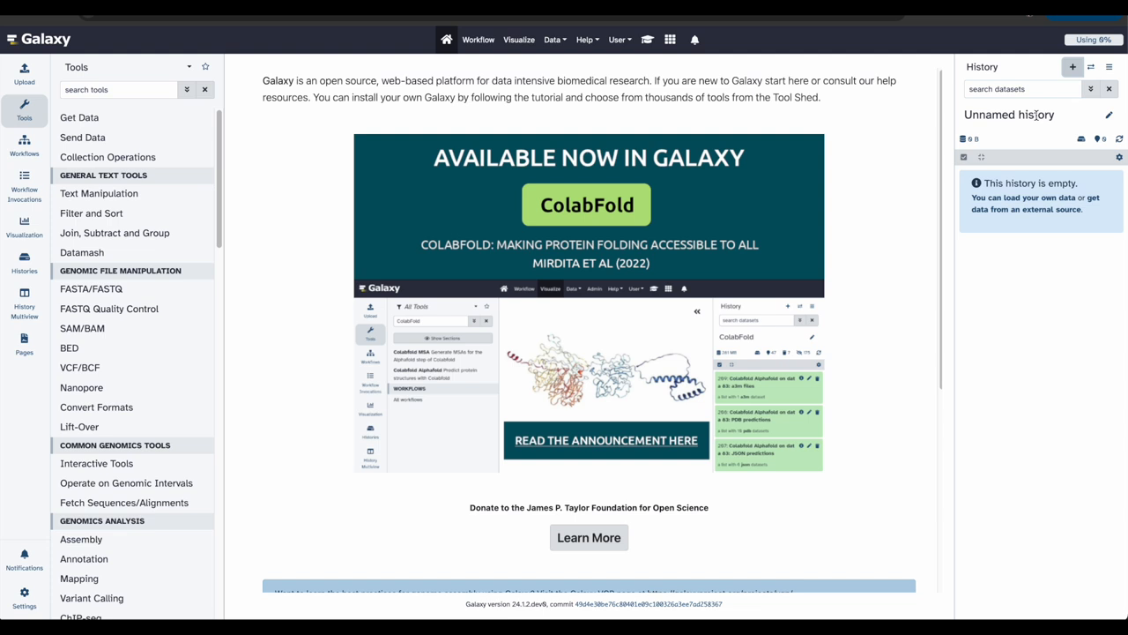
pyautogui.moveTo(1086, 120)
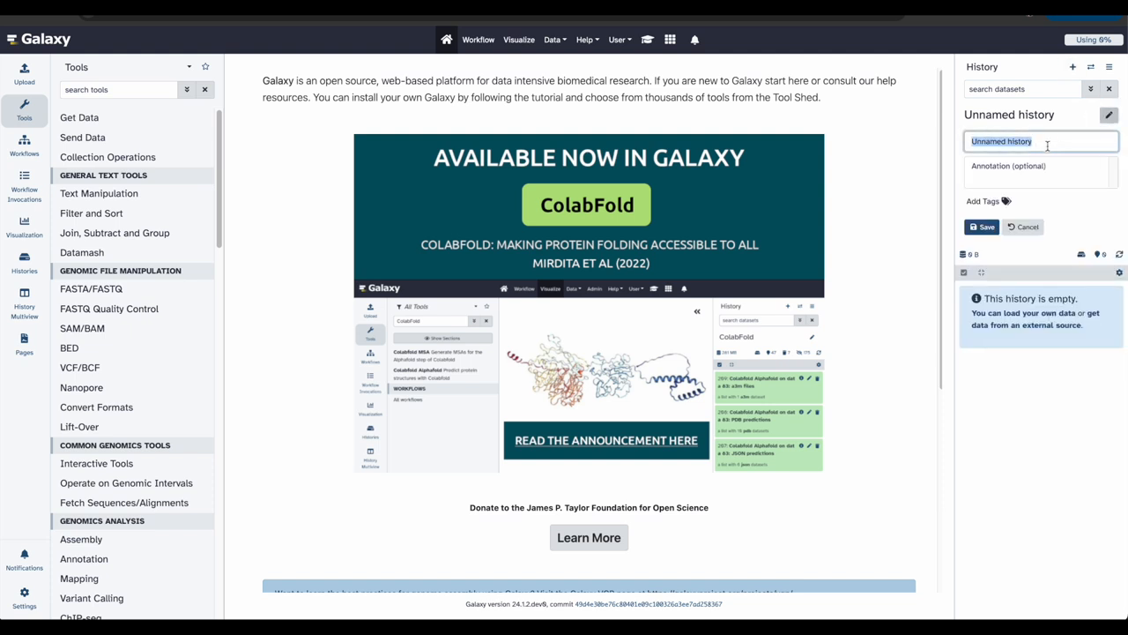
# Name the empty history 'Galaxy 101' and save the new name.
pyautogui.write('Galaxy 101')
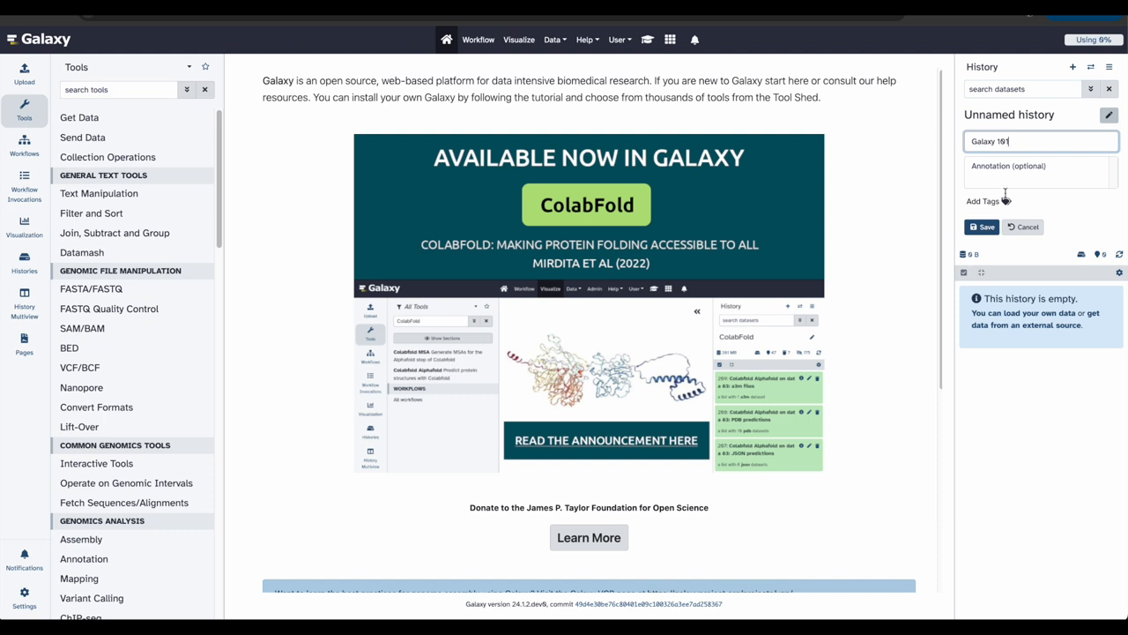
pyautogui.click(982, 226)
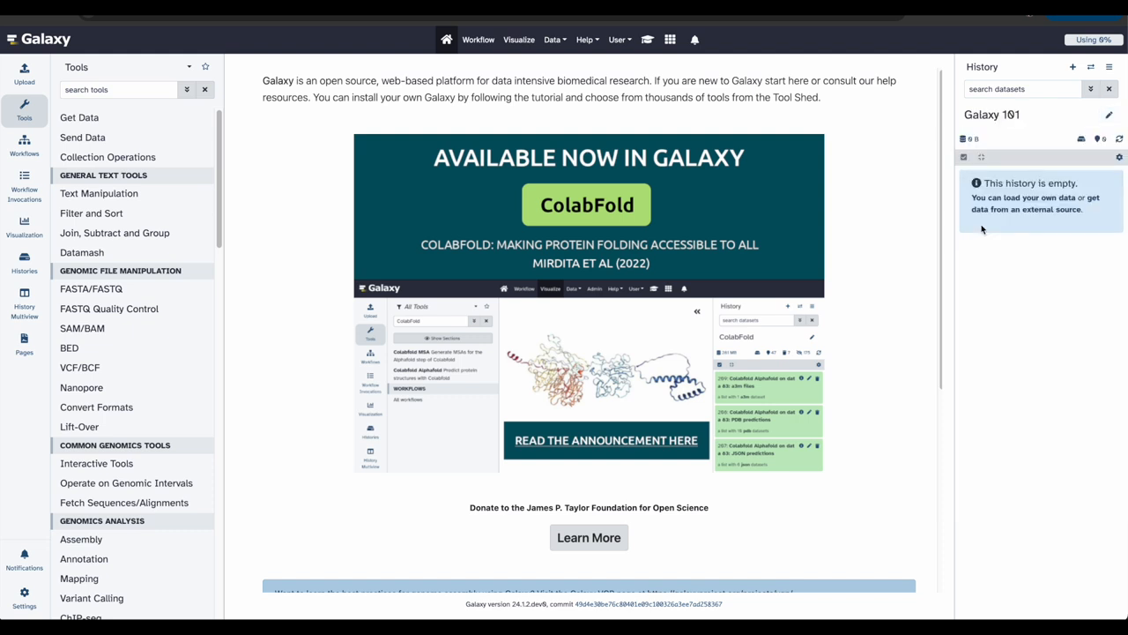
pyautogui.moveTo(997, 360)
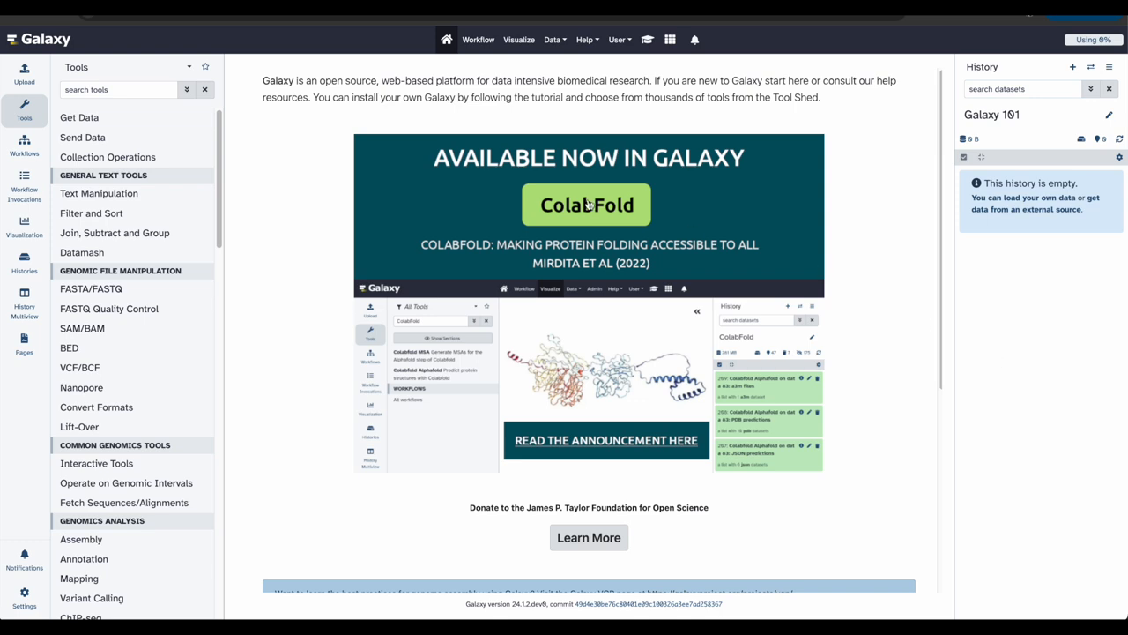
pyautogui.moveTo(37, 67)
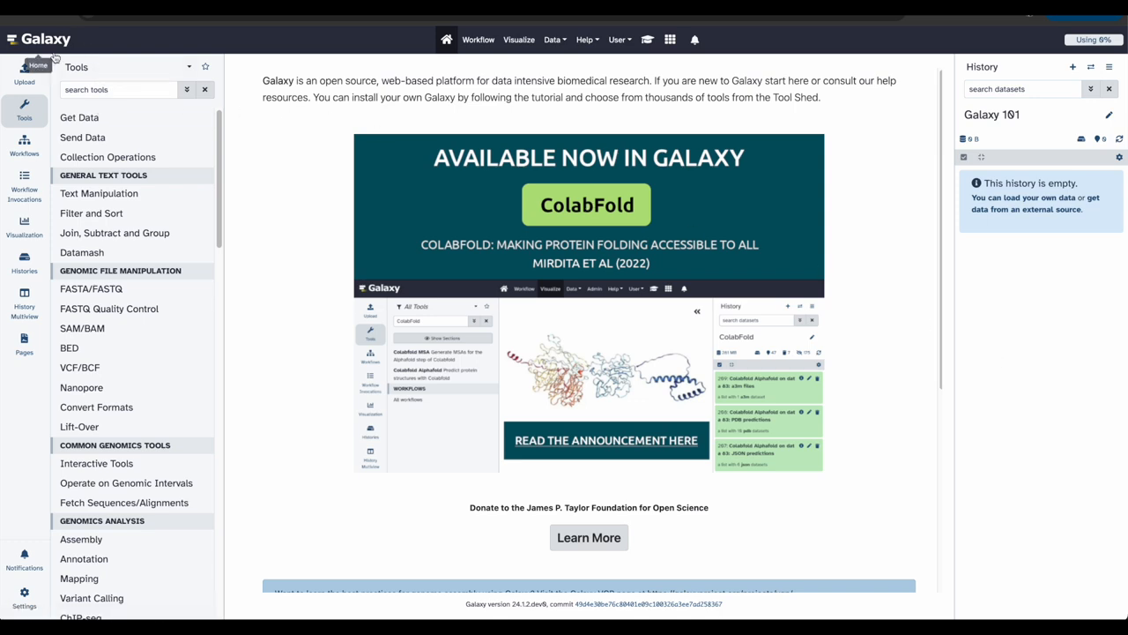
# Fetch the chr22 coding exons and whole-gene SNPs BED files from the two Zenodo URLs.
pyautogui.click(25, 73)
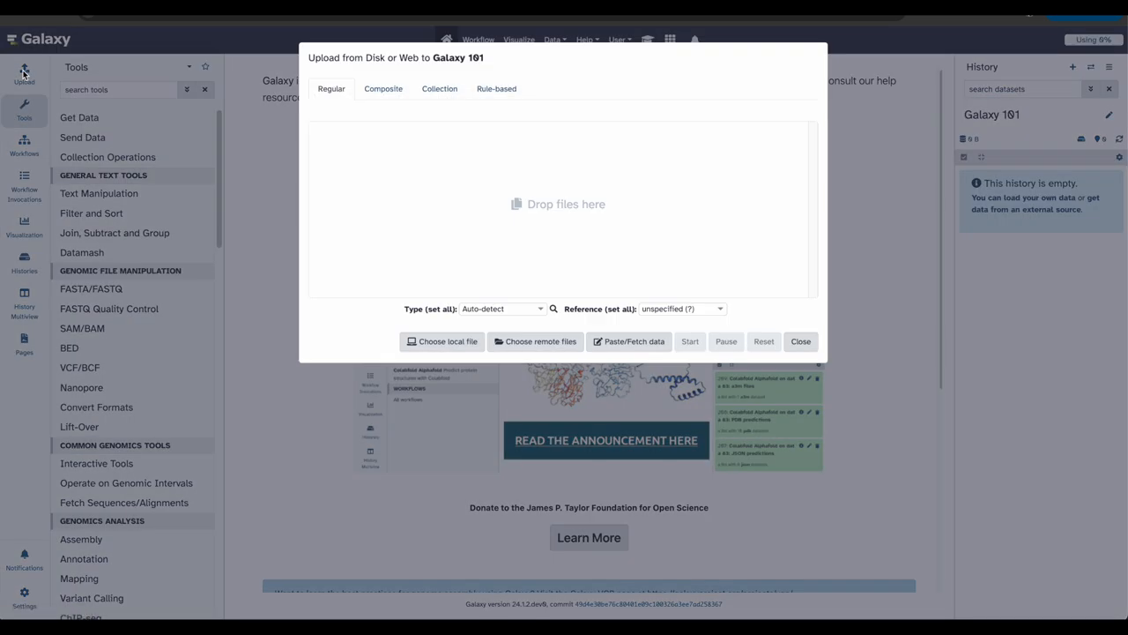
pyautogui.click(627, 342)
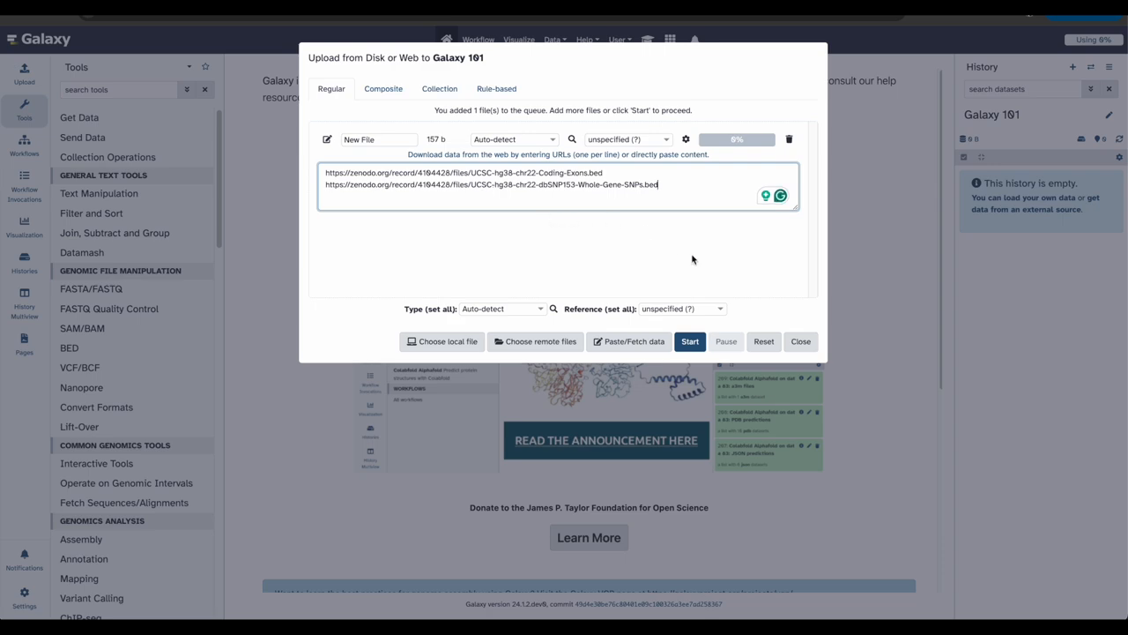
pyautogui.click(689, 342)
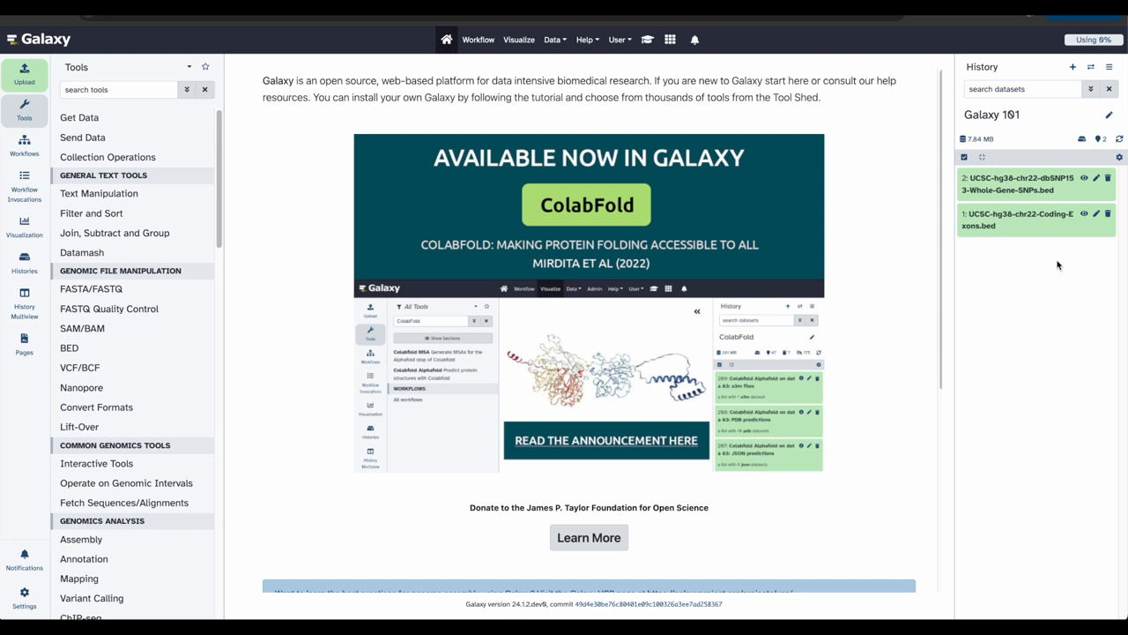
pyautogui.moveTo(997, 271)
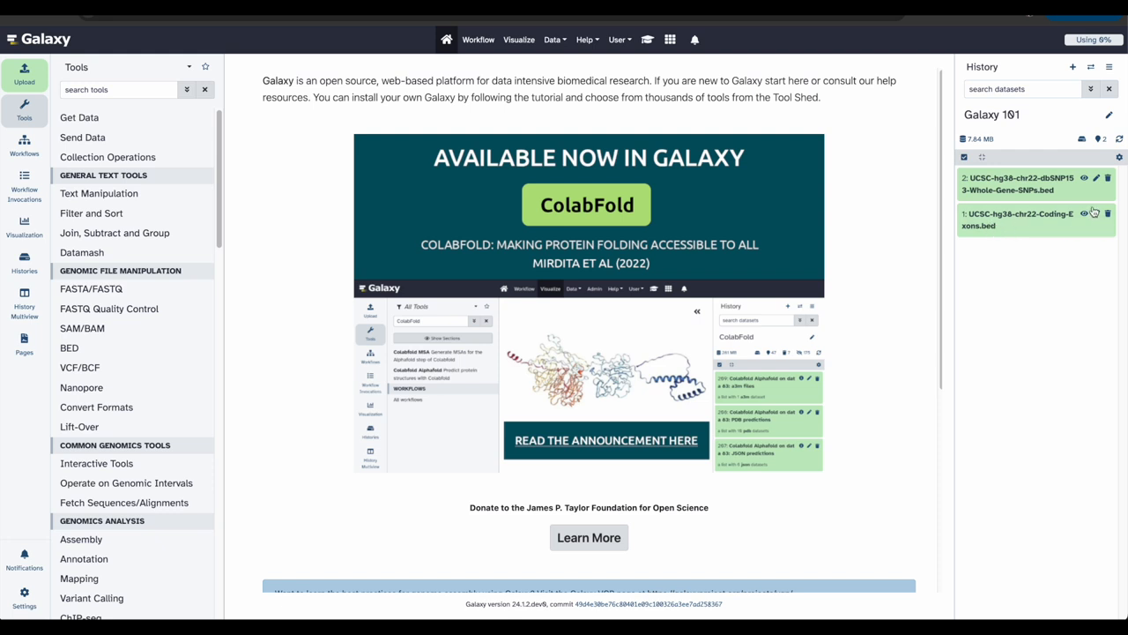
# Rename the coding exons dataset to 'Exons', then start editing the SNPs dataset's attributes.
pyautogui.click(1097, 215)
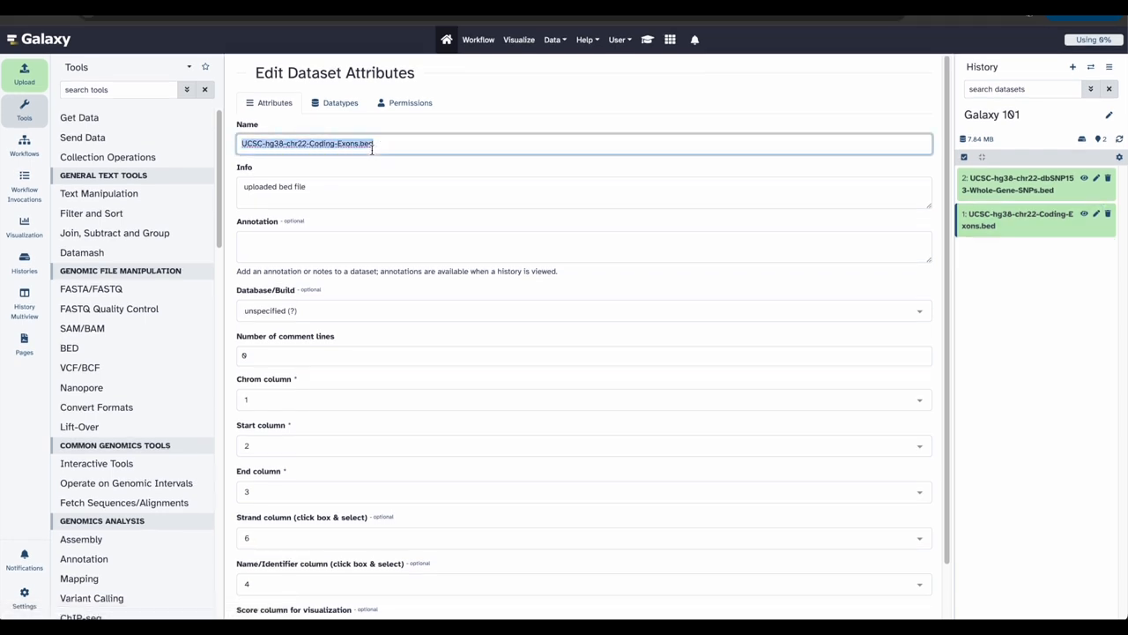
pyautogui.write('Exons')
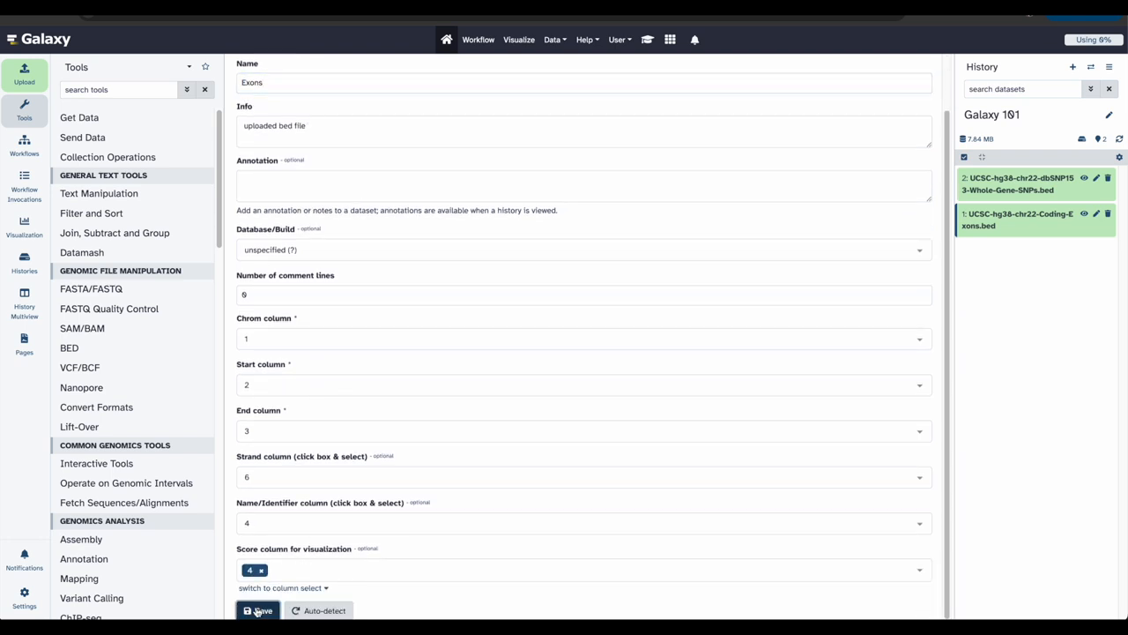
pyautogui.click(257, 610)
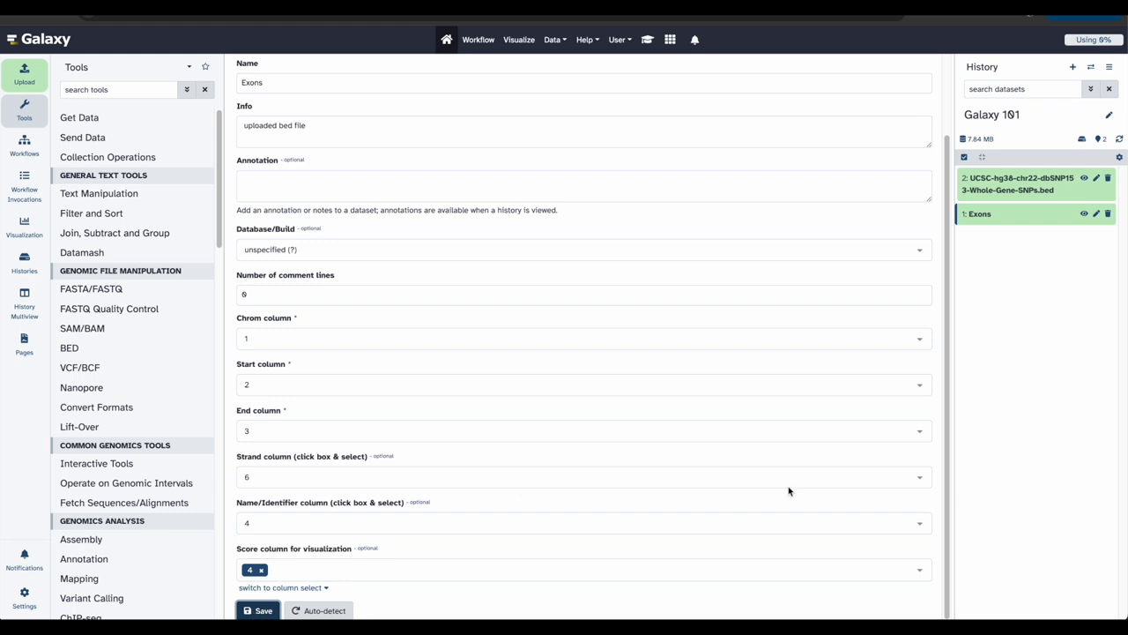
pyautogui.moveTo(1096, 406)
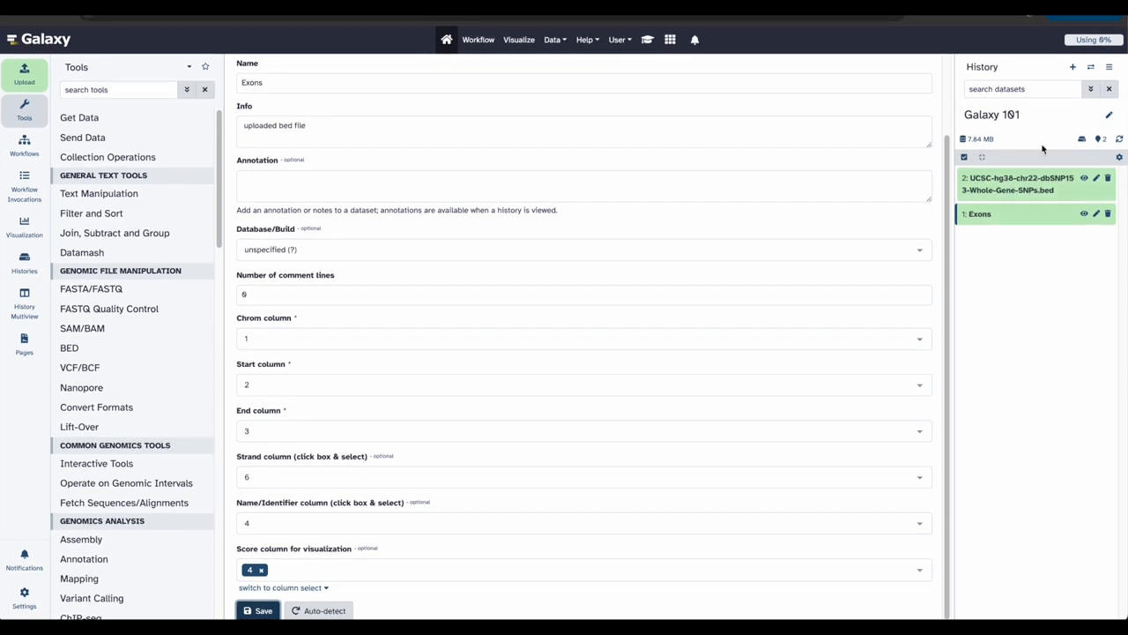
pyautogui.click(1097, 178)
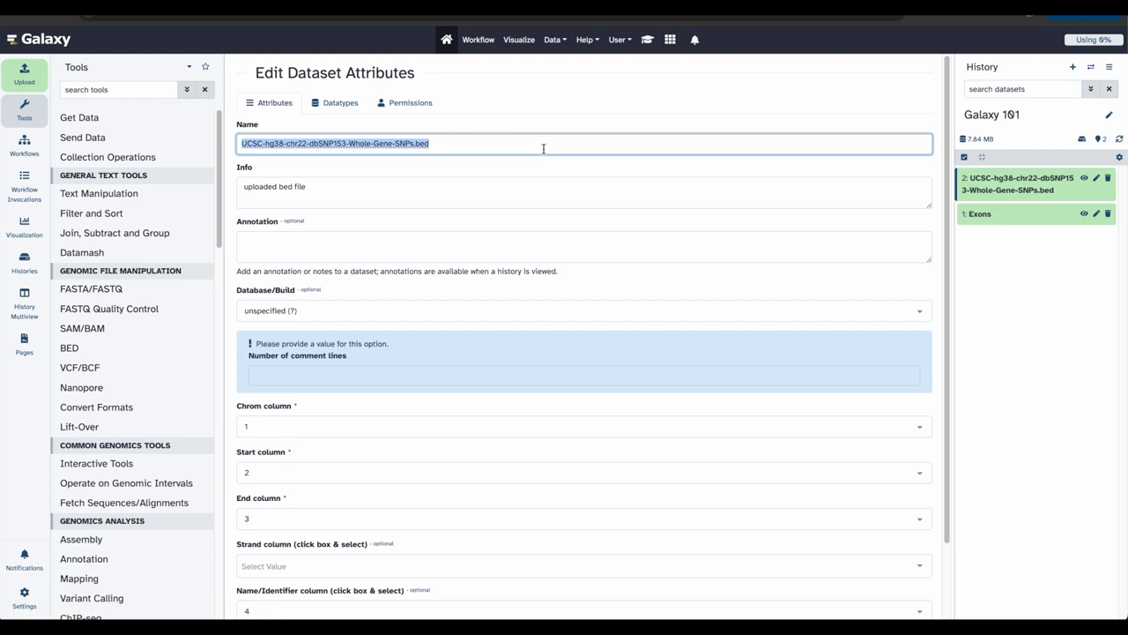
# Rename the whole-gene SNPs dataset to 'SNPs' and save it.
pyautogui.write('SNPs')
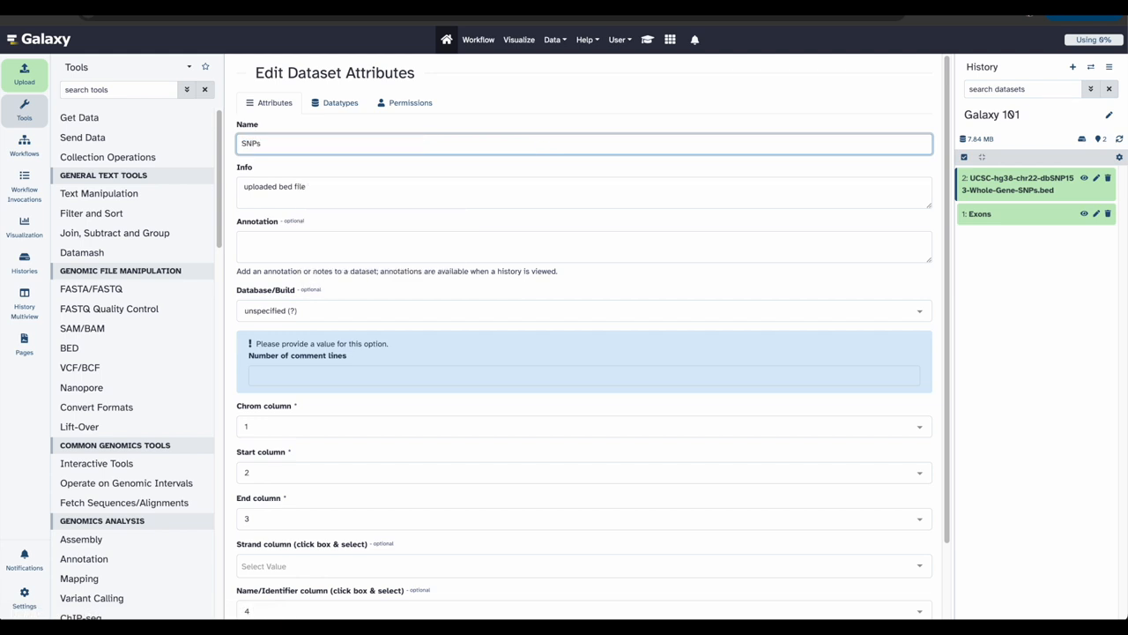
pyautogui.scroll(-3)
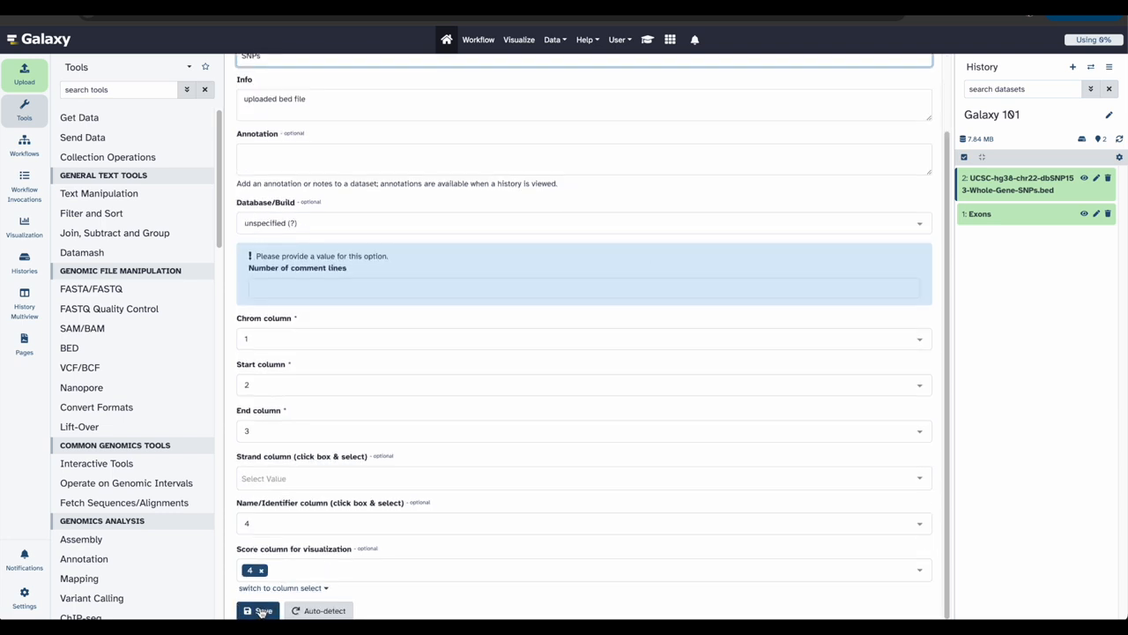
pyautogui.click(257, 610)
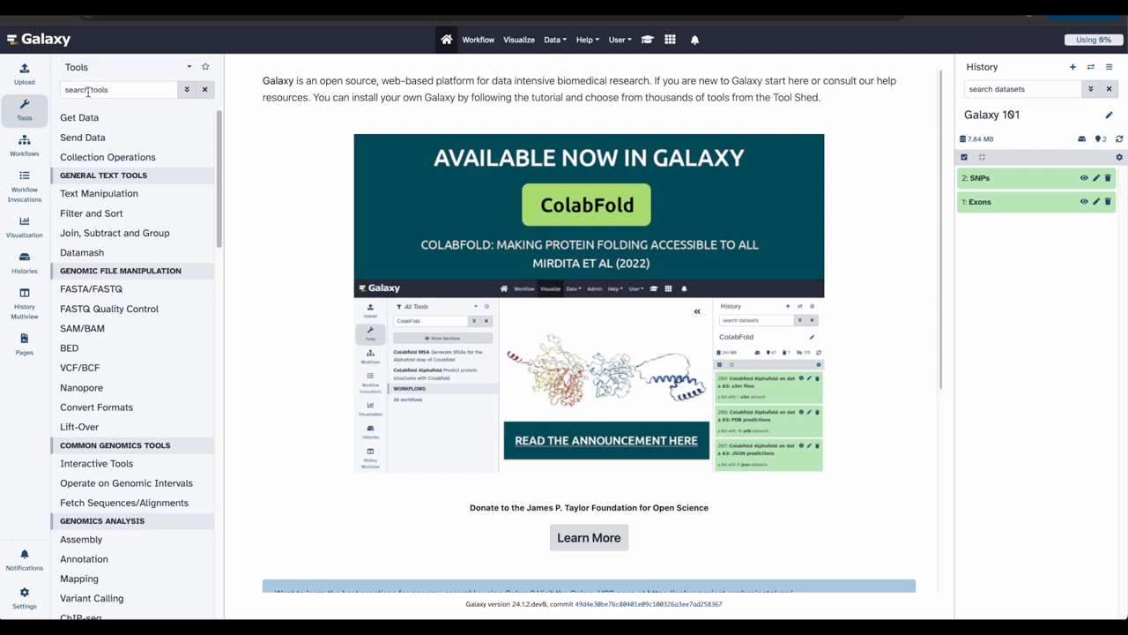
# Find and bring up the bedtools Intersect Intervals tool via the tool search.
pyautogui.click(120, 88)
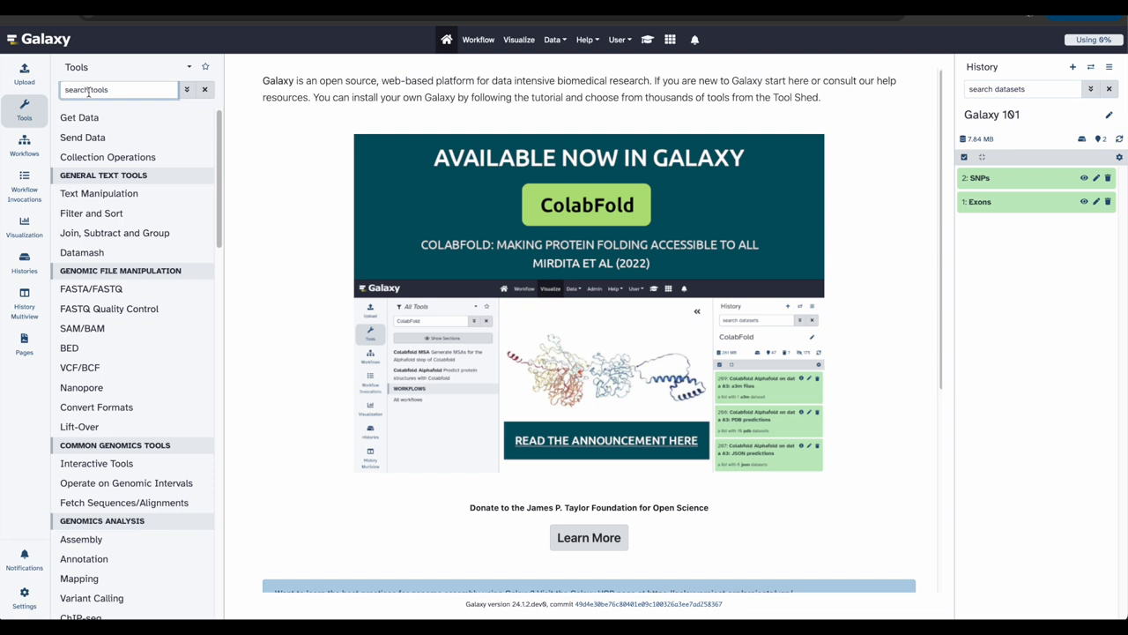
pyautogui.write('intersect')
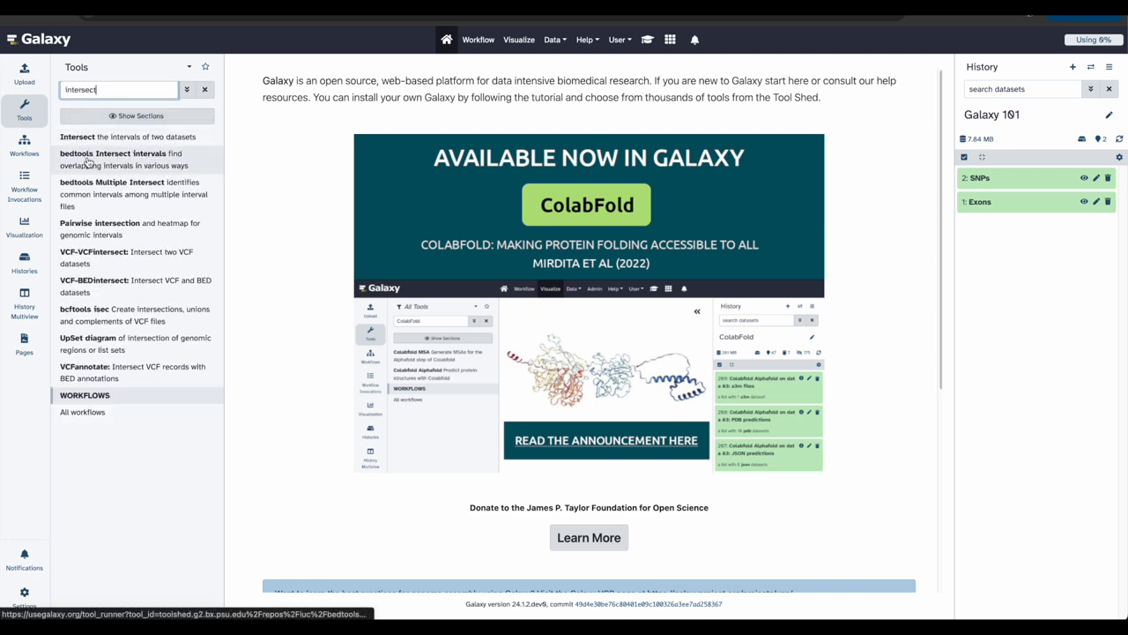
pyautogui.click(120, 158)
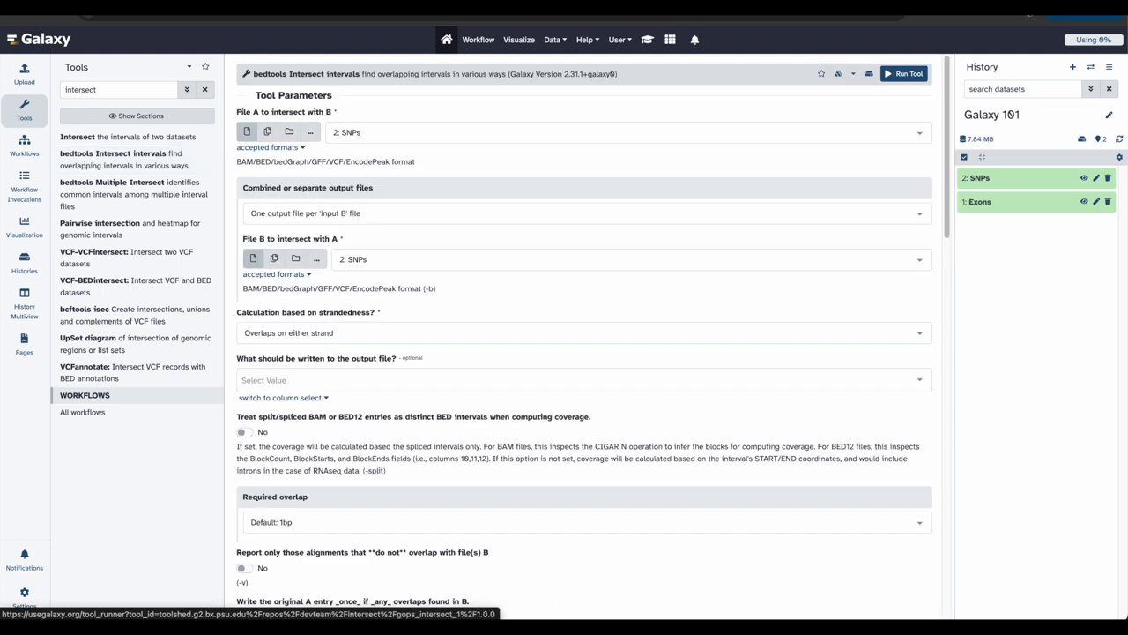
pyautogui.moveTo(483, 118)
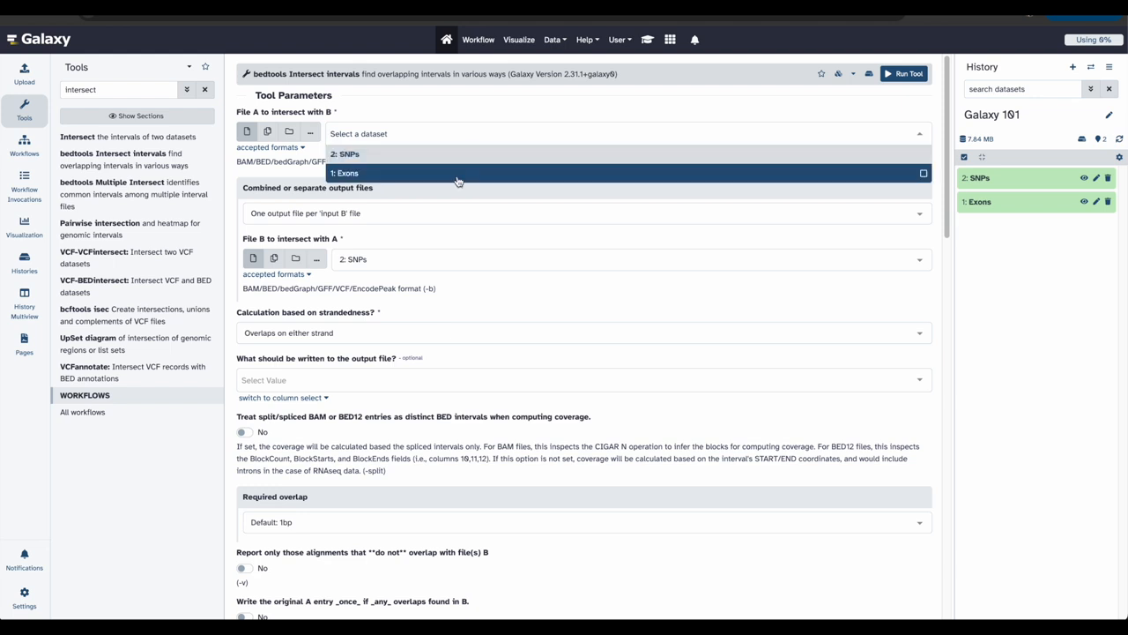
# Intersect File A Exons with File B SNPs and run the job.
pyautogui.click(346, 173)
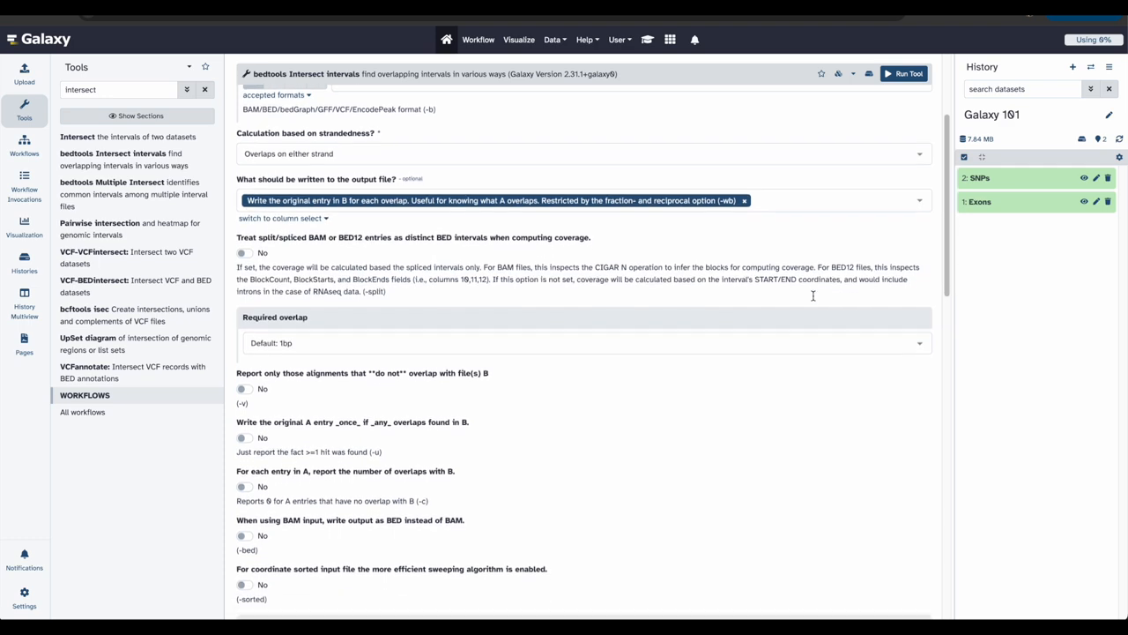
pyautogui.scroll(-3)
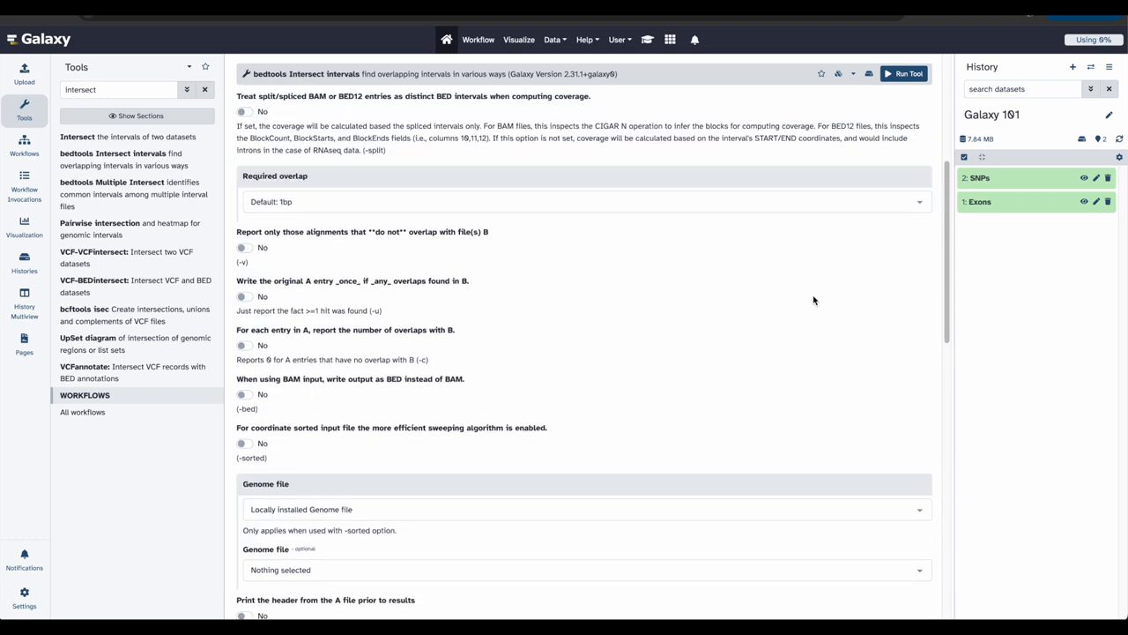
pyautogui.scroll(3)
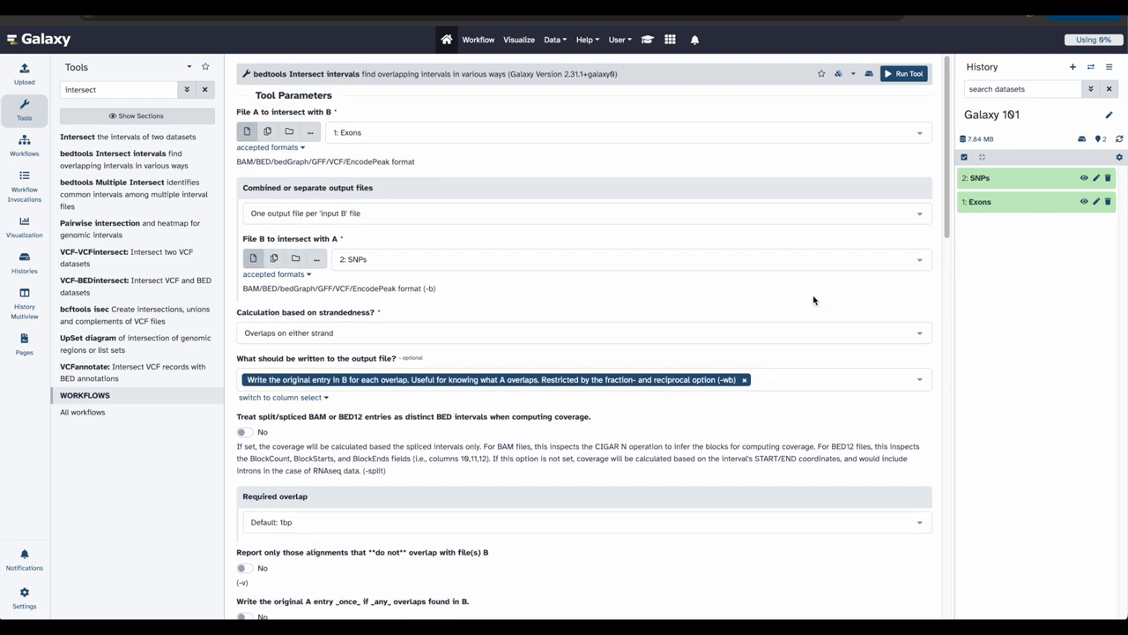
pyautogui.moveTo(904, 95)
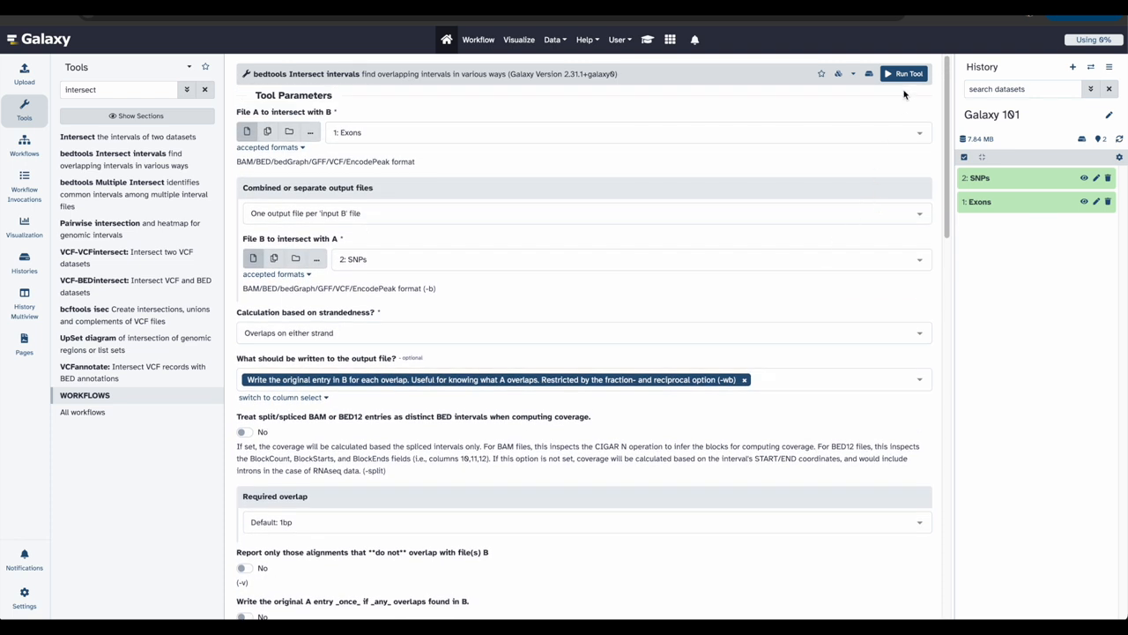
pyautogui.click(902, 74)
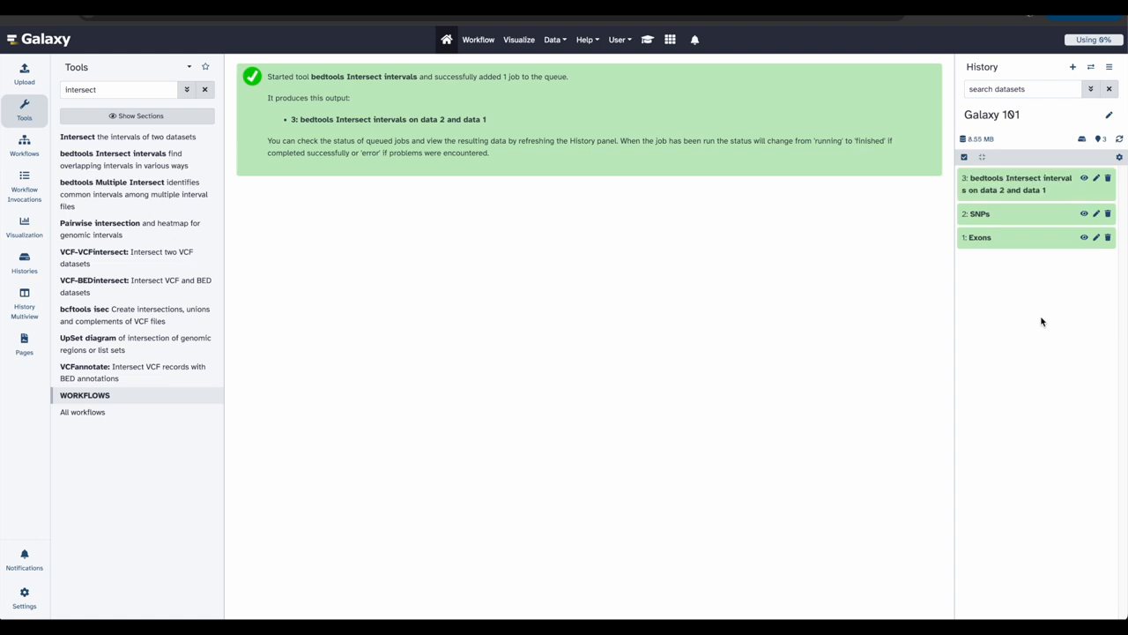
pyautogui.moveTo(1039, 316)
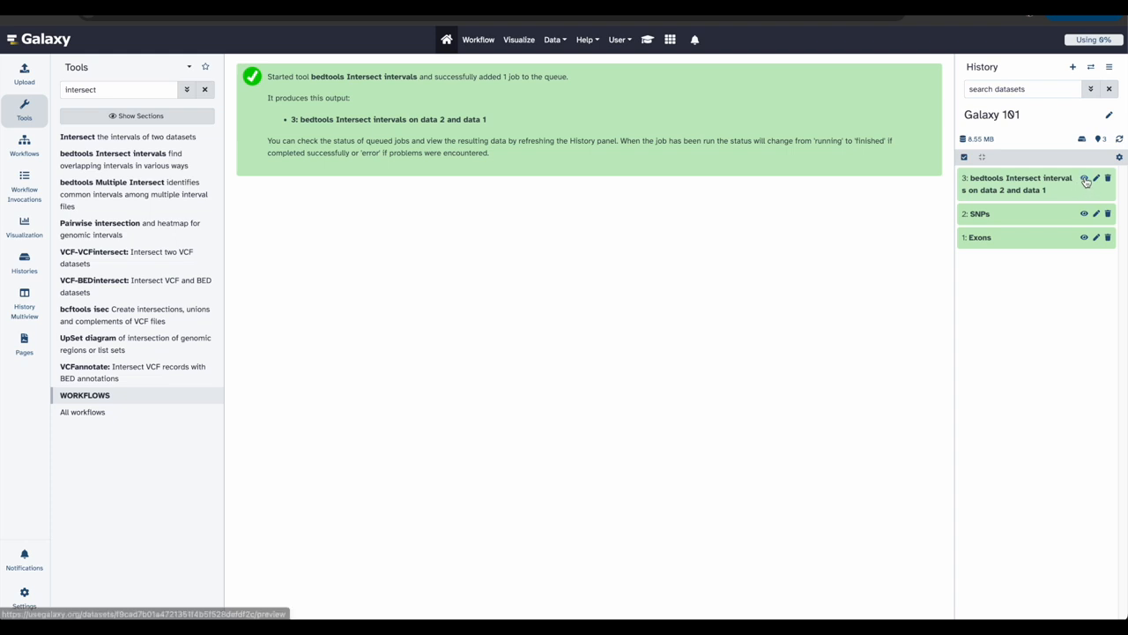
# Display the intersection result listing chr22 exon intervals overlapping SNPs.
pyautogui.click(1084, 178)
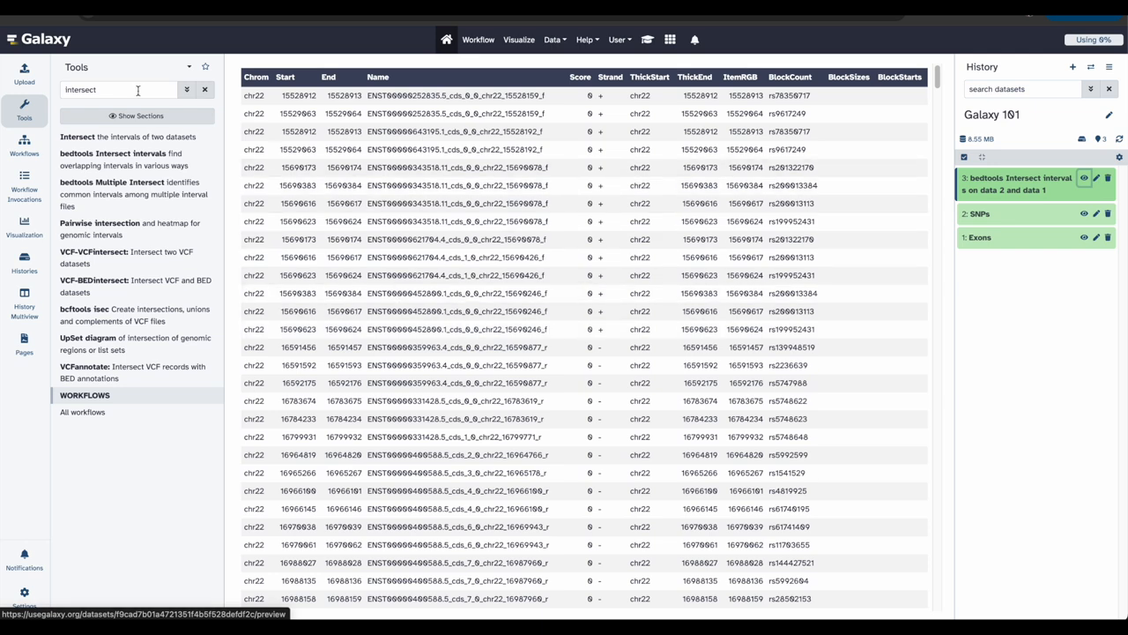
# Find and bring up the Datamash tool via the tool search.
pyautogui.write('Datamash')
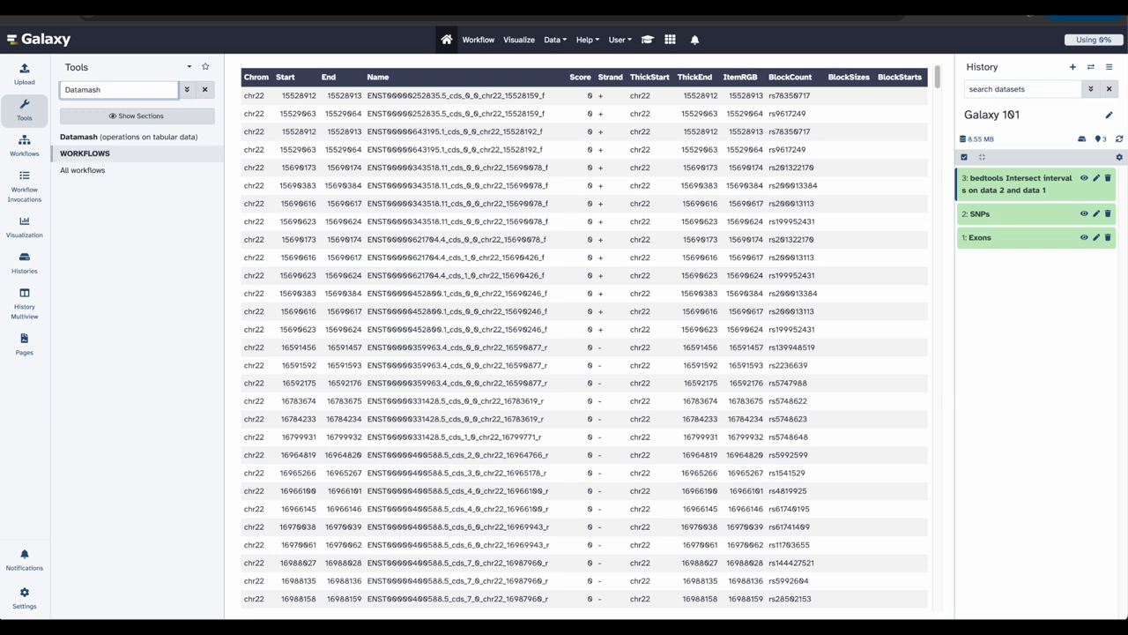
pyautogui.moveTo(128, 137)
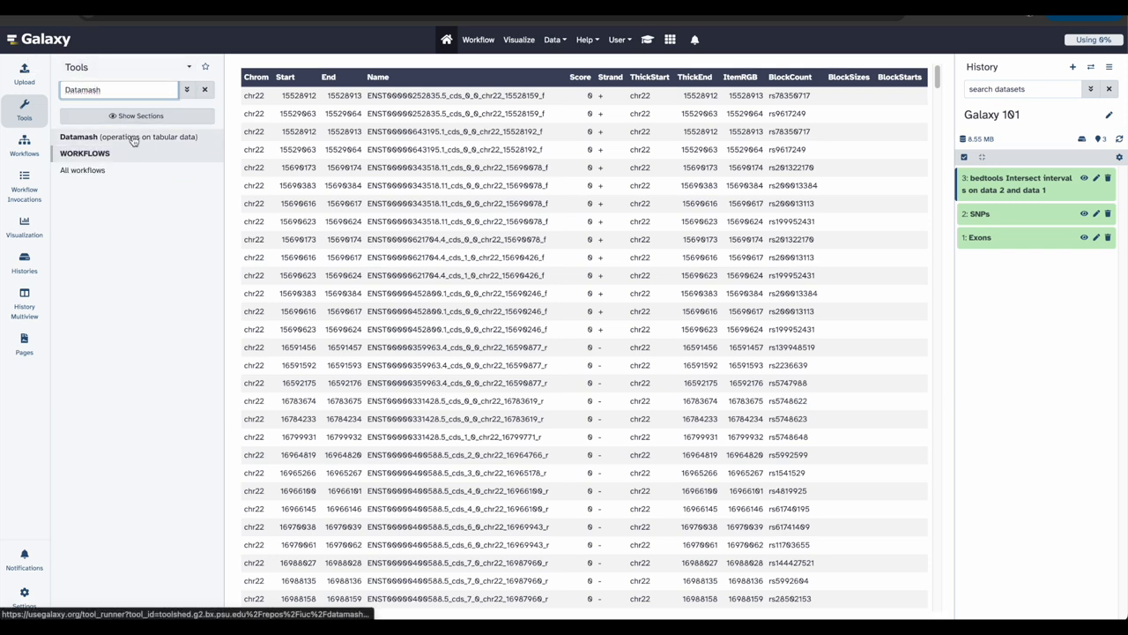
pyautogui.click(127, 138)
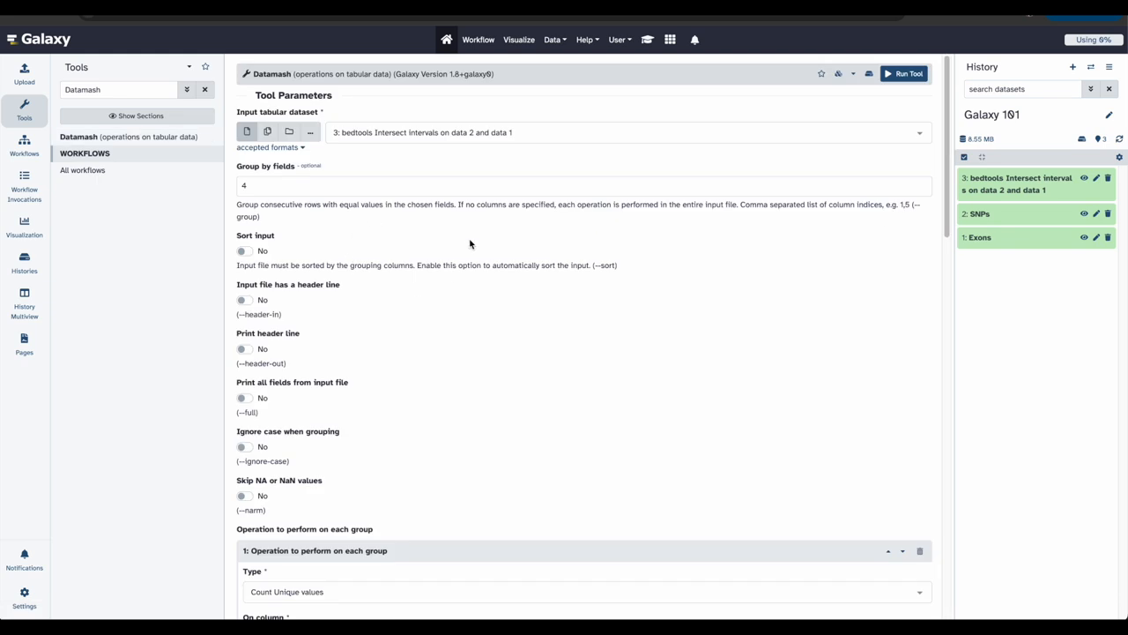
pyautogui.moveTo(409, 152)
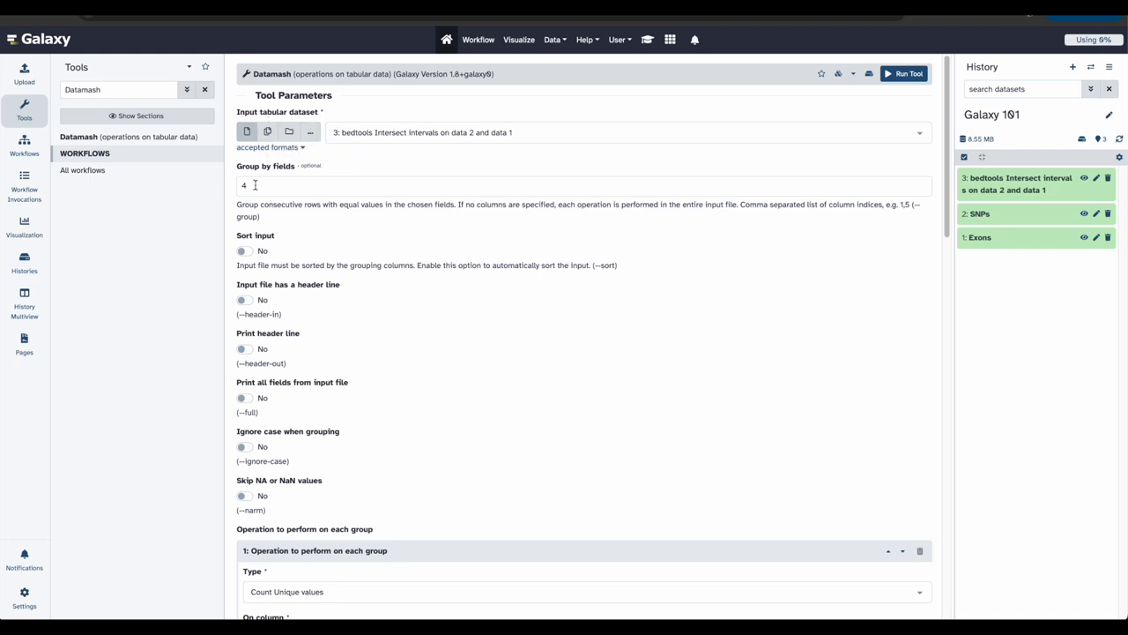
# Run Datamash on dataset 3, grouping by column 4 and counting unique values in column 16.
pyautogui.scroll(-3)
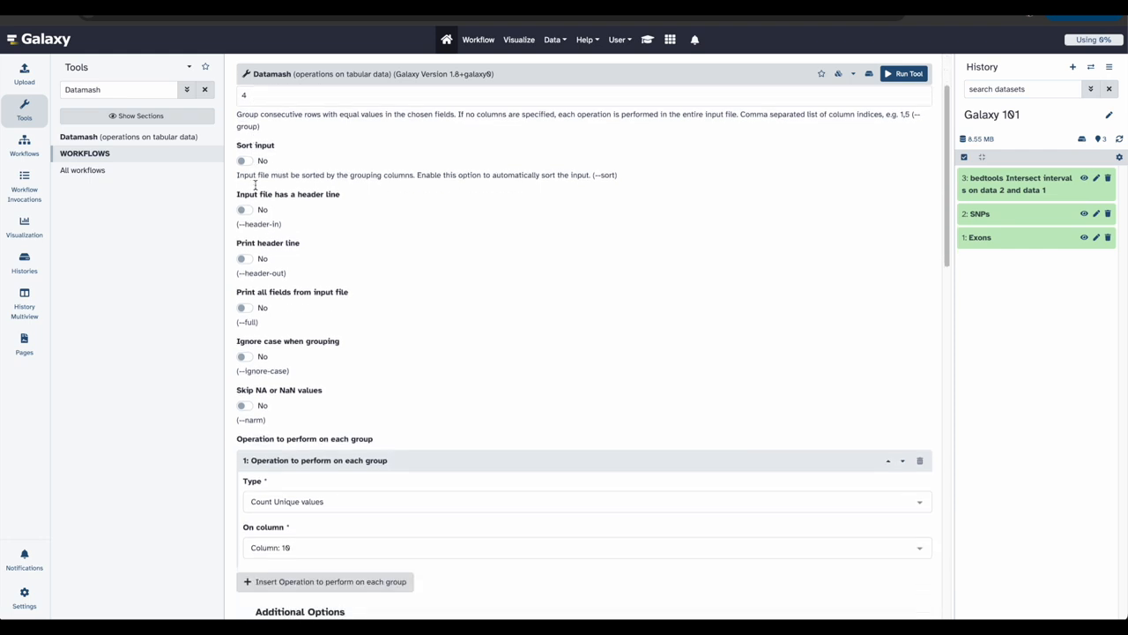
pyautogui.scroll(-3)
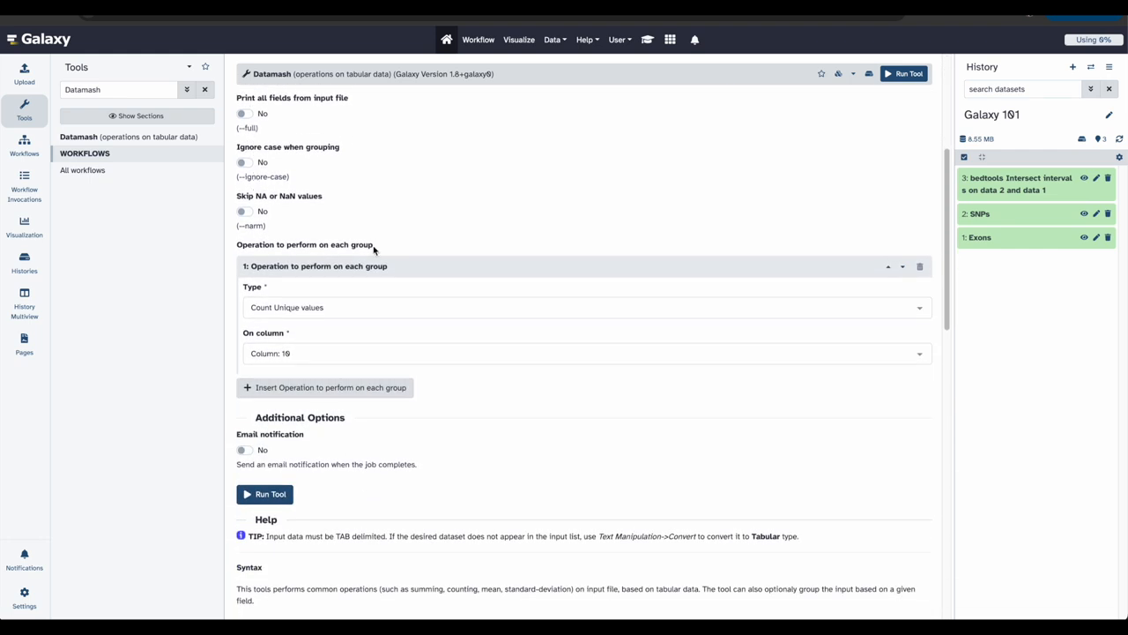
pyautogui.scroll(-3)
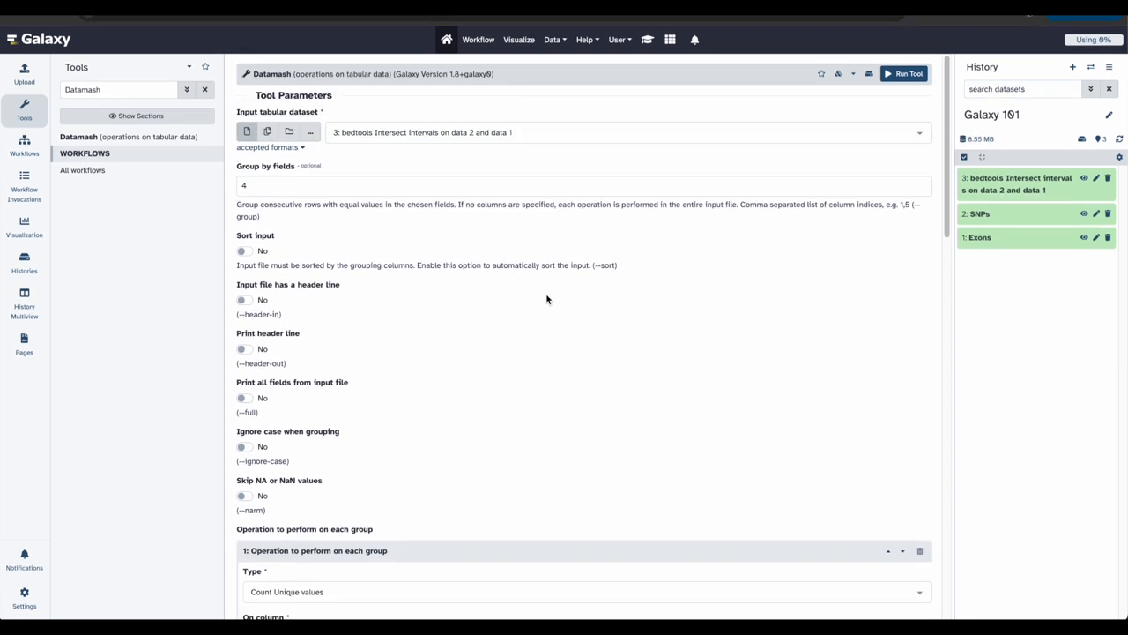
pyautogui.click(902, 74)
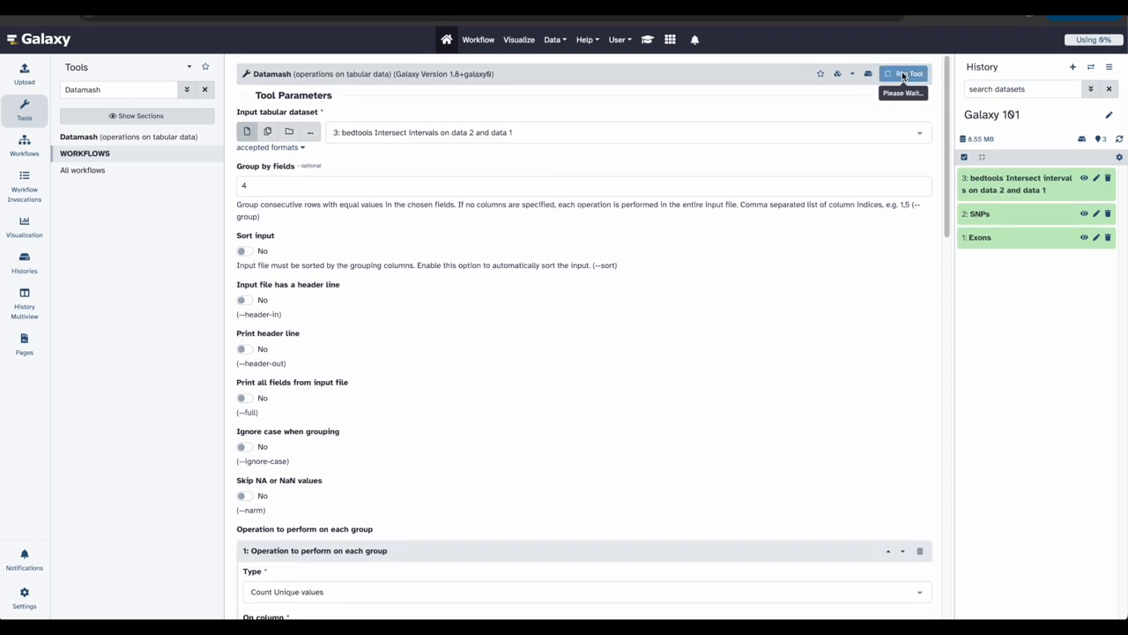
pyautogui.click(904, 74)
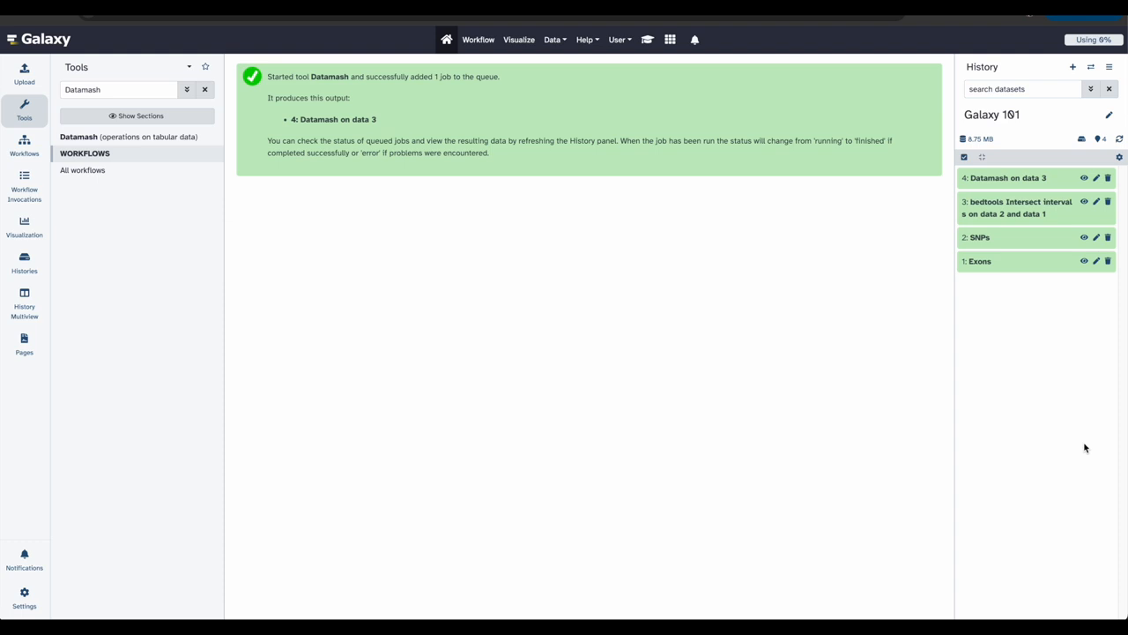
pyautogui.moveTo(1043, 368)
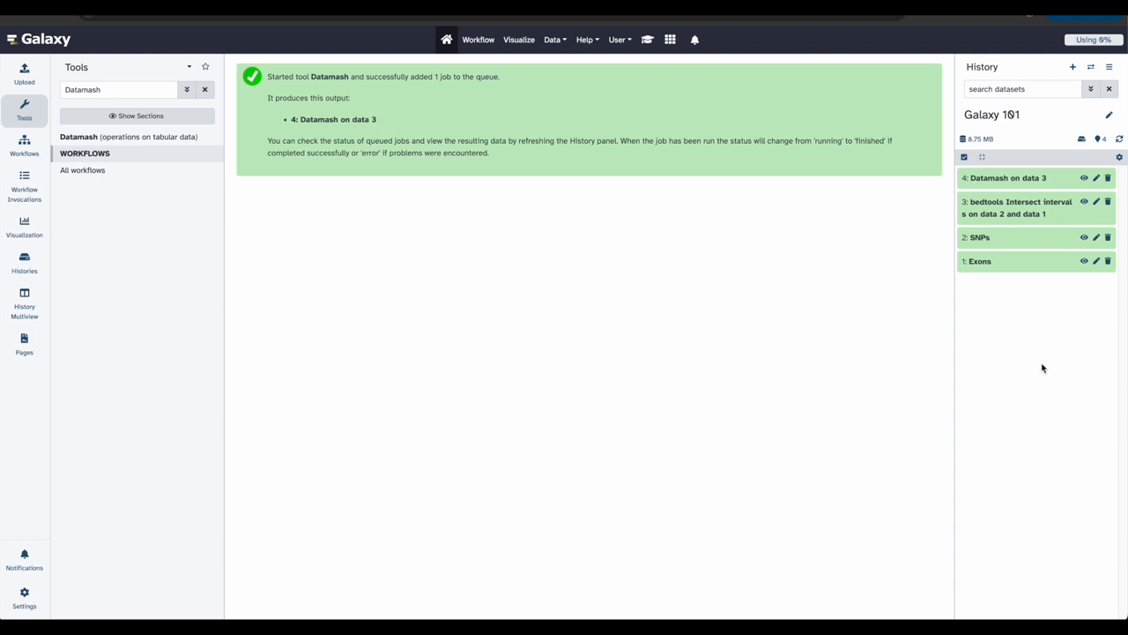
# Display the 'Datamash on data 3' output with each exon's unique SNP count.
pyautogui.click(1084, 176)
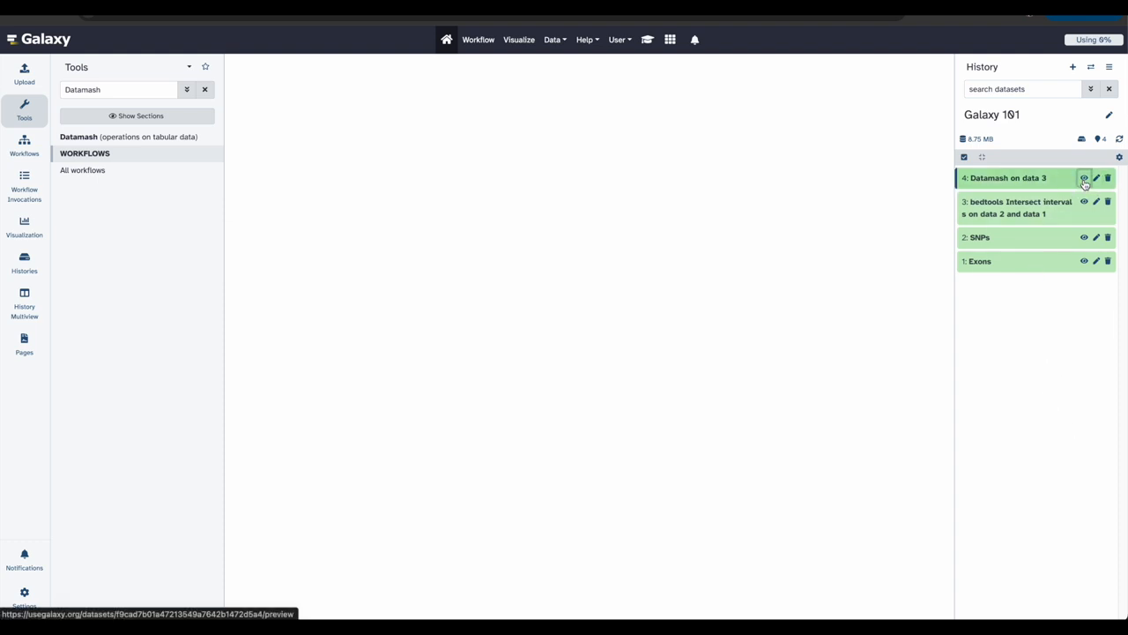
pyautogui.click(1084, 178)
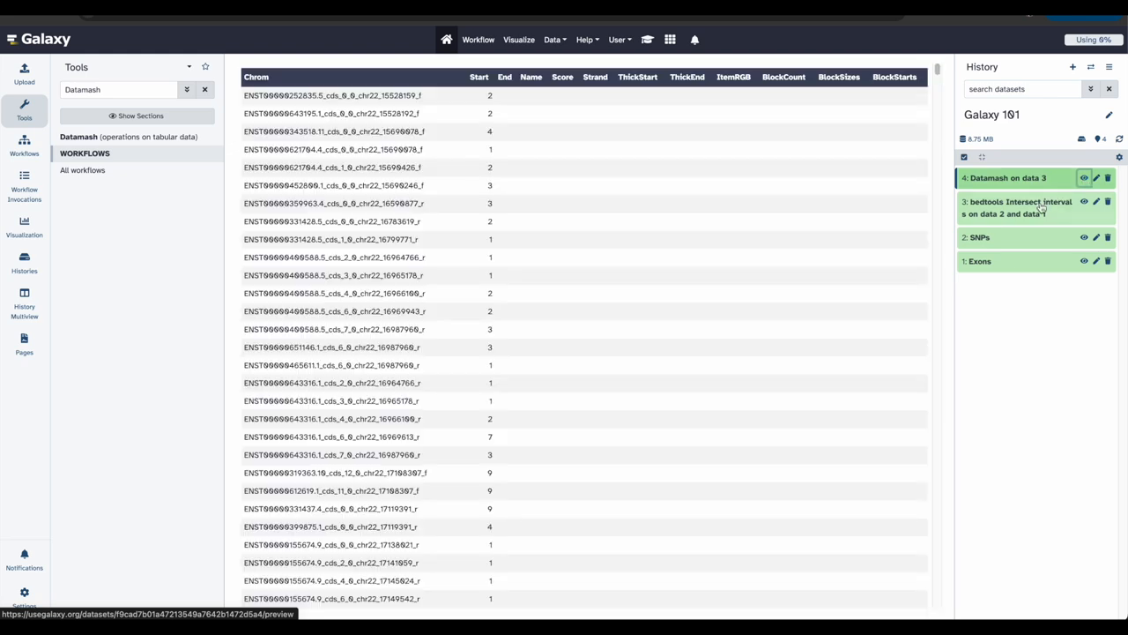
pyautogui.moveTo(991, 365)
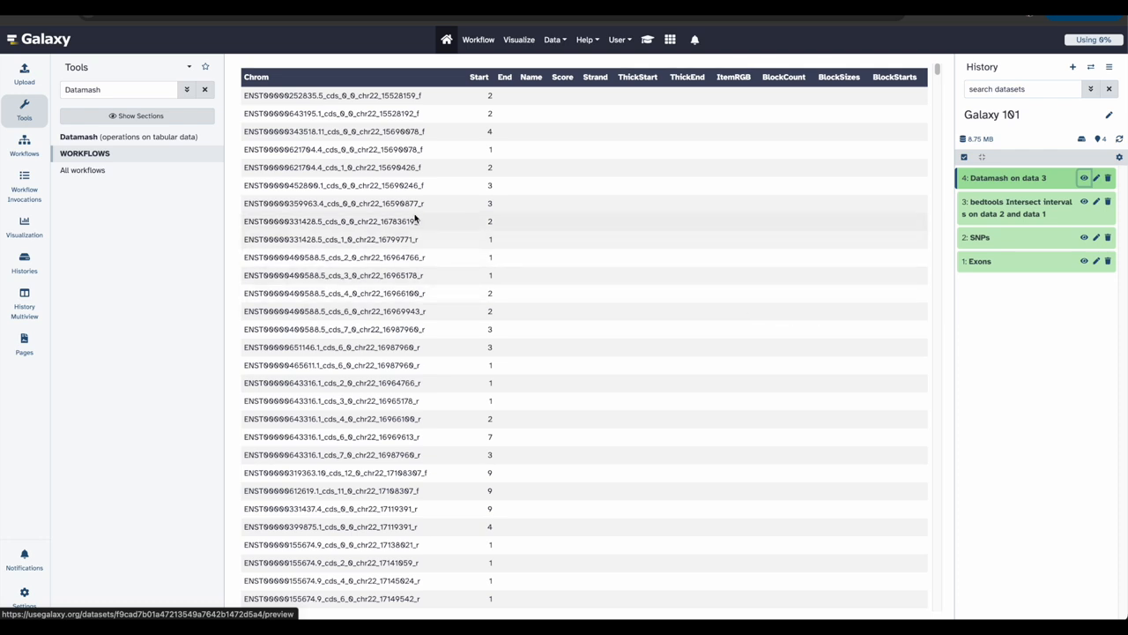
pyautogui.moveTo(284, 254)
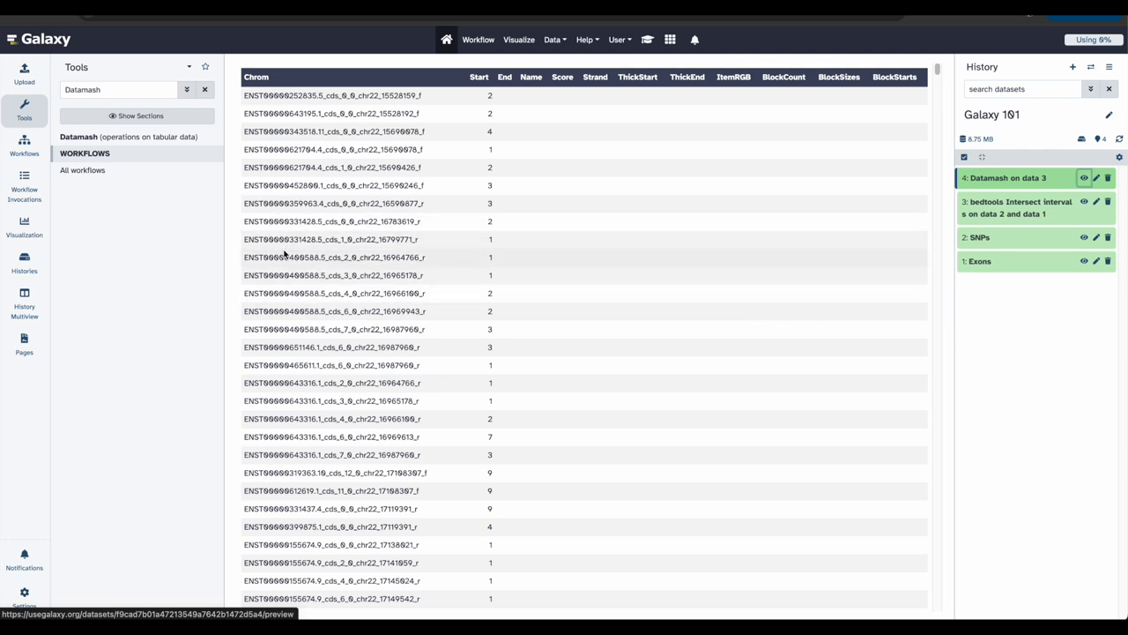
pyautogui.moveTo(494, 192)
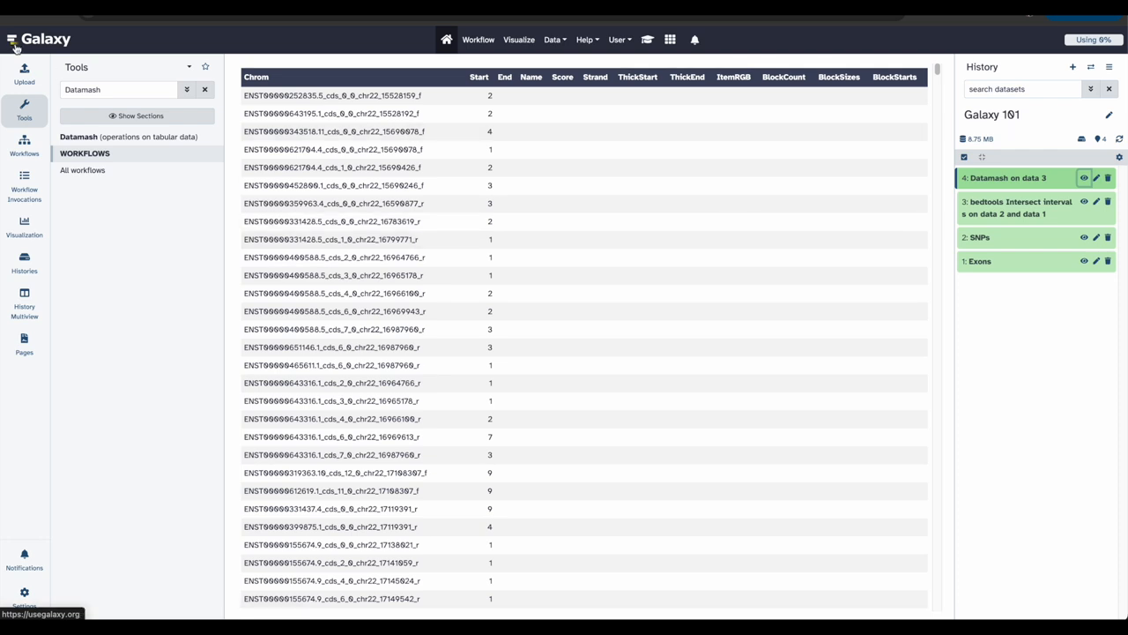
# Find and bring up the Sort tool for tabular data via the tool search.
pyautogui.click(120, 88)
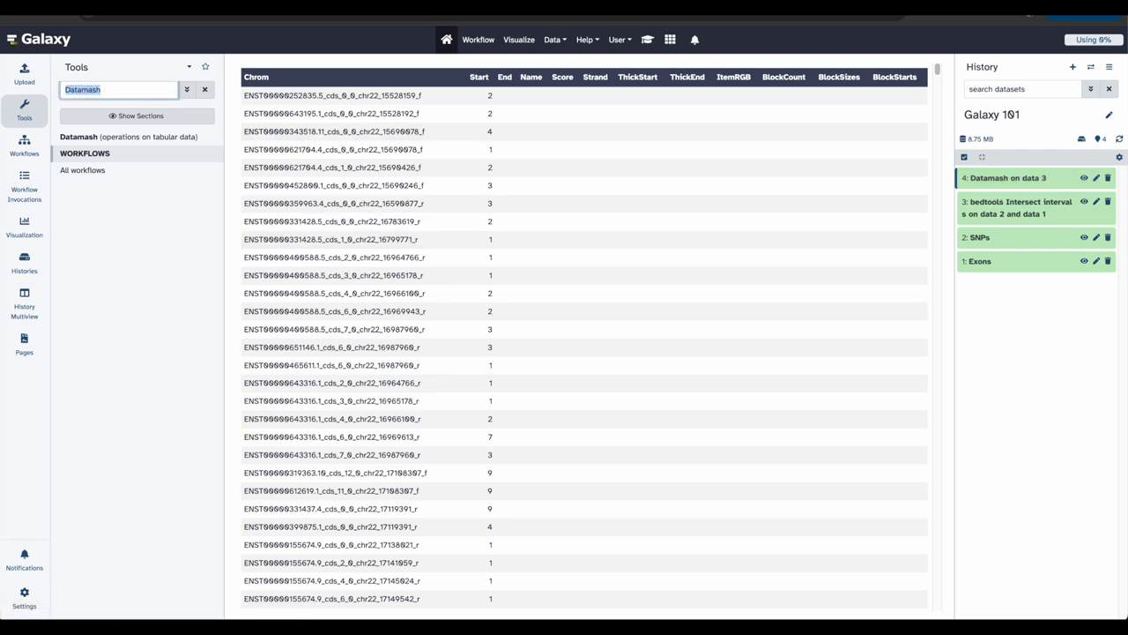
pyautogui.write('Sort')
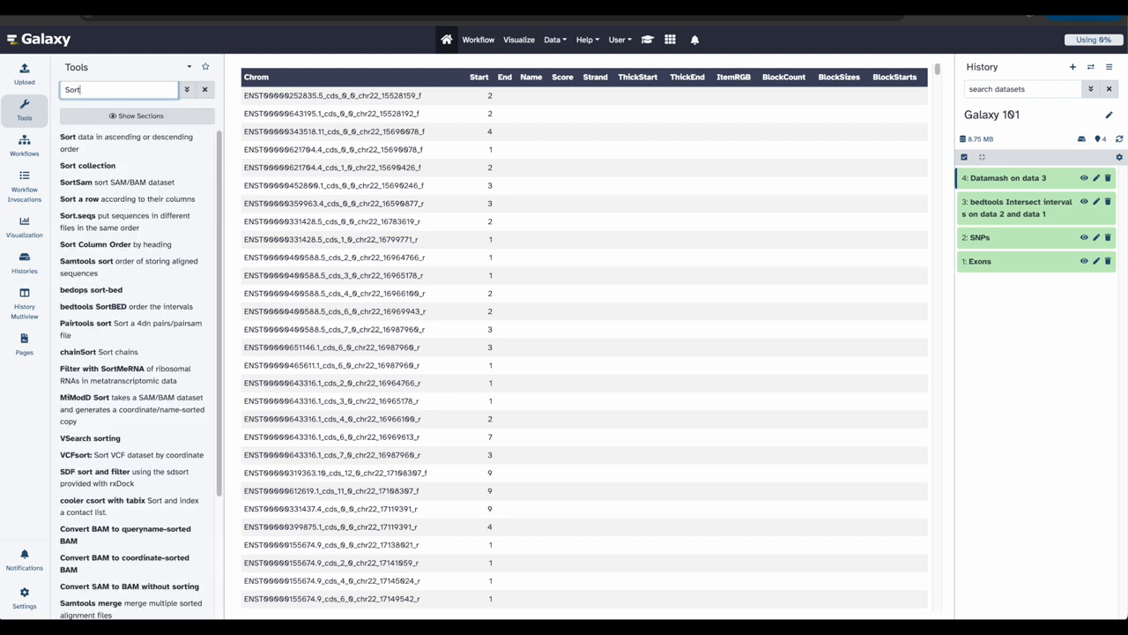
pyautogui.moveTo(141, 141)
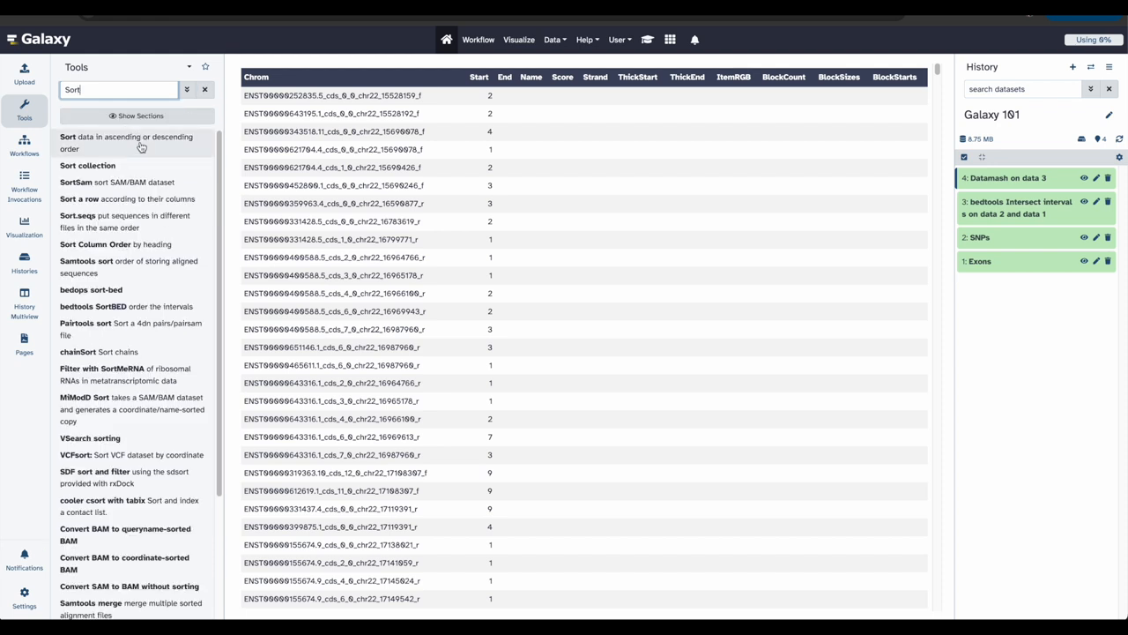
pyautogui.click(127, 141)
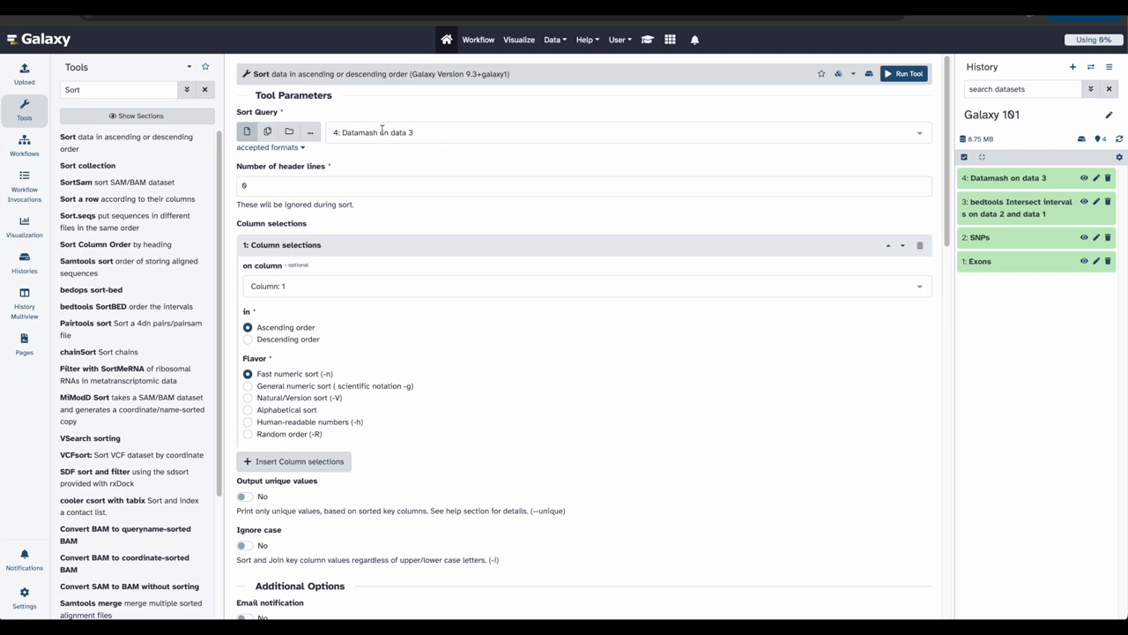
# Sort dataset 4 on column 2 in descending order and run the job.
pyautogui.scroll(-3)
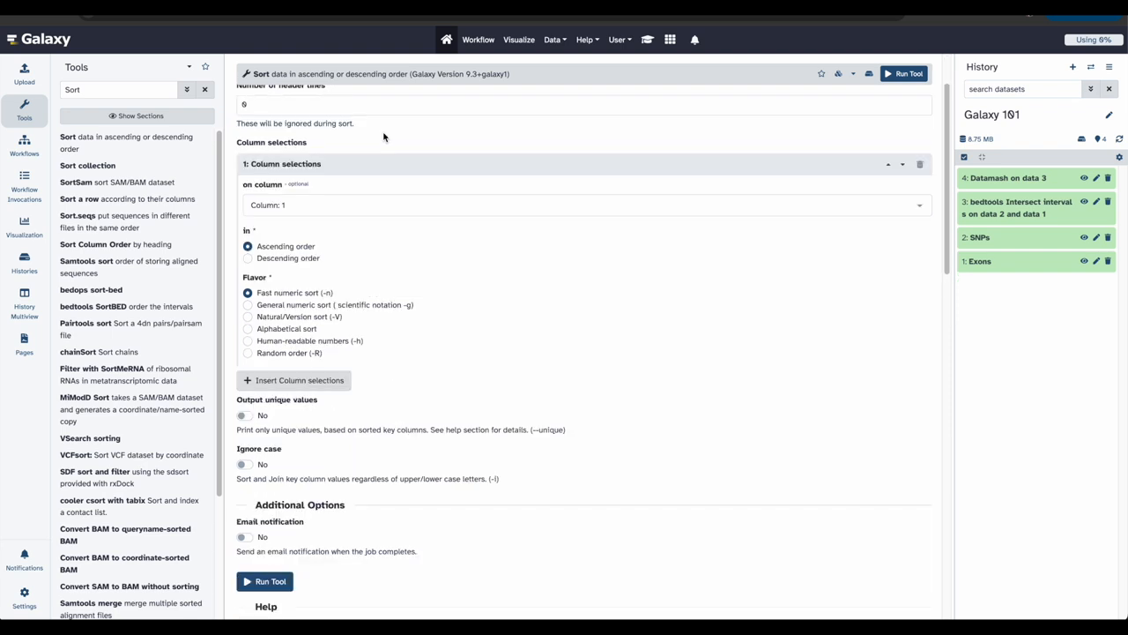
pyautogui.click(581, 204)
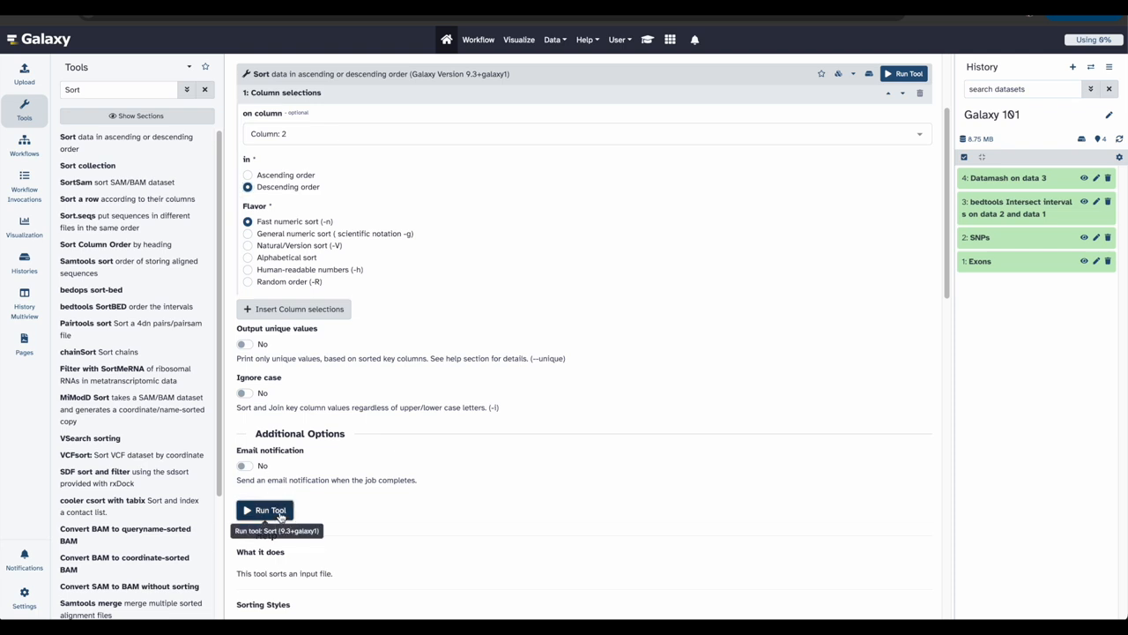
pyautogui.click(264, 509)
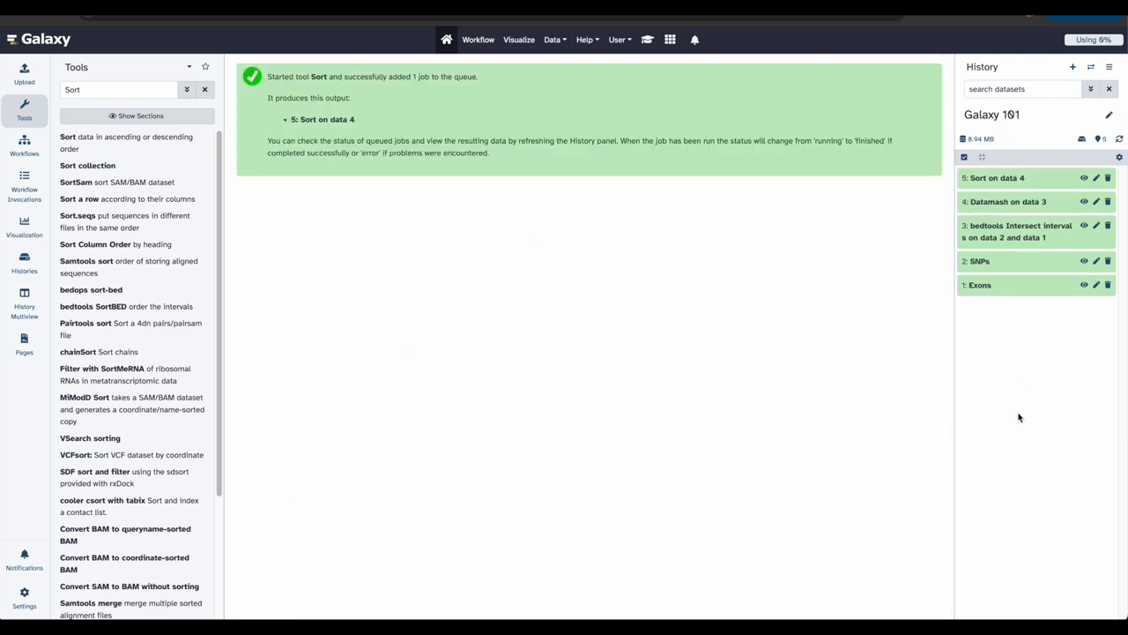
pyautogui.moveTo(959, 324)
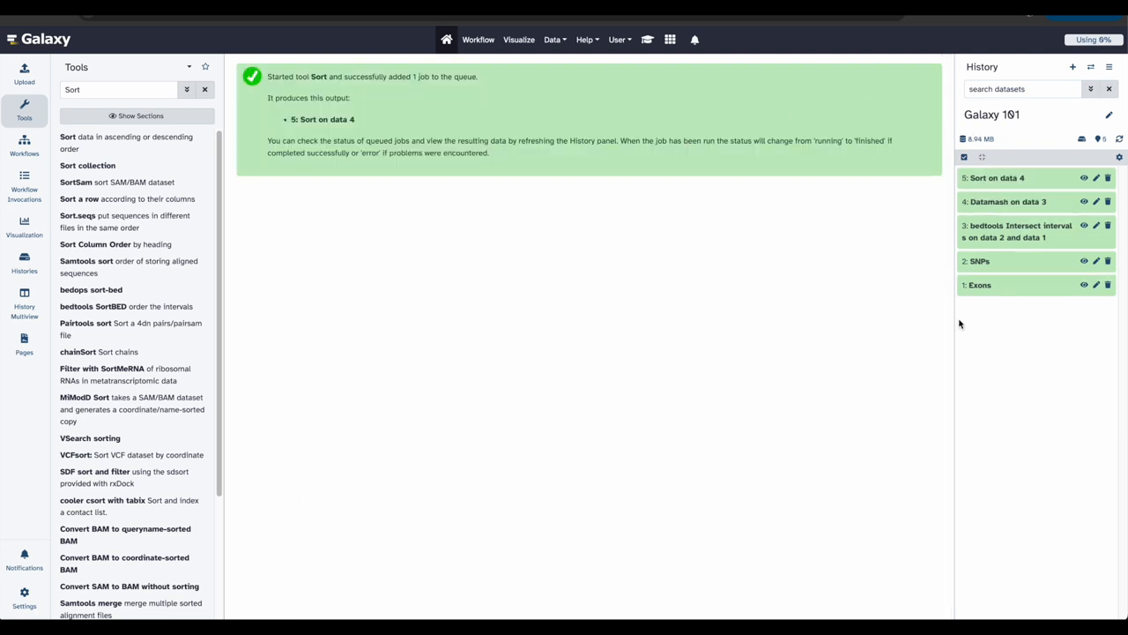
# Display 'Sort on data 4' with exons ranked by descending SNP count.
pyautogui.click(1084, 178)
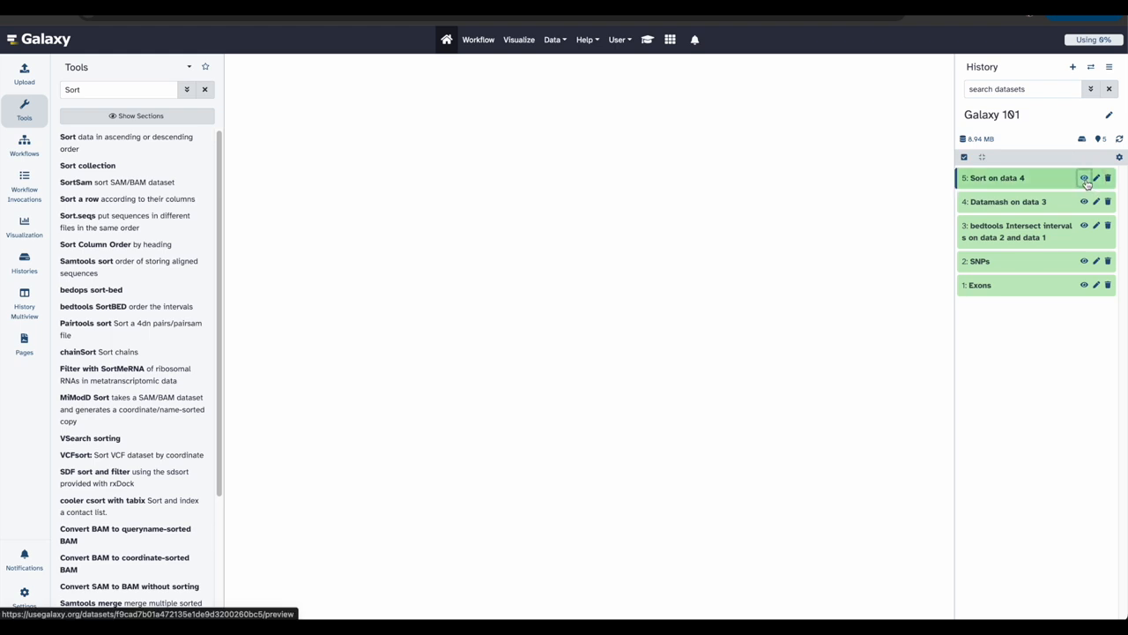
pyautogui.click(1084, 178)
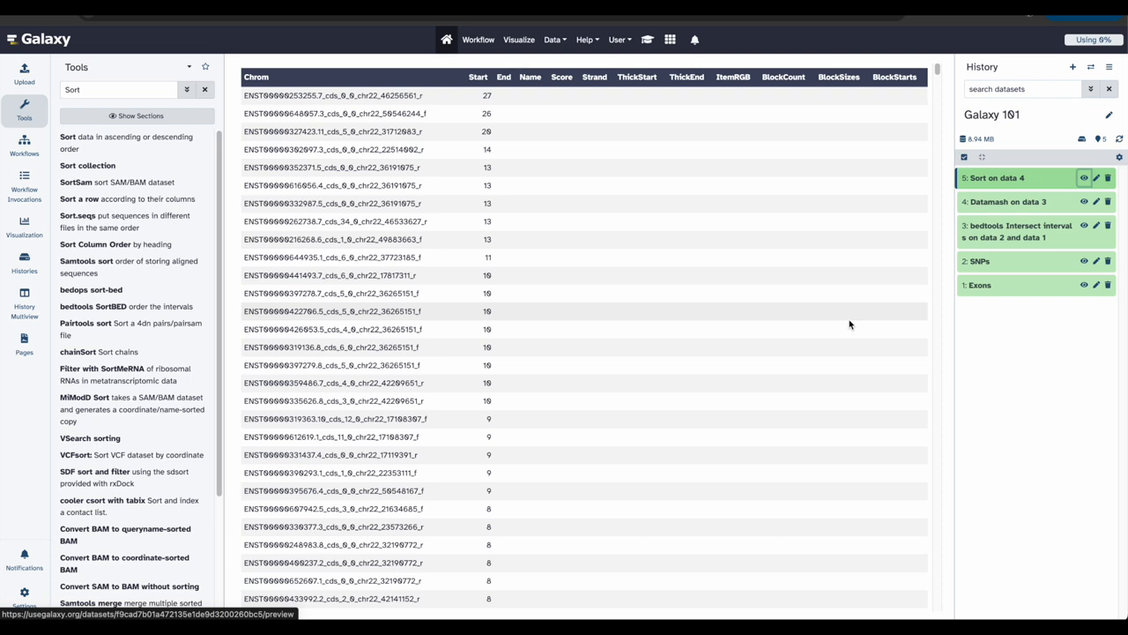
pyautogui.moveTo(797, 253)
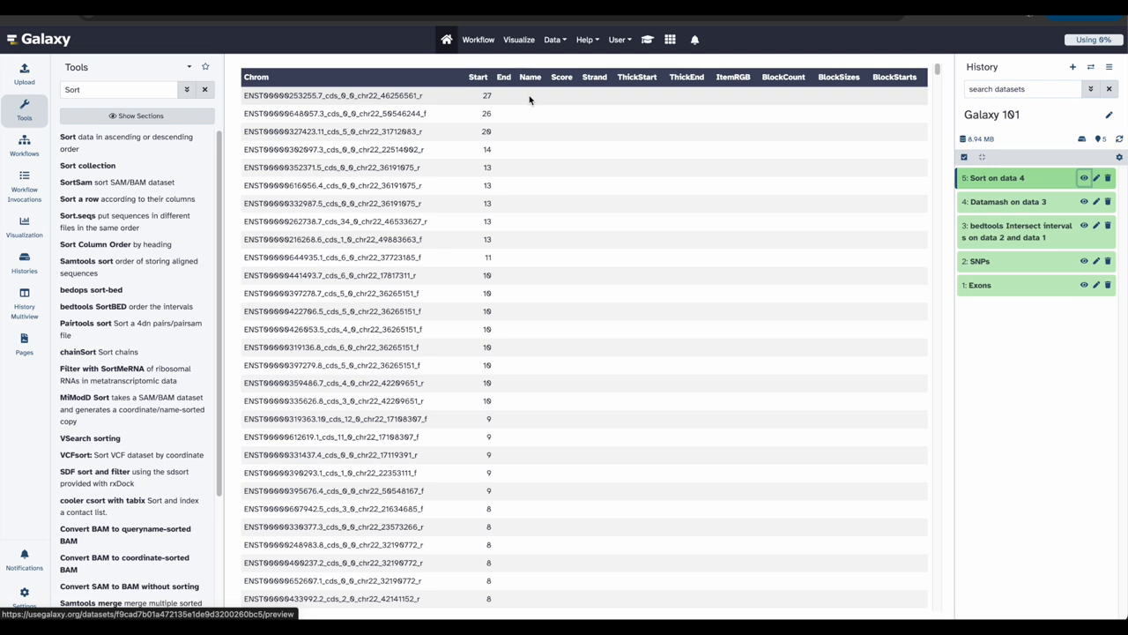
pyautogui.click(120, 88)
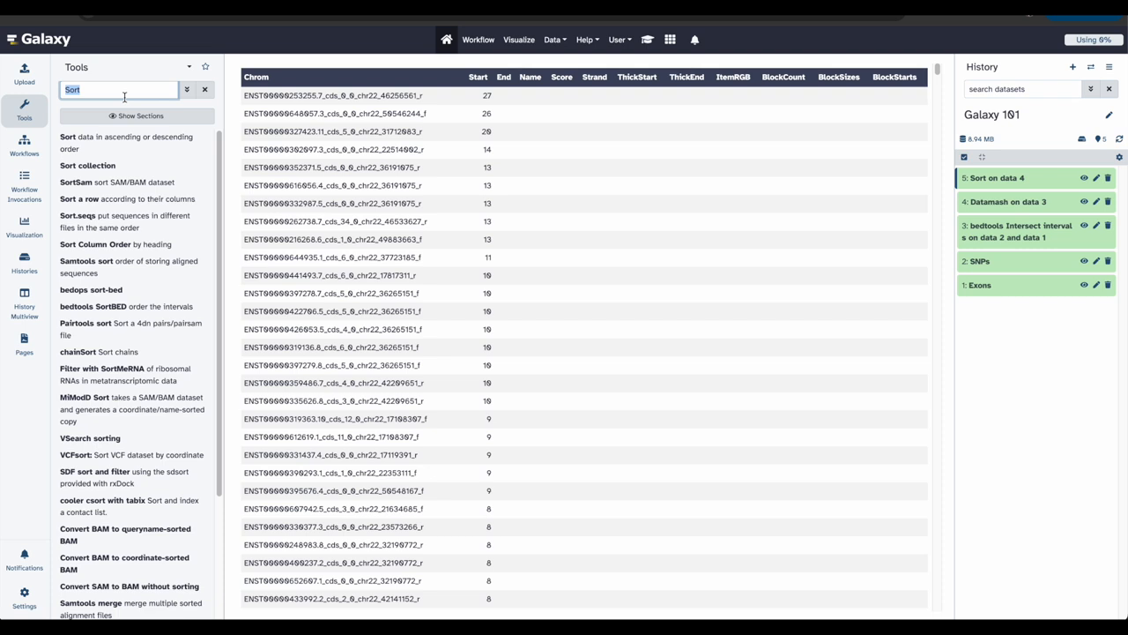
# Run Select first lines on Sort on data 4 with Number of lines set to 5.
pyautogui.write('select firs')
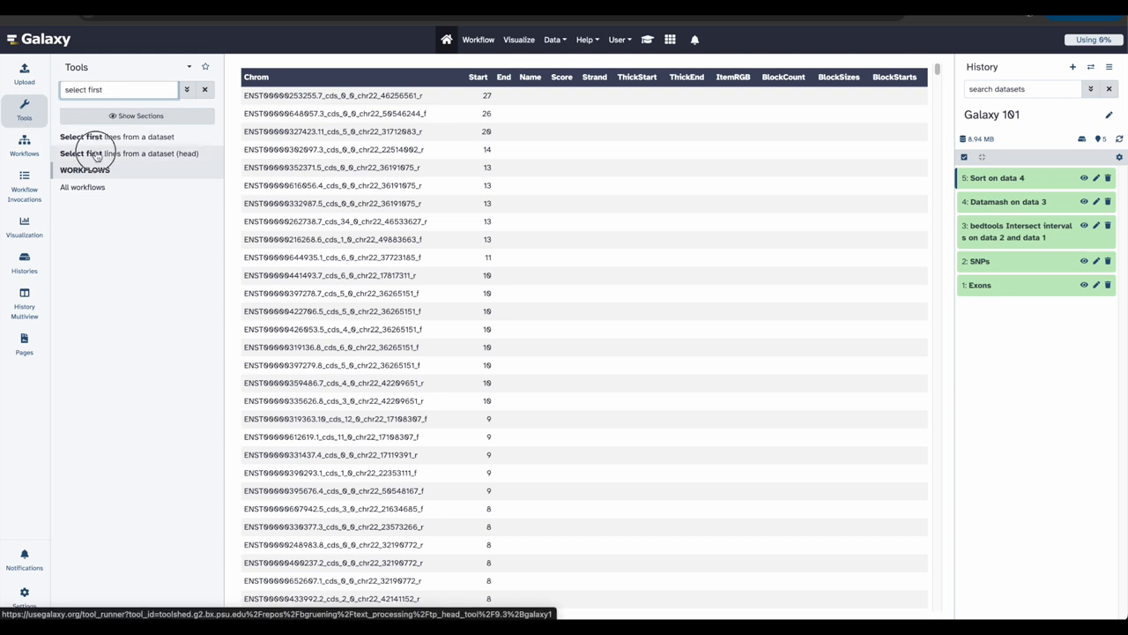
pyautogui.click(130, 152)
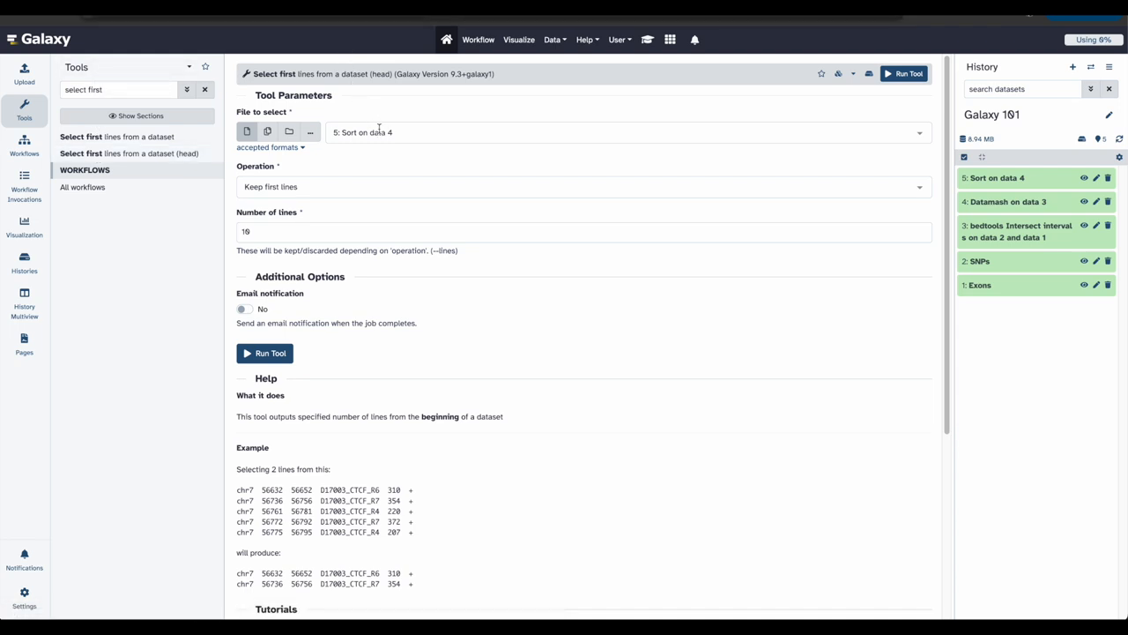
pyautogui.moveTo(382, 134)
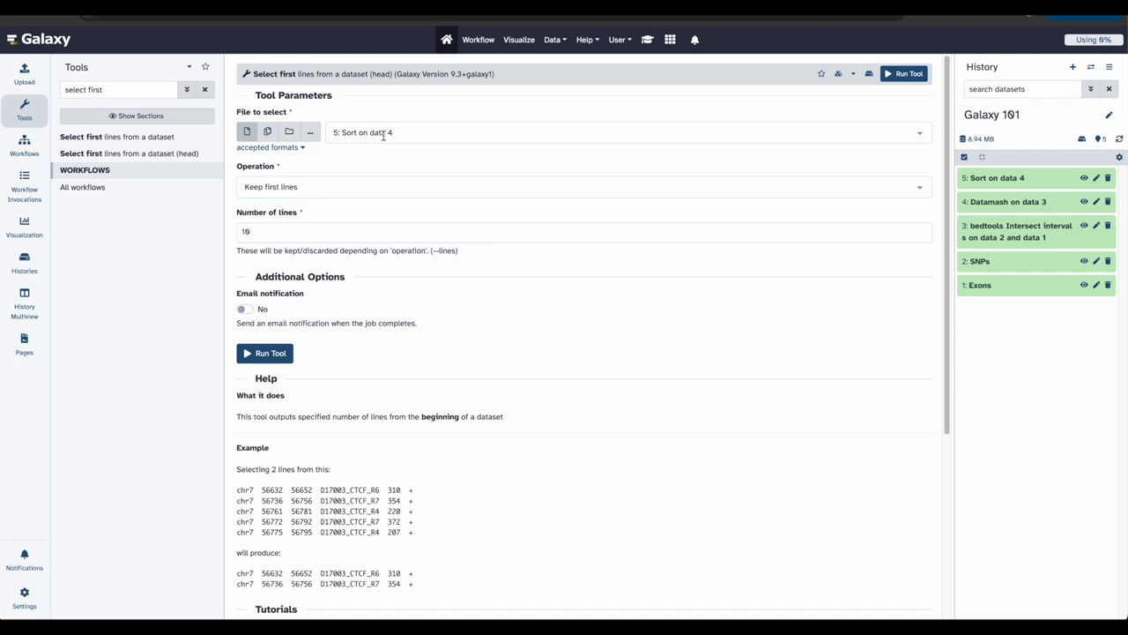
pyautogui.moveTo(379, 194)
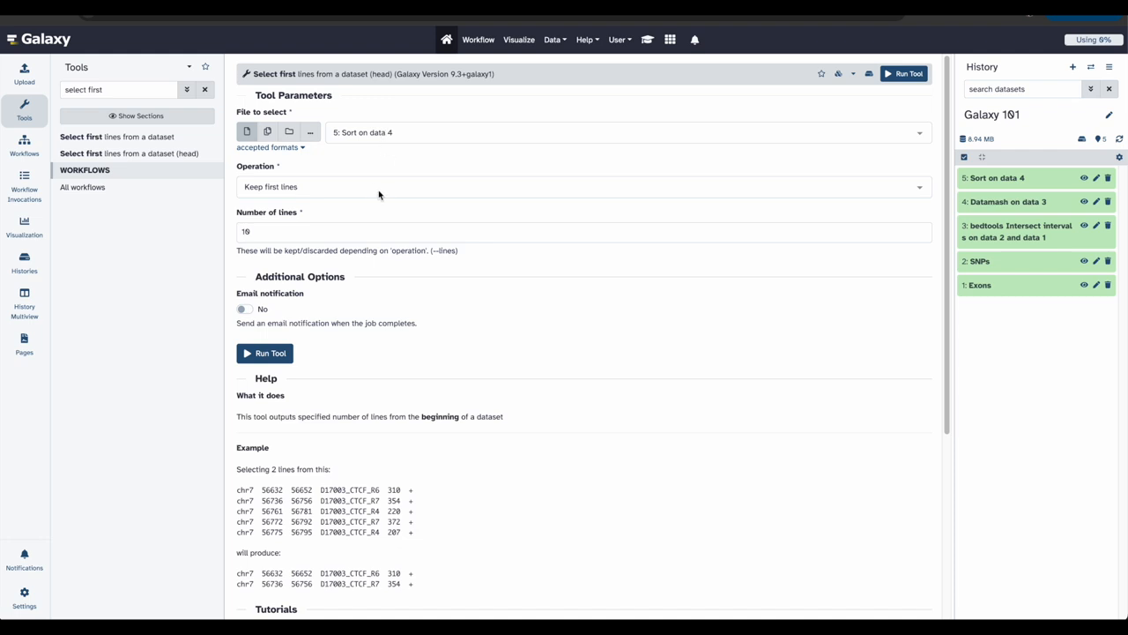
pyautogui.scroll(-3)
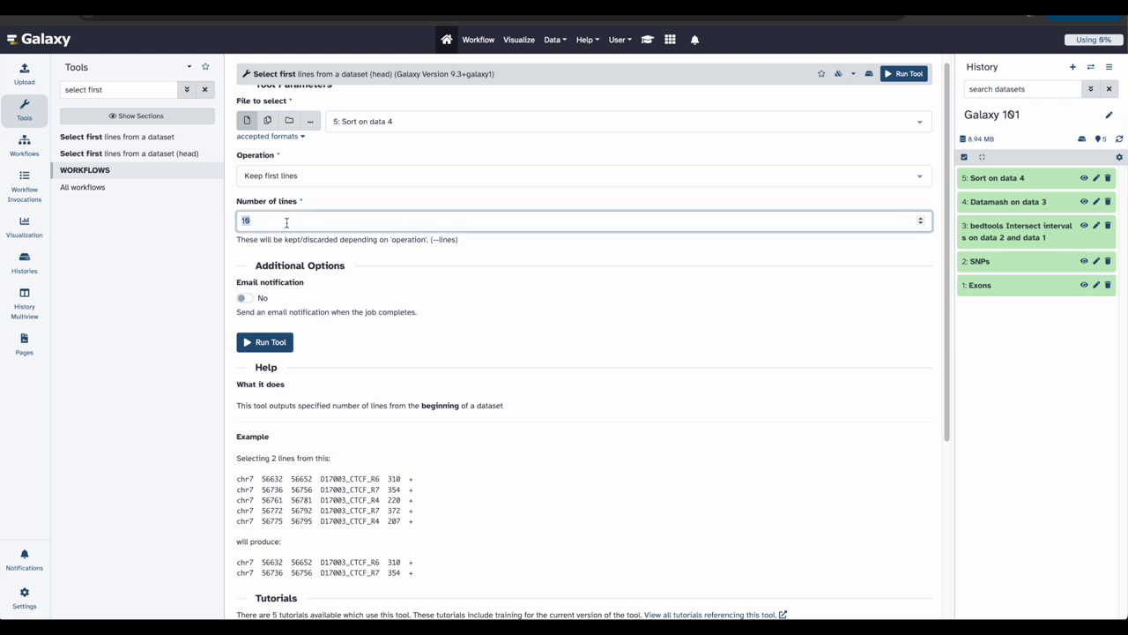
pyautogui.write('5')
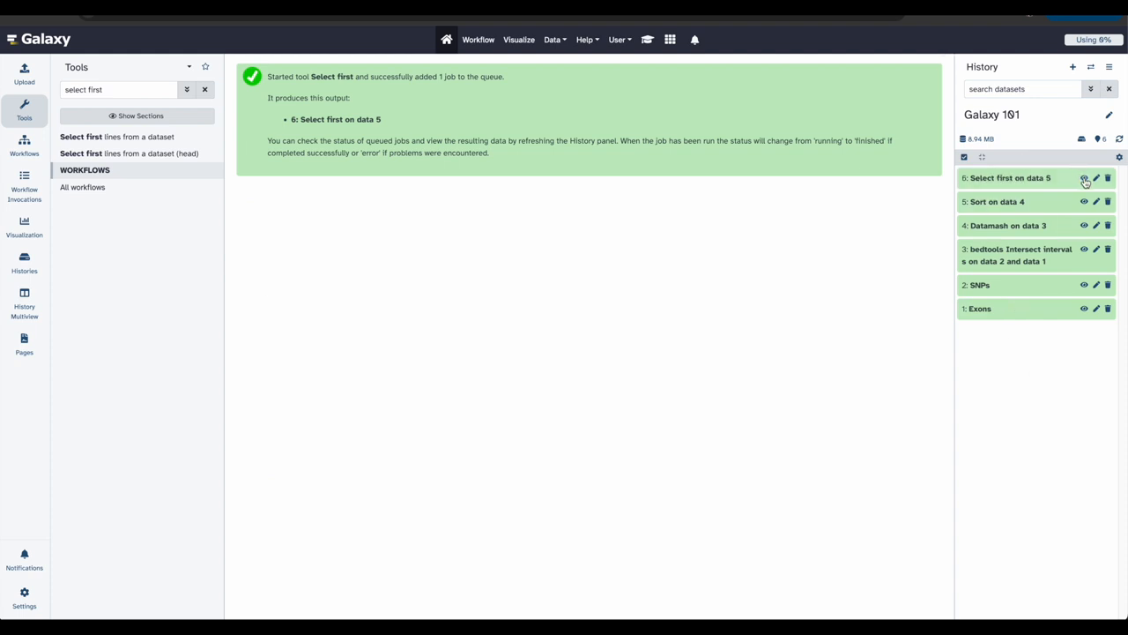
# View dataset 6 'Select first on data 5' showing the five top-ranked exons.
pyautogui.click(1084, 178)
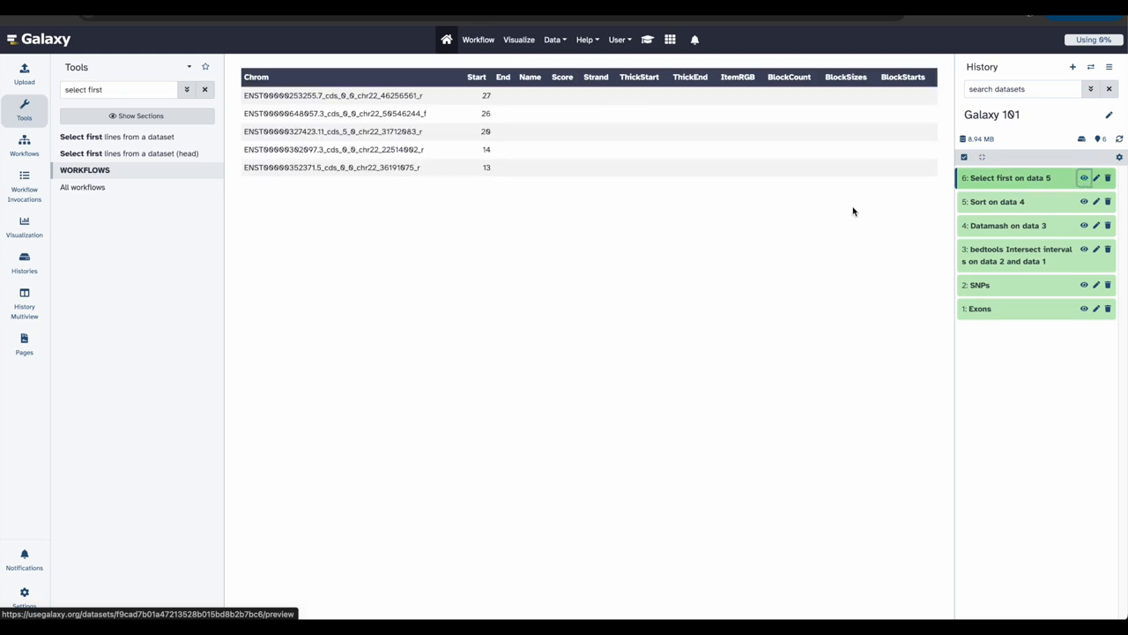
pyautogui.moveTo(779, 326)
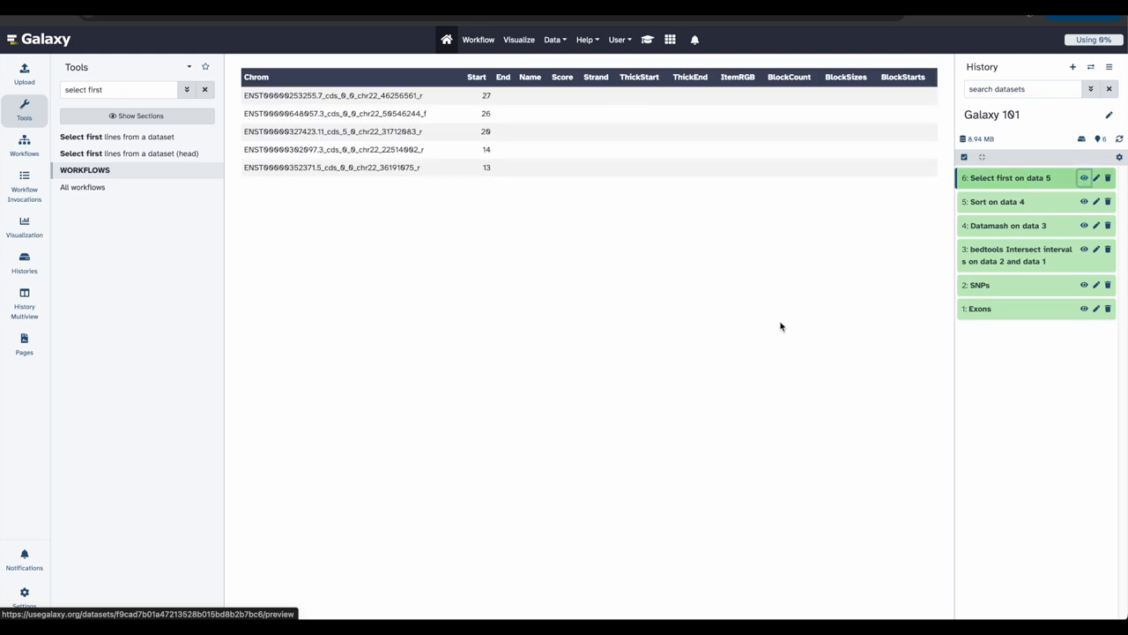
pyautogui.moveTo(604, 358)
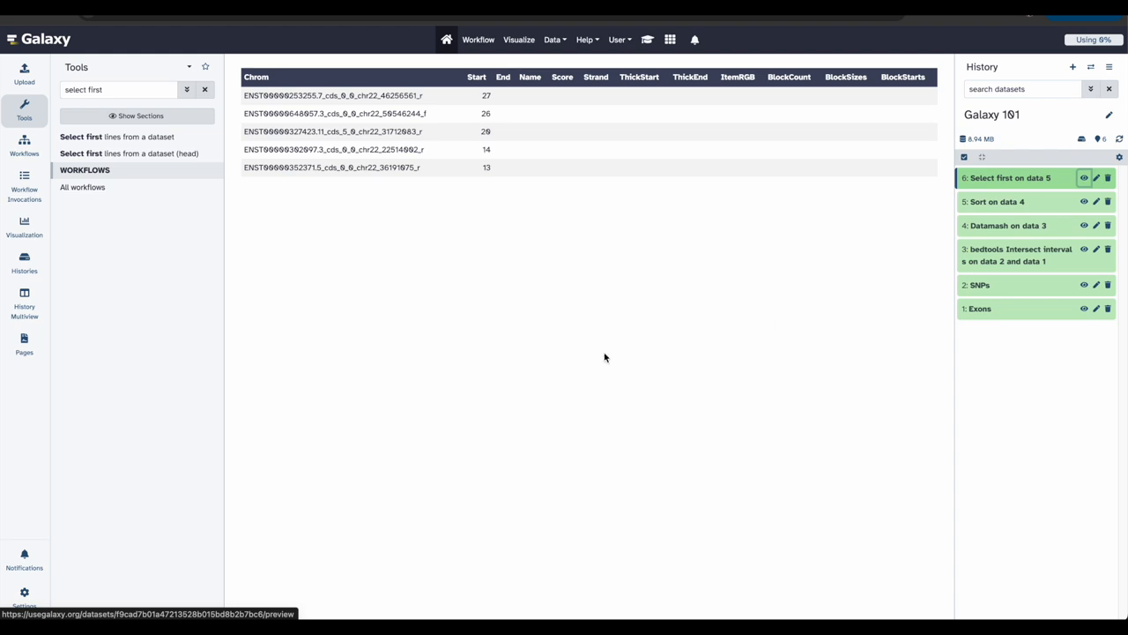
pyautogui.moveTo(483, 293)
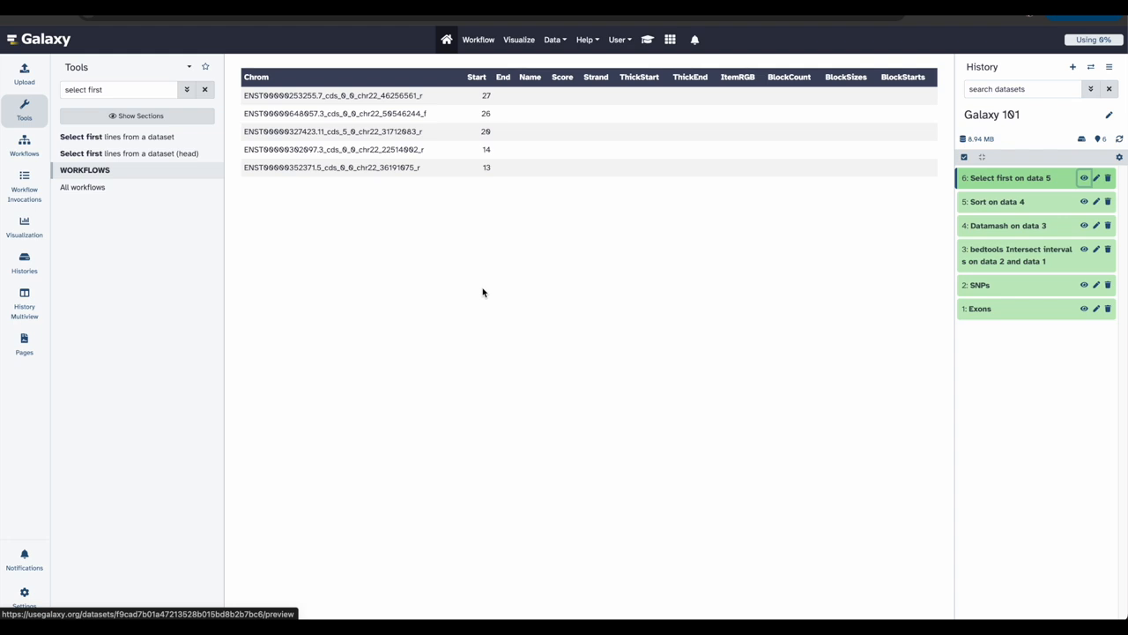
pyautogui.moveTo(134, 70)
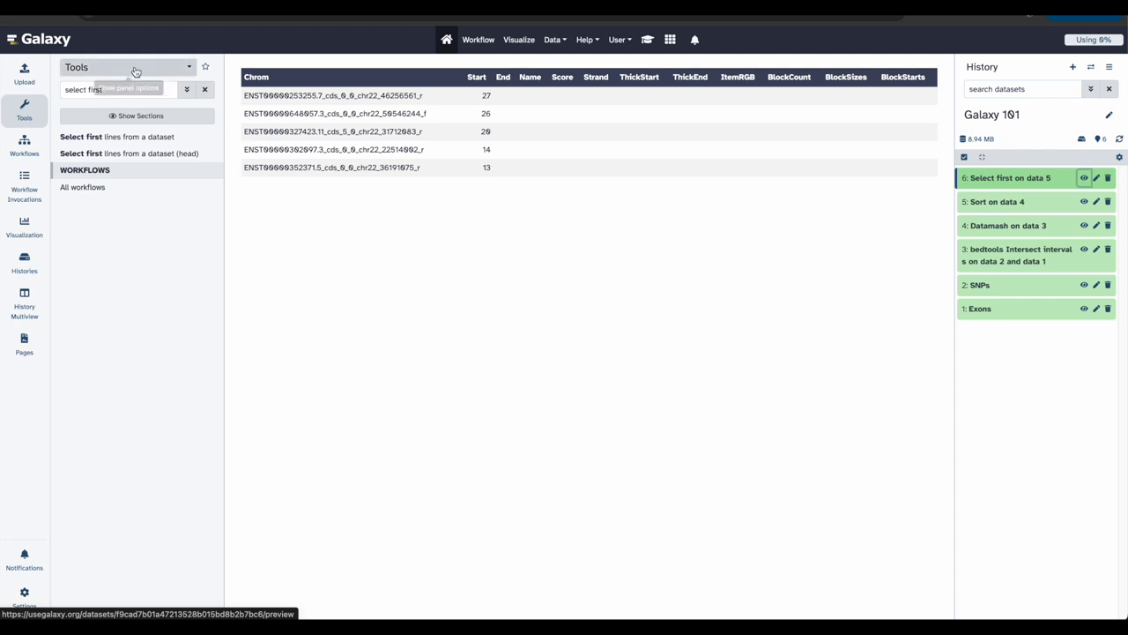
# Run Compare two Datasets matching 1: Exons column 4 against 6: Select first column 1.
pyautogui.write('Compare')
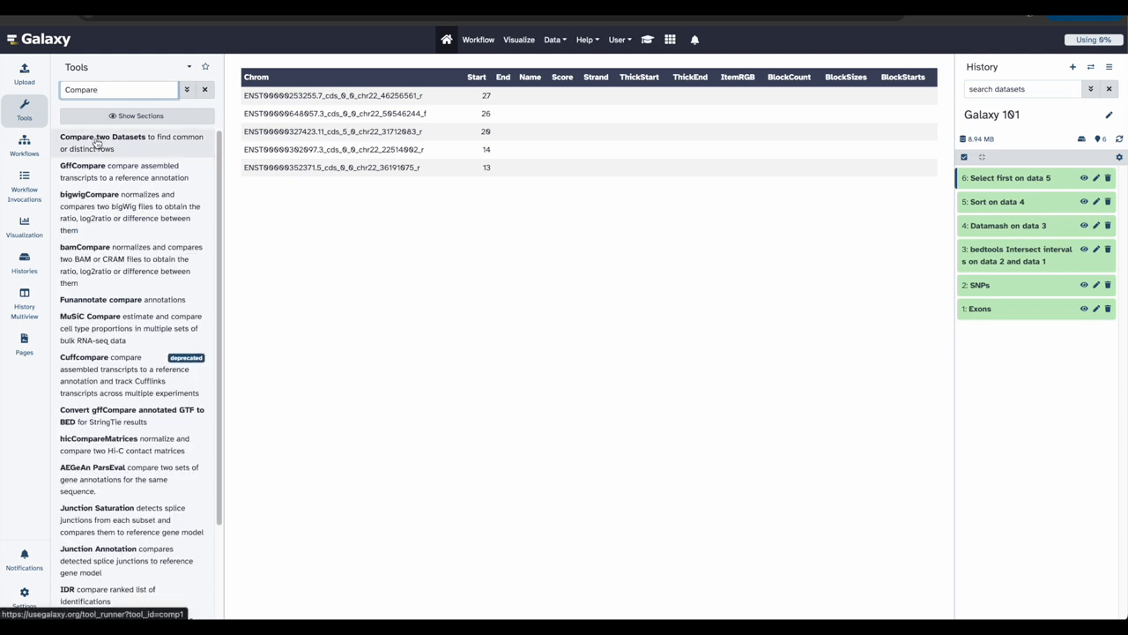
pyautogui.click(102, 137)
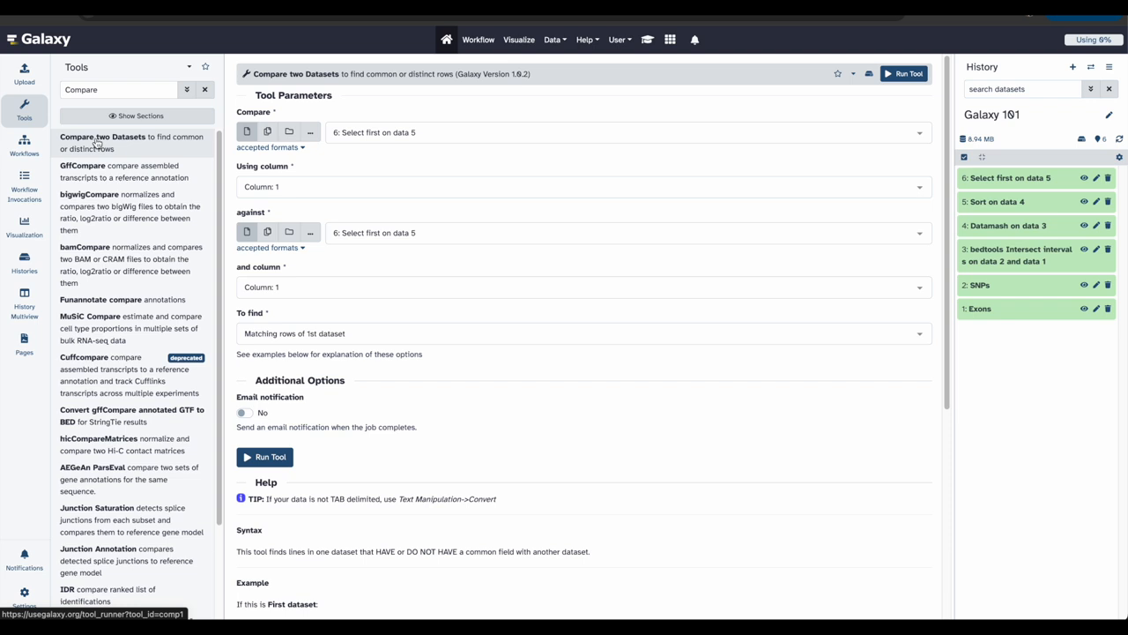
pyautogui.moveTo(97, 138)
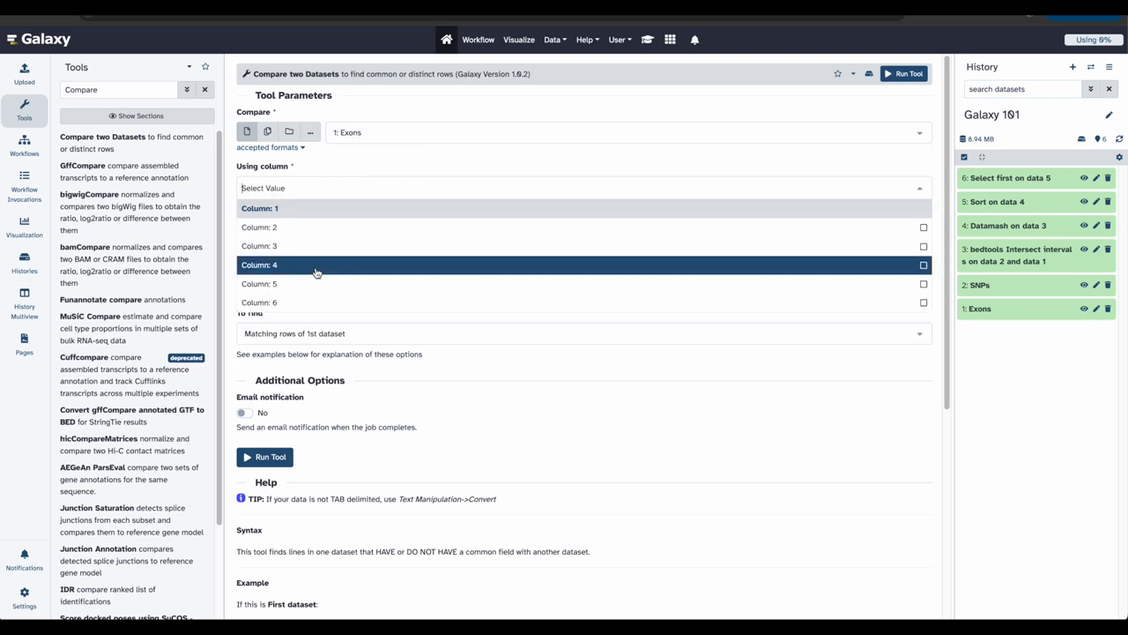
pyautogui.click(259, 264)
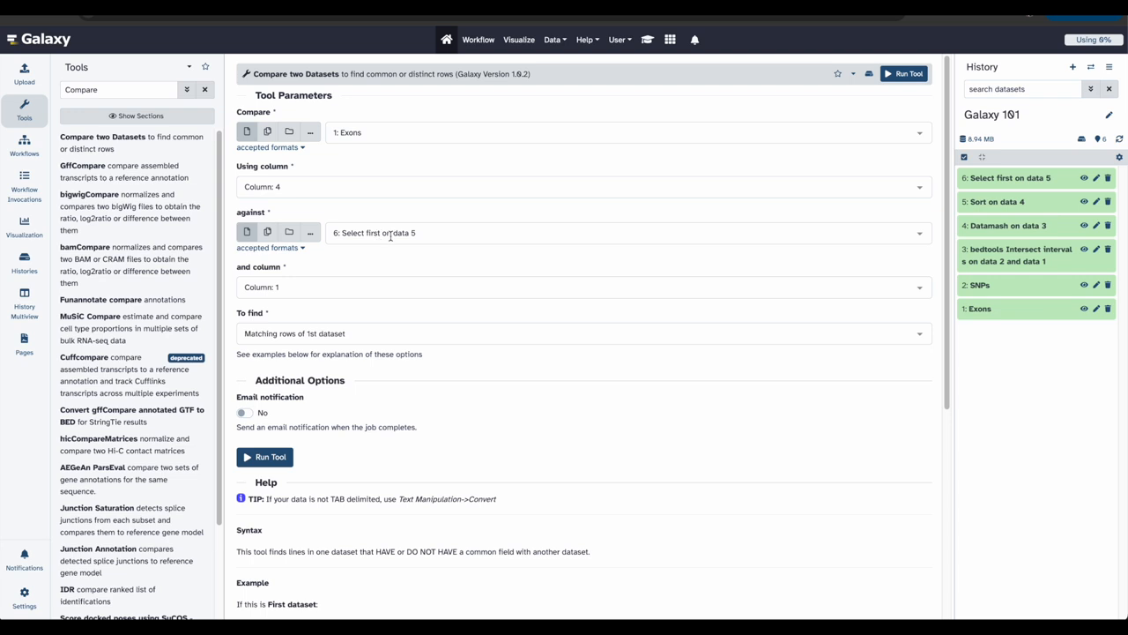
pyautogui.moveTo(346, 292)
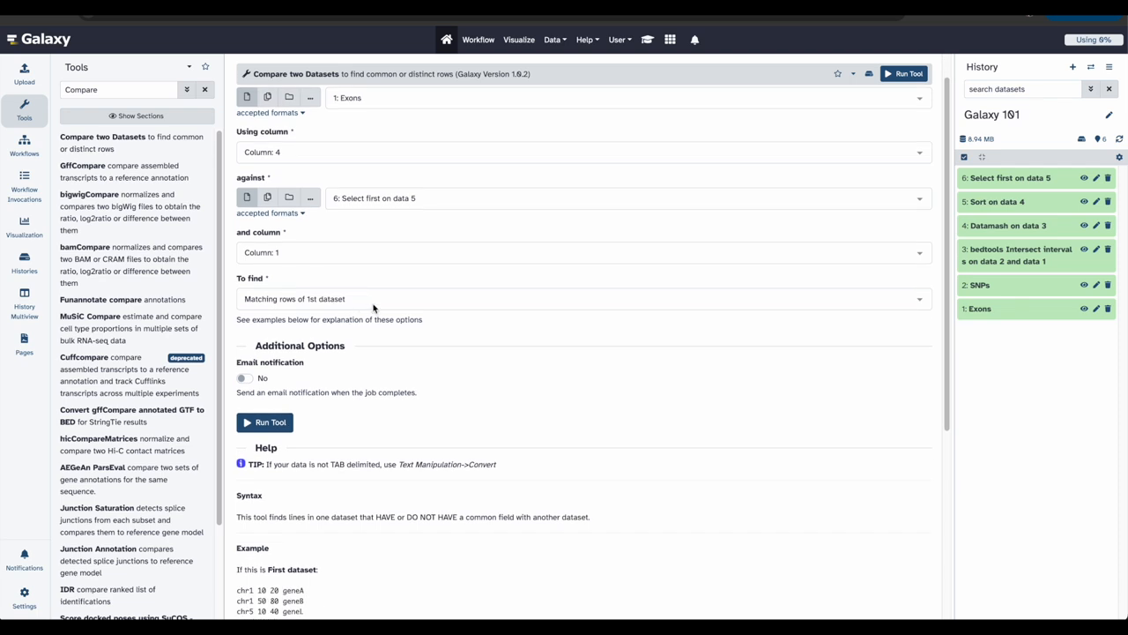
pyautogui.click(904, 74)
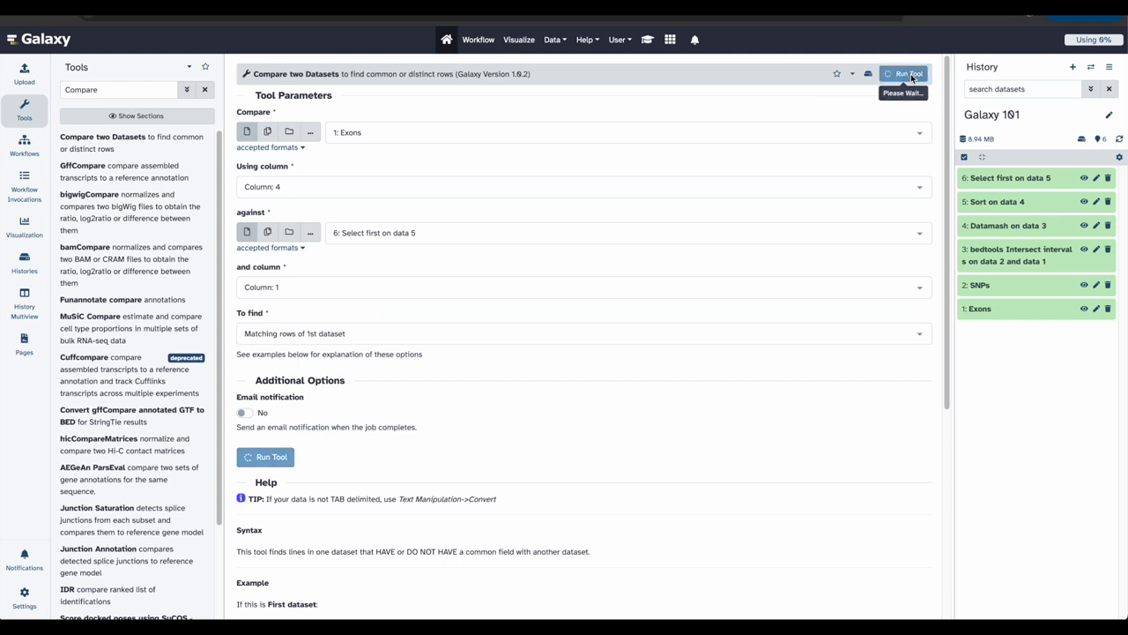
pyautogui.click(903, 74)
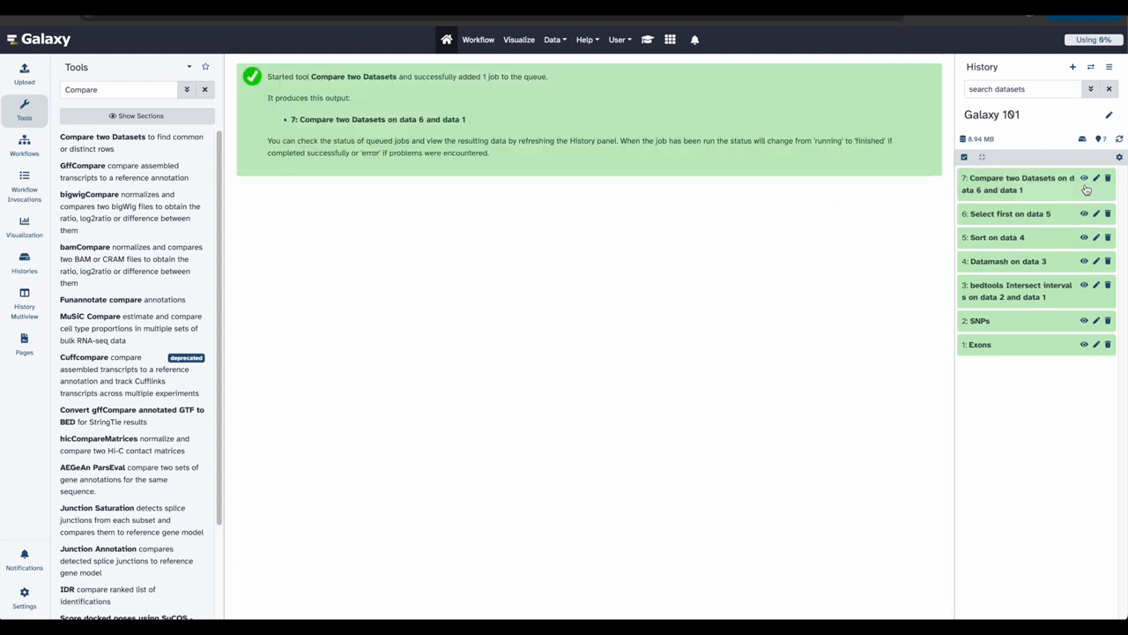
# View dataset 7 'Compare two Datasets on data 6 and data 1' listing the five exons' chr22 intervals.
pyautogui.click(1084, 178)
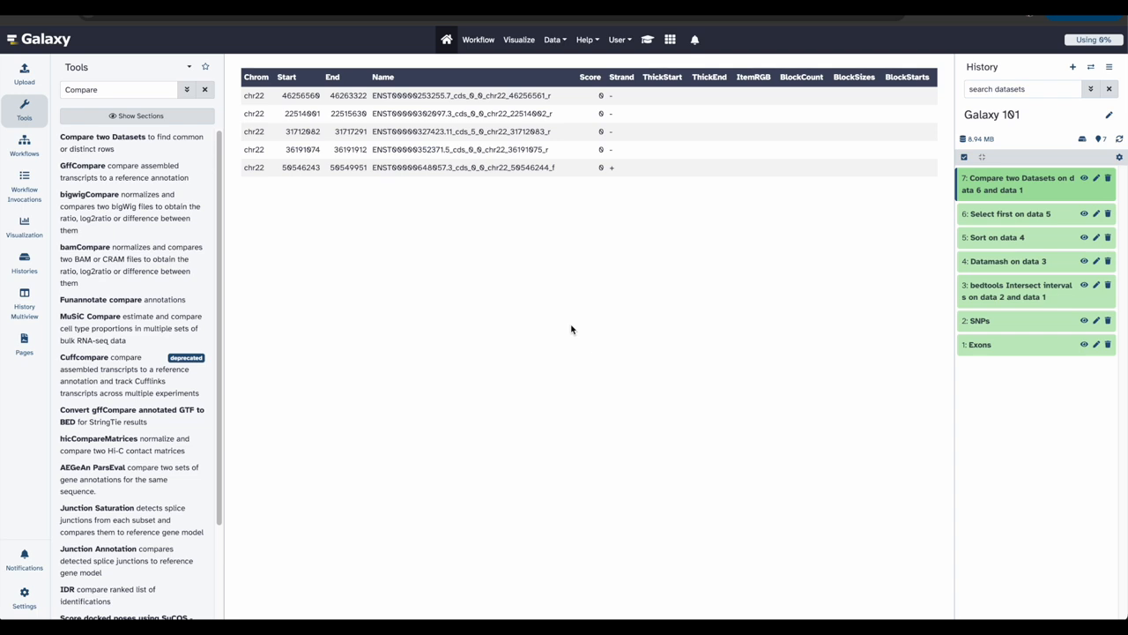
pyautogui.moveTo(580, 296)
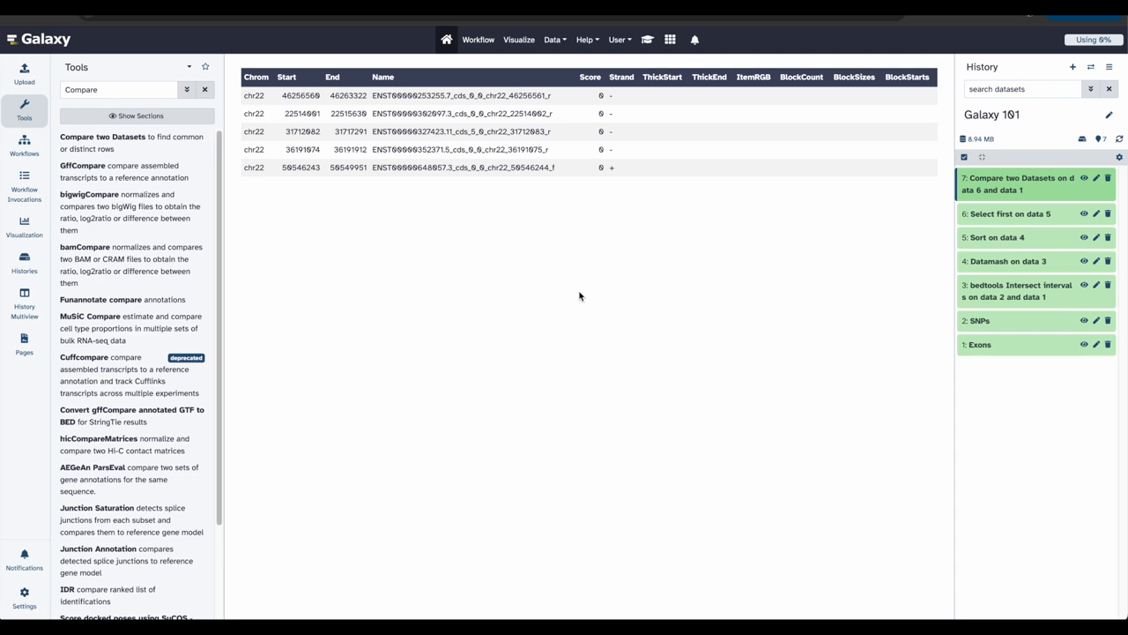
# Expand history item 7 to show 5 regions, 6 columns, bed format, and open its attributes form.
pyautogui.click(1019, 184)
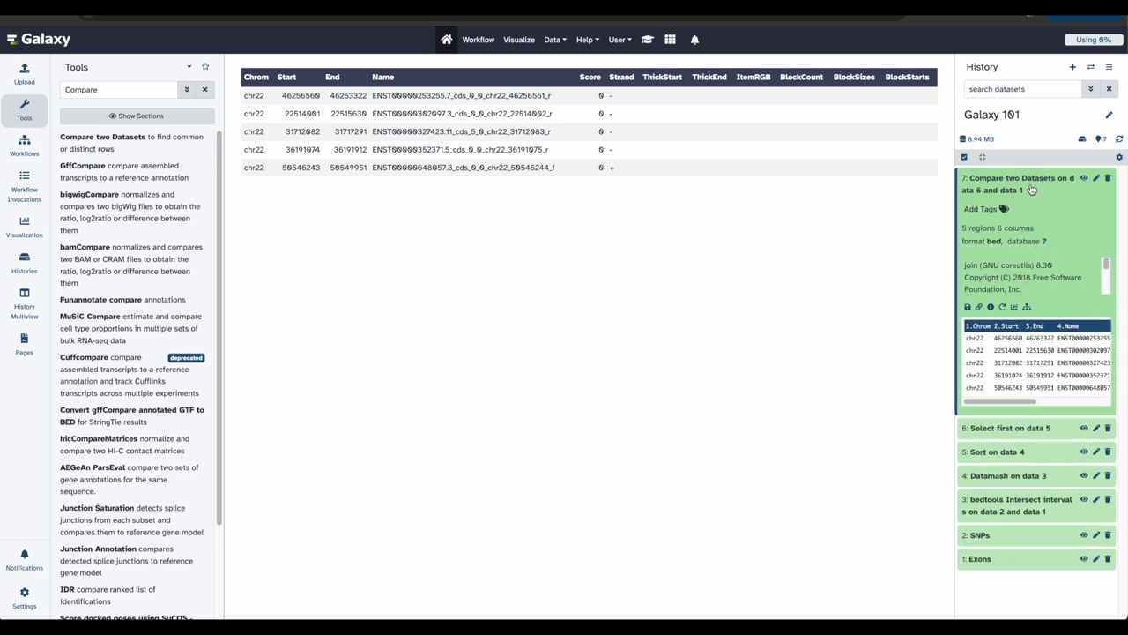
pyautogui.moveTo(1012, 250)
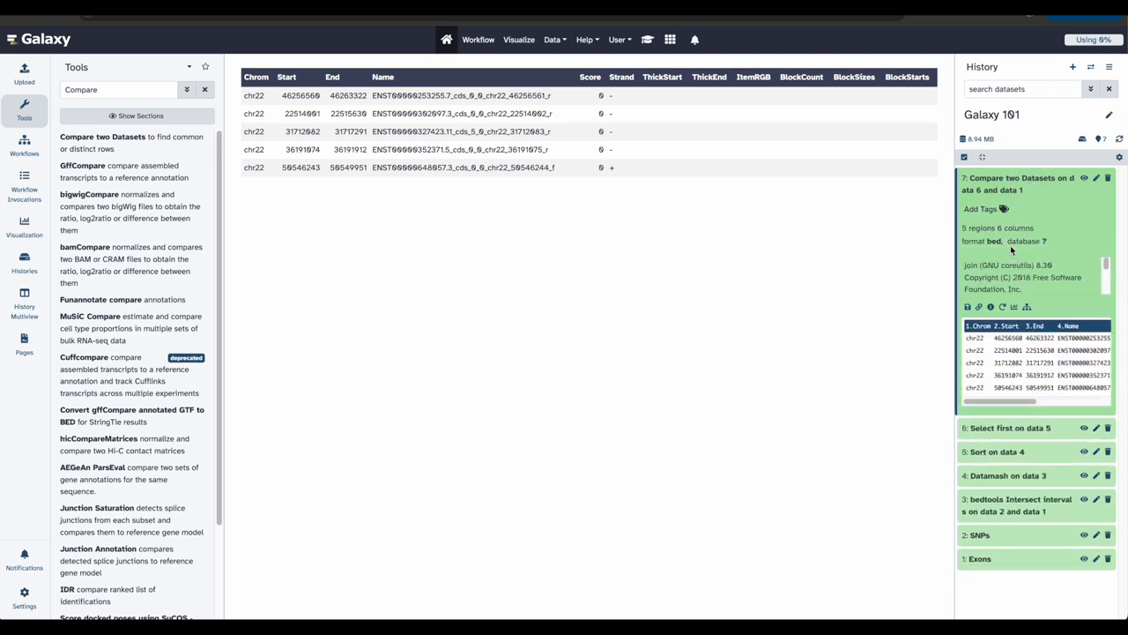
pyautogui.moveTo(1047, 247)
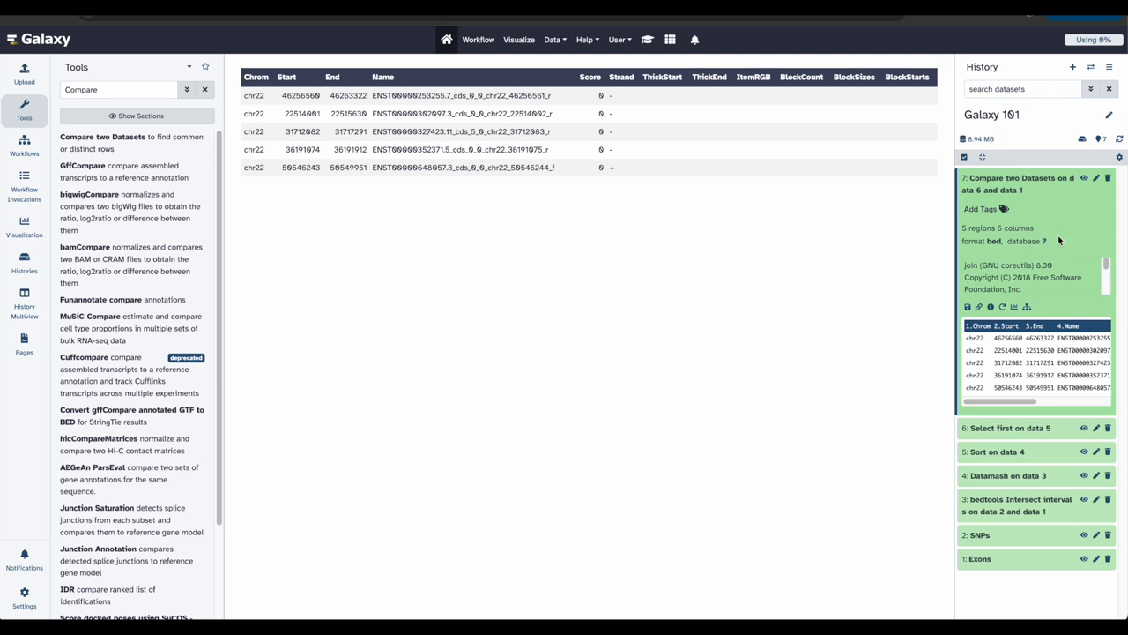
pyautogui.moveTo(1064, 201)
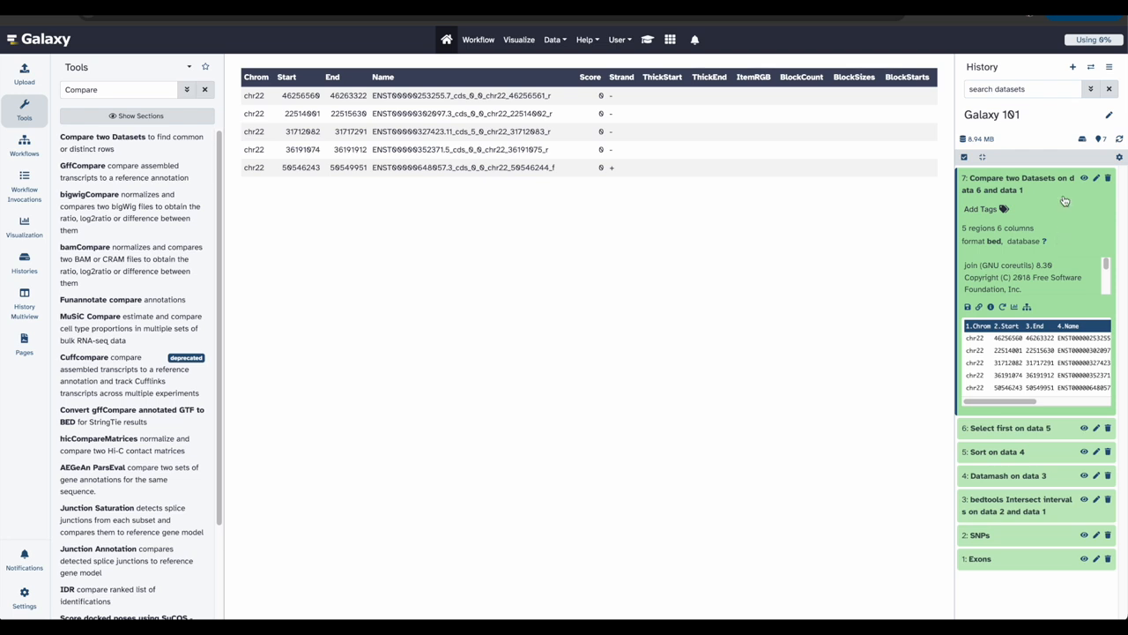
pyautogui.click(1097, 178)
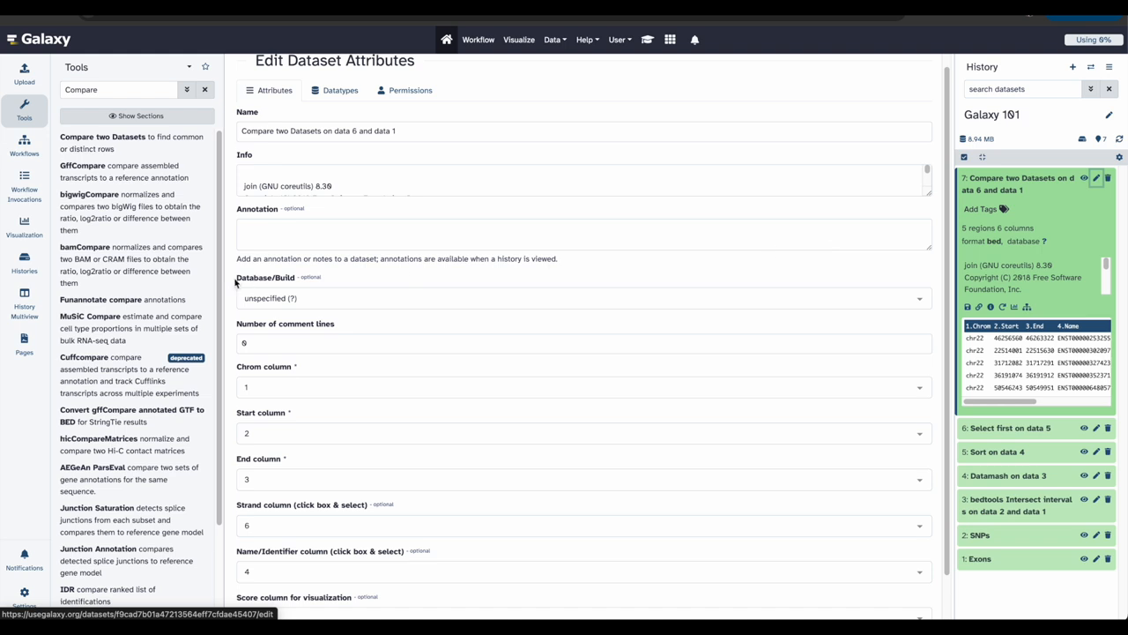
# Set dataset 7's Database/Build to Human Dec. 2013 (GRCh38/hg38) and save the attributes.
pyautogui.doubleClick(264, 279)
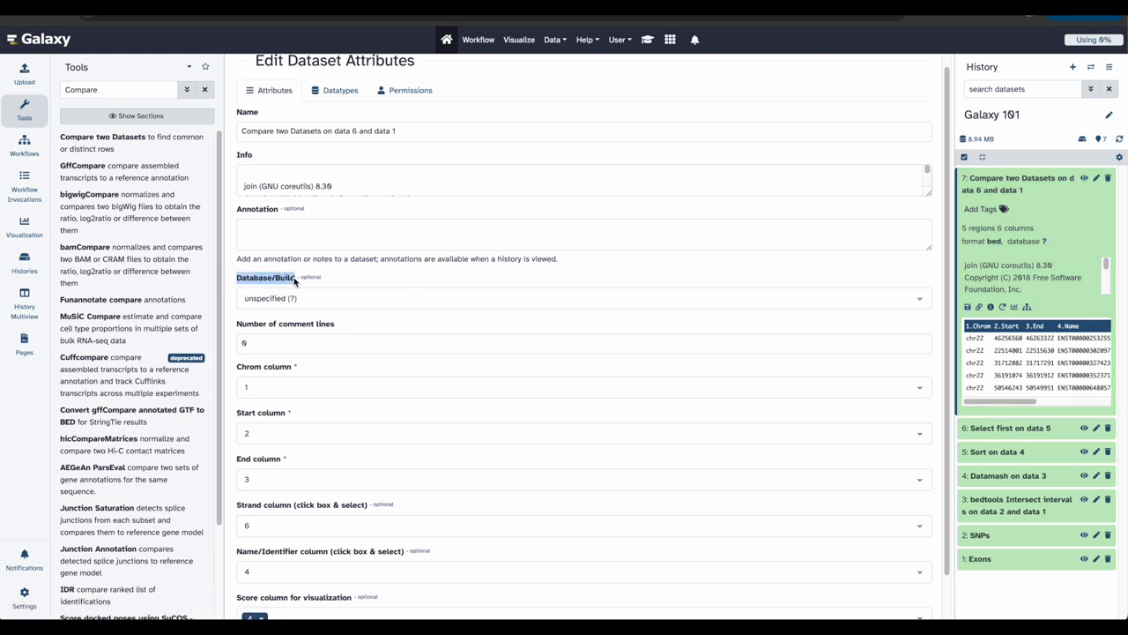
pyautogui.click(582, 298)
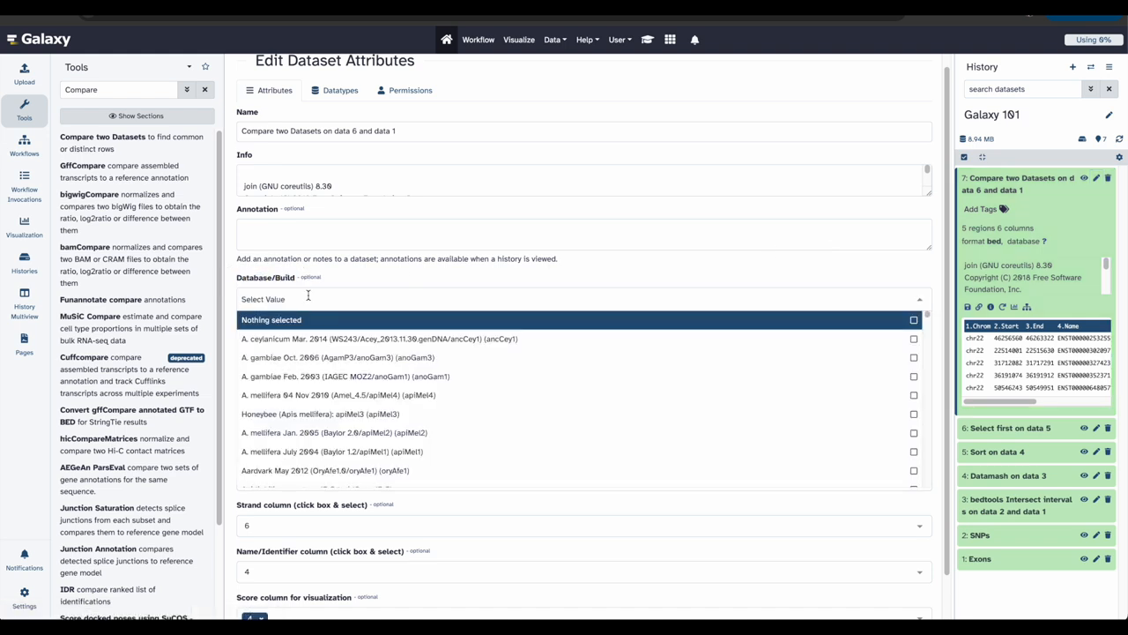
pyautogui.write('Human Dec')
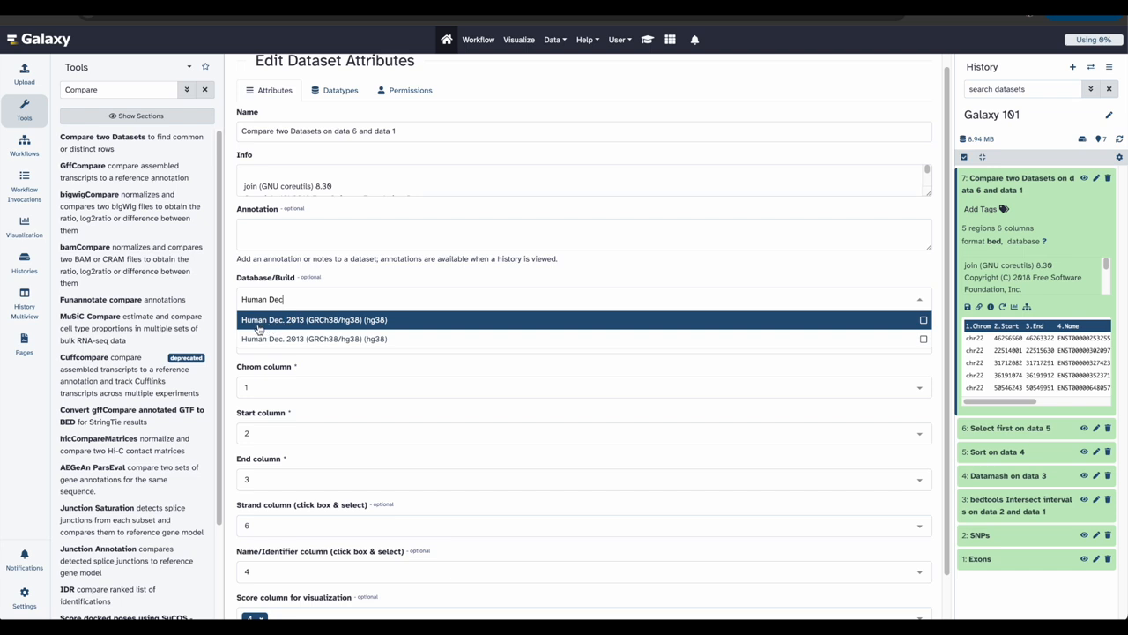
pyautogui.moveTo(373, 330)
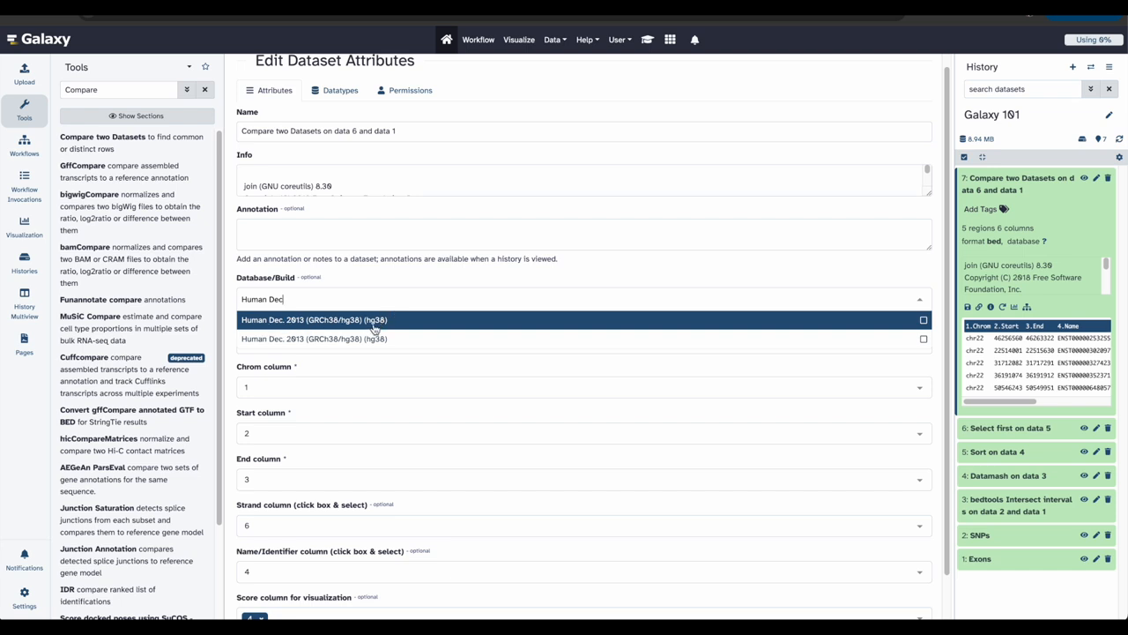
pyautogui.click(313, 319)
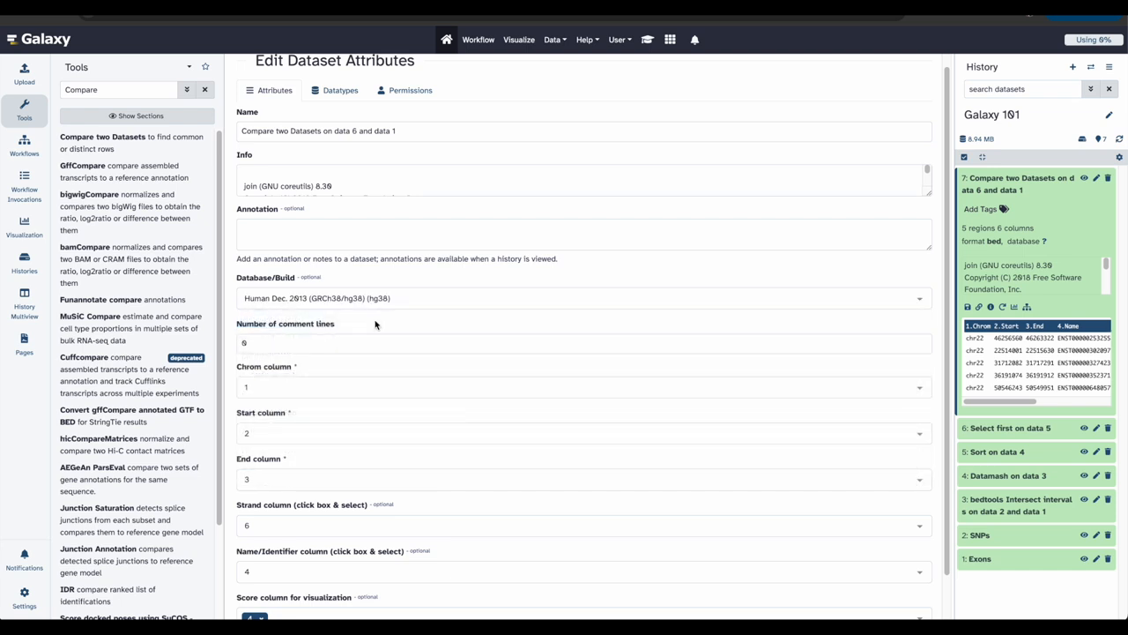
pyautogui.scroll(-3)
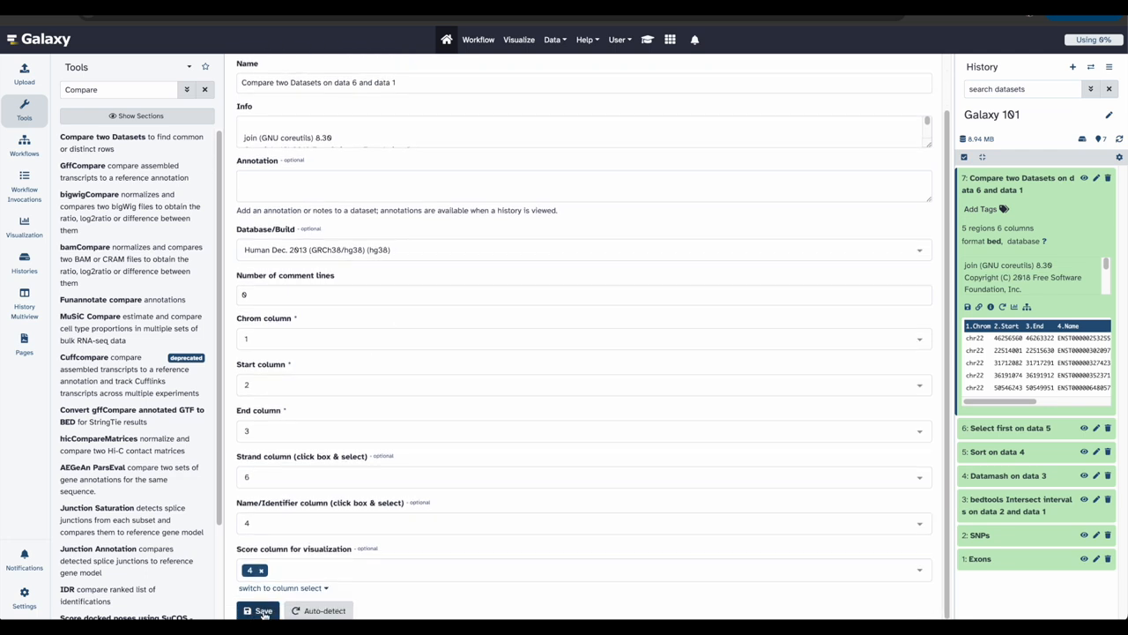
pyautogui.click(257, 610)
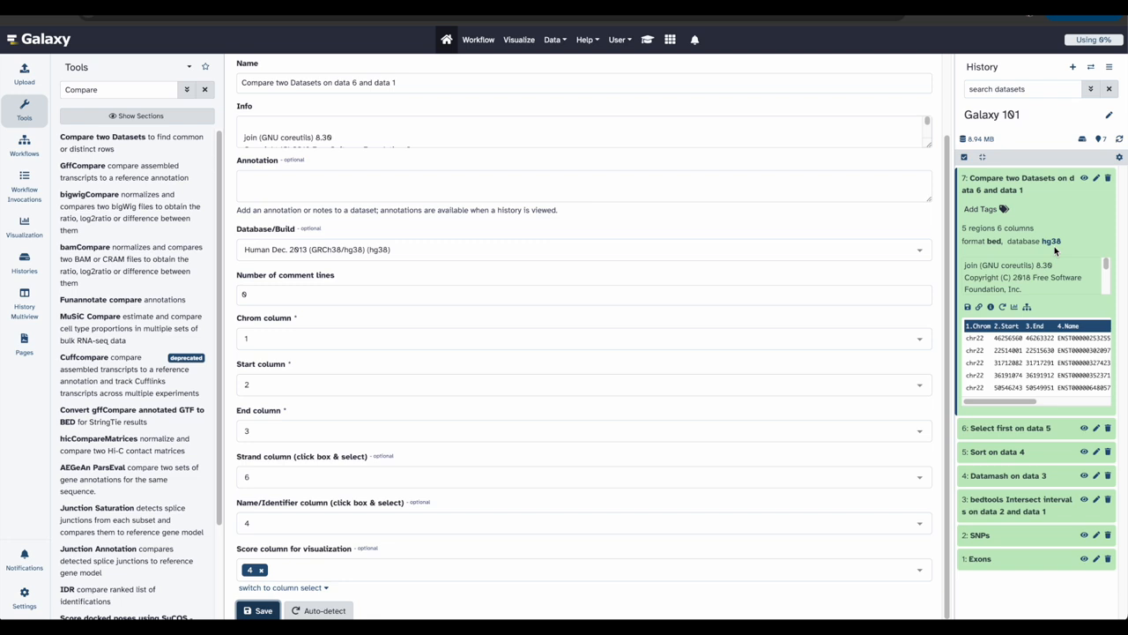
pyautogui.moveTo(1001, 251)
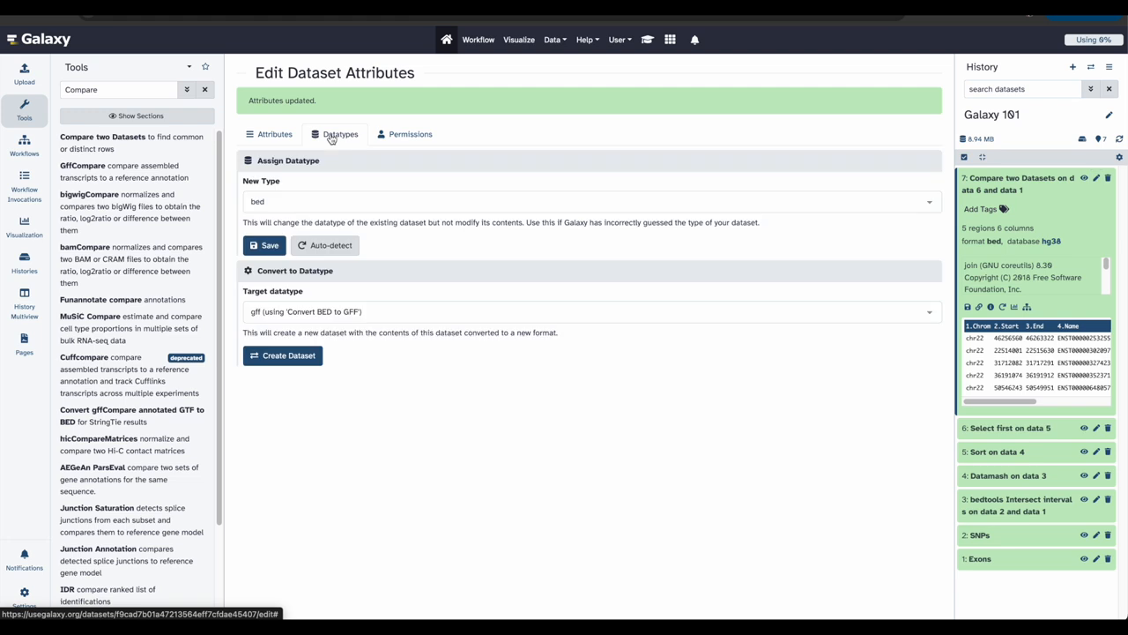
pyautogui.moveTo(271, 205)
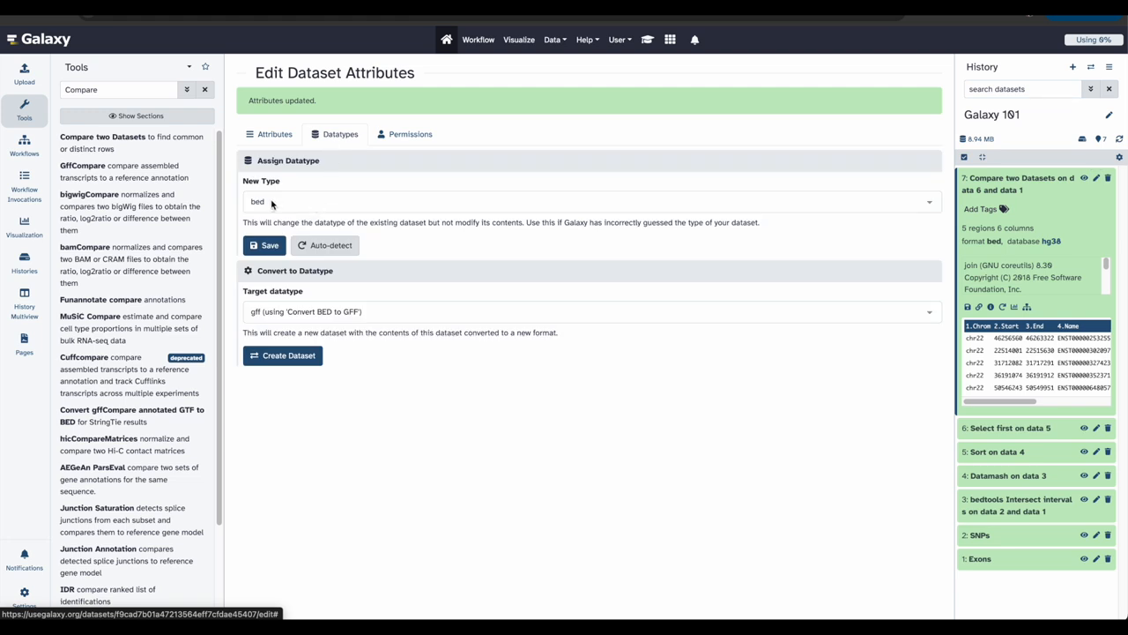
# Return to the general Attributes settings of dataset 7 after the update confirmation.
pyautogui.click(273, 134)
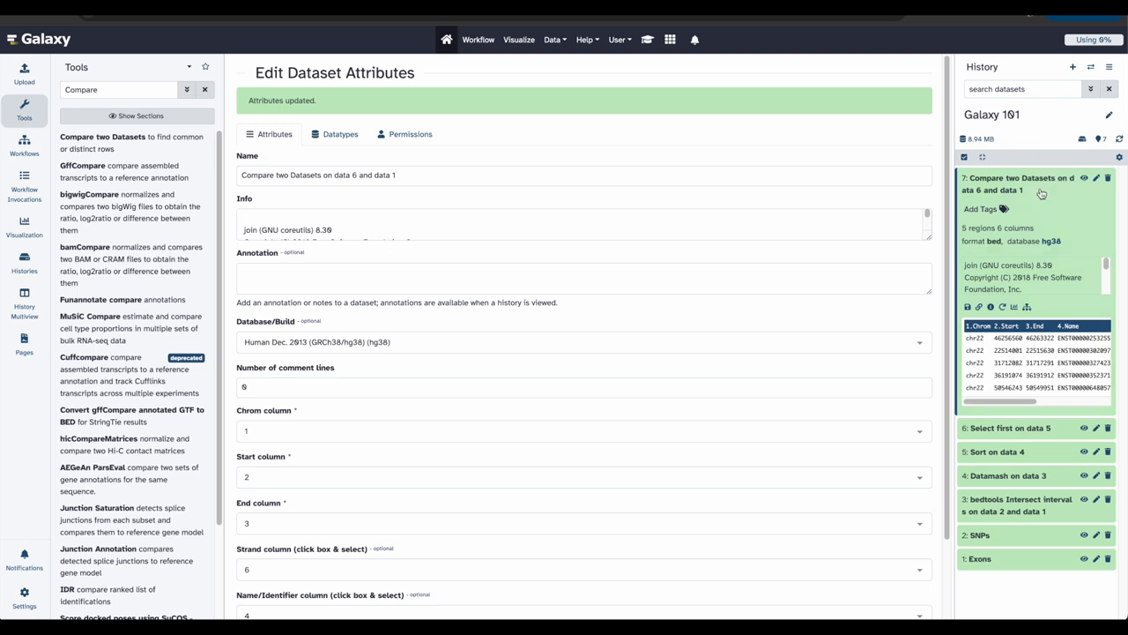
pyautogui.moveTo(1040, 204)
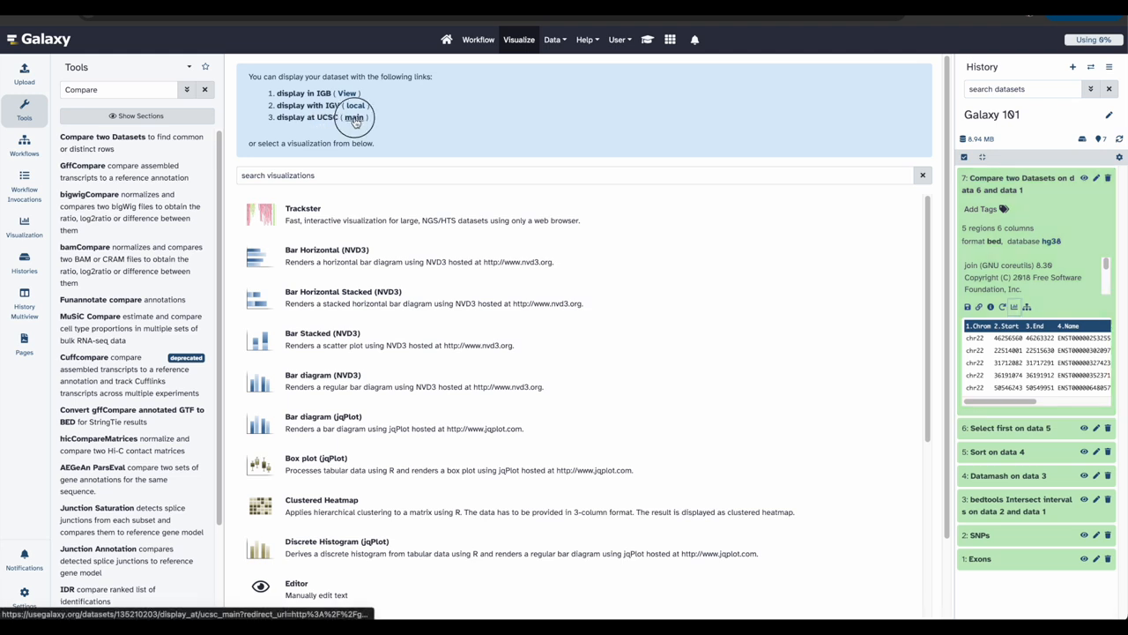
# Send dataset 7 to the UCSC main browser, then view its five chr22 interval rows.
pyautogui.click(353, 116)
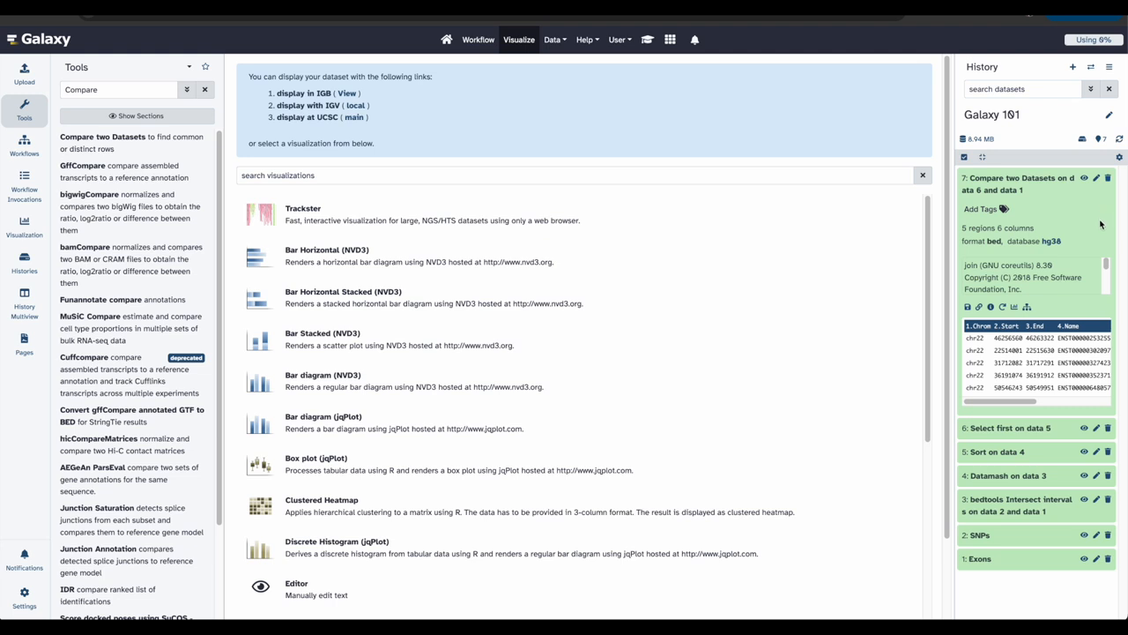
pyautogui.moveTo(1099, 224)
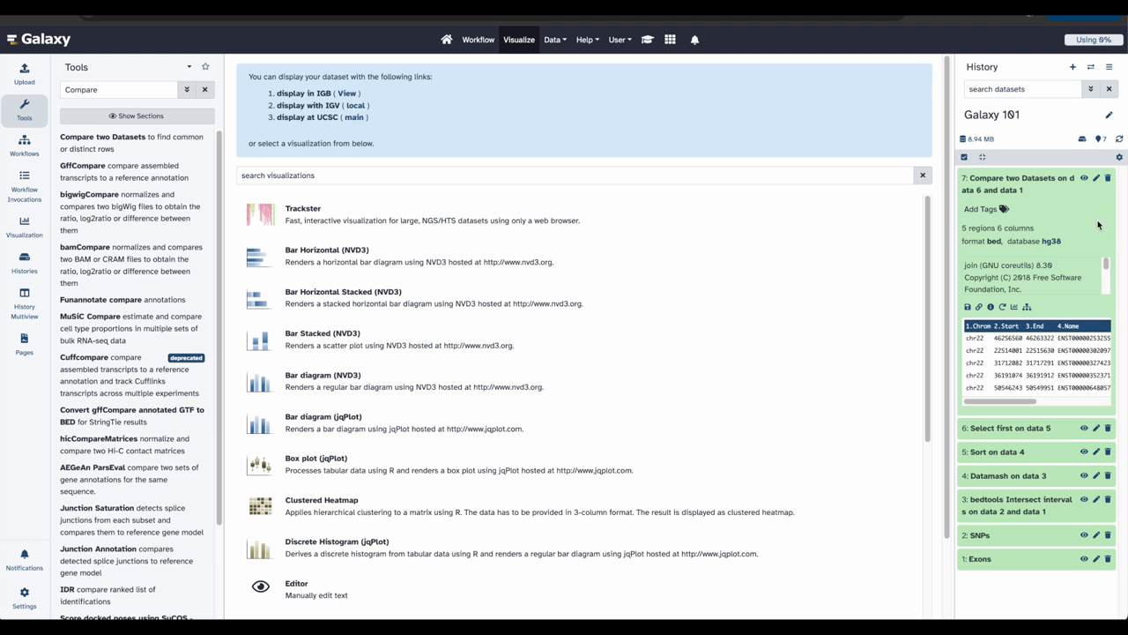
pyautogui.moveTo(1089, 187)
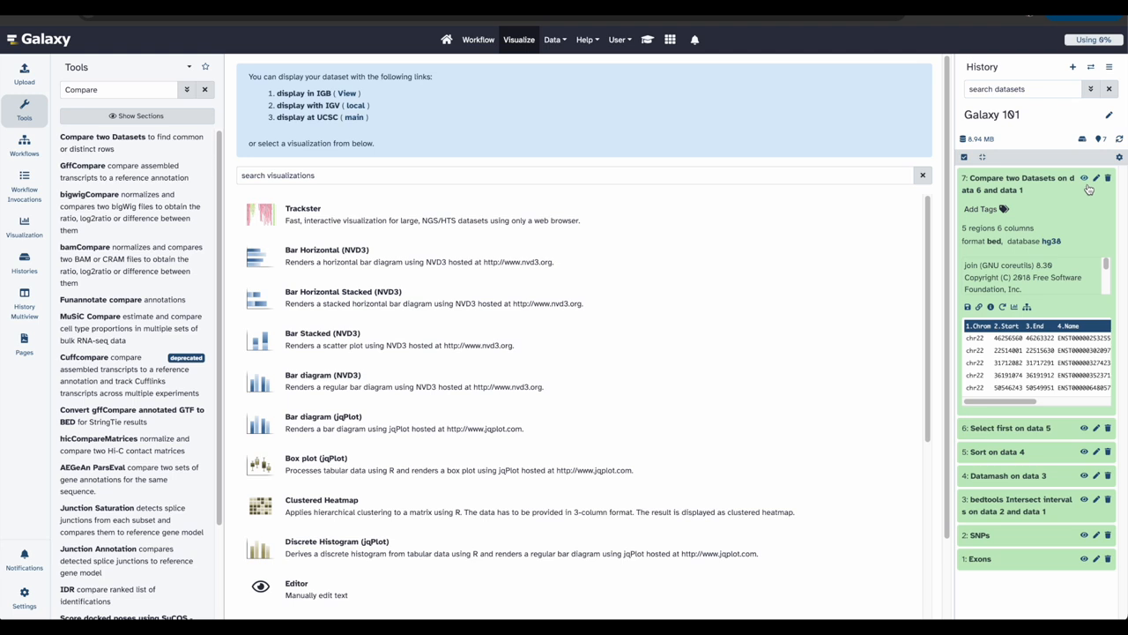
pyautogui.click(1086, 177)
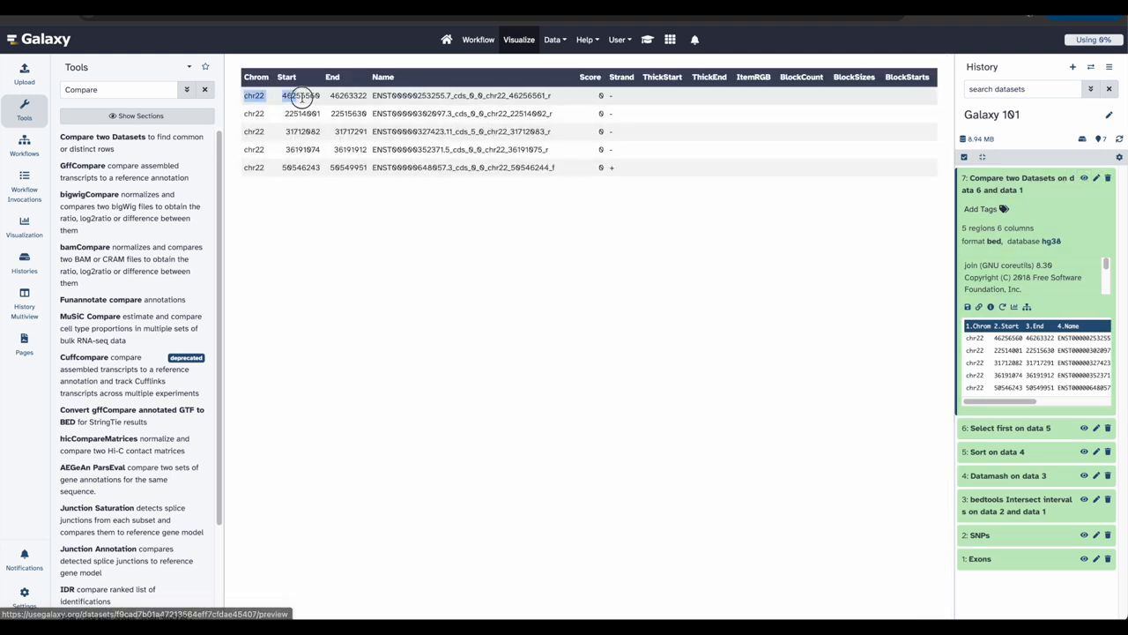
# Select the first exon's chr22 start and end coordinates from the table for copying.
pyautogui.moveTo(285, 95); pyautogui.dragTo(361, 95)
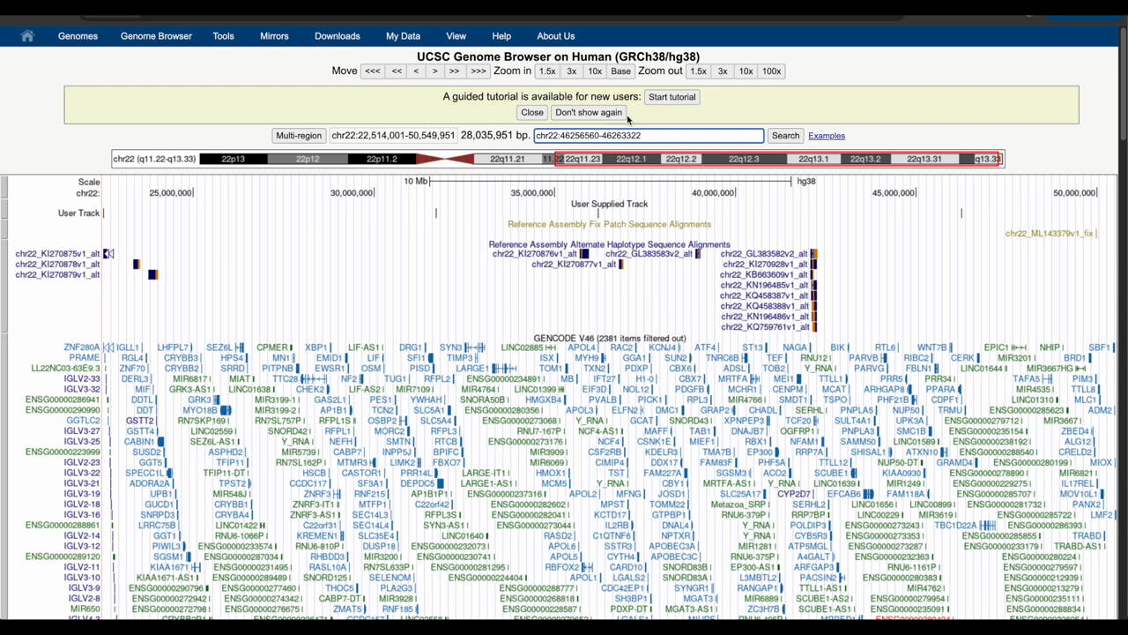
pyautogui.click(783, 134)
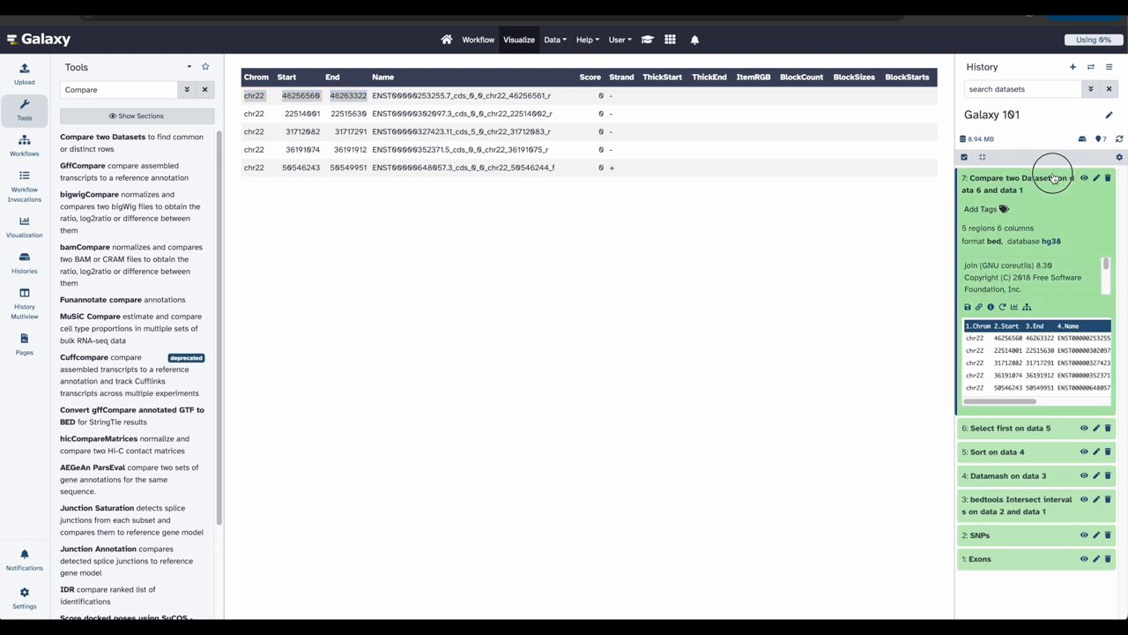
# Collapse the expanded Compare two Datasets dataset in the history panel.
pyautogui.click(1022, 184)
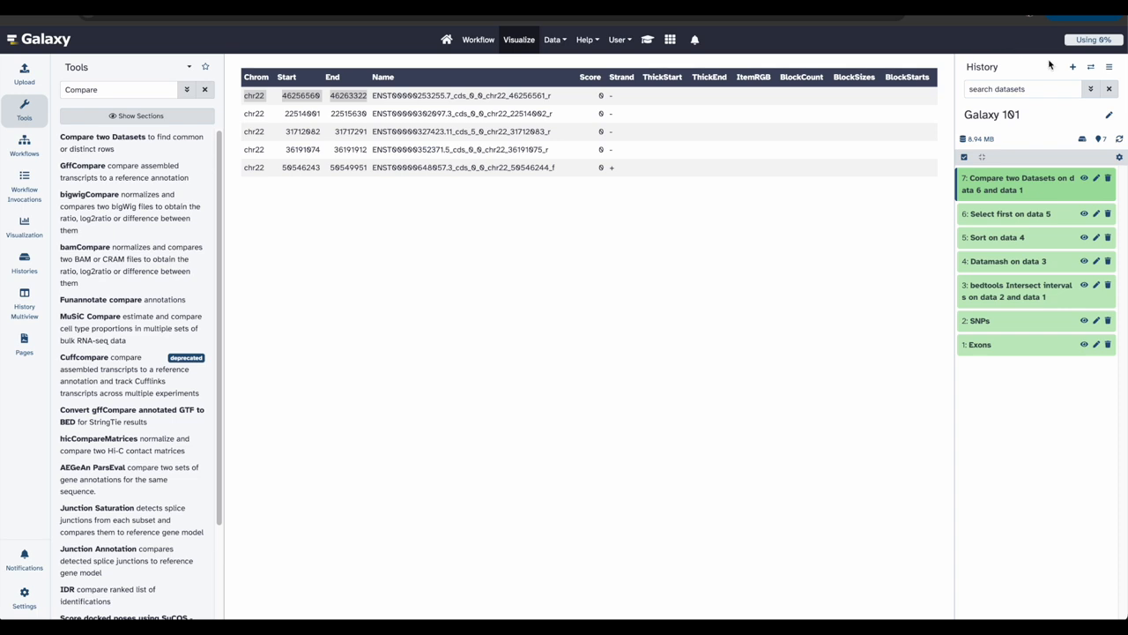
pyautogui.moveTo(1111, 67)
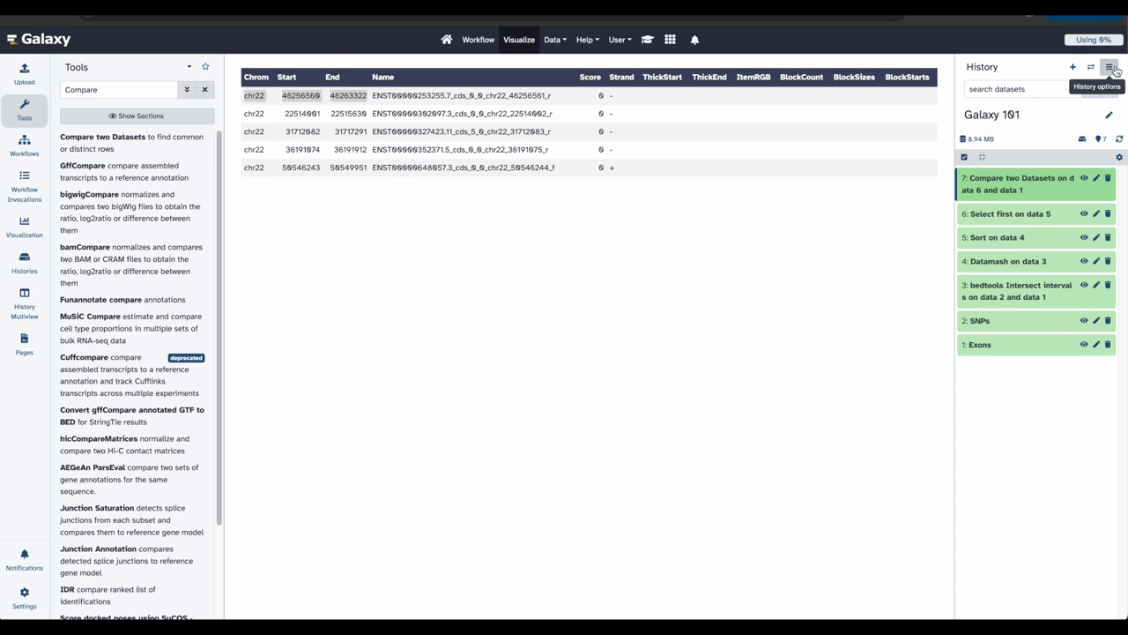
# Choose Extract Workflow from the current history's options menu.
pyautogui.click(1109, 67)
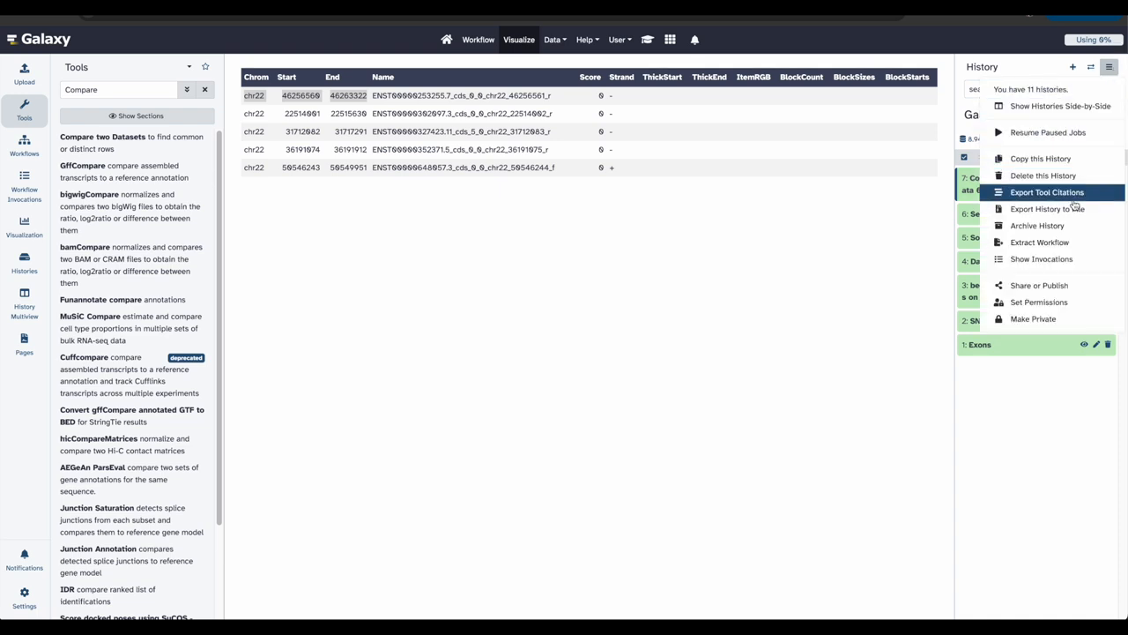
pyautogui.moveTo(1040, 243)
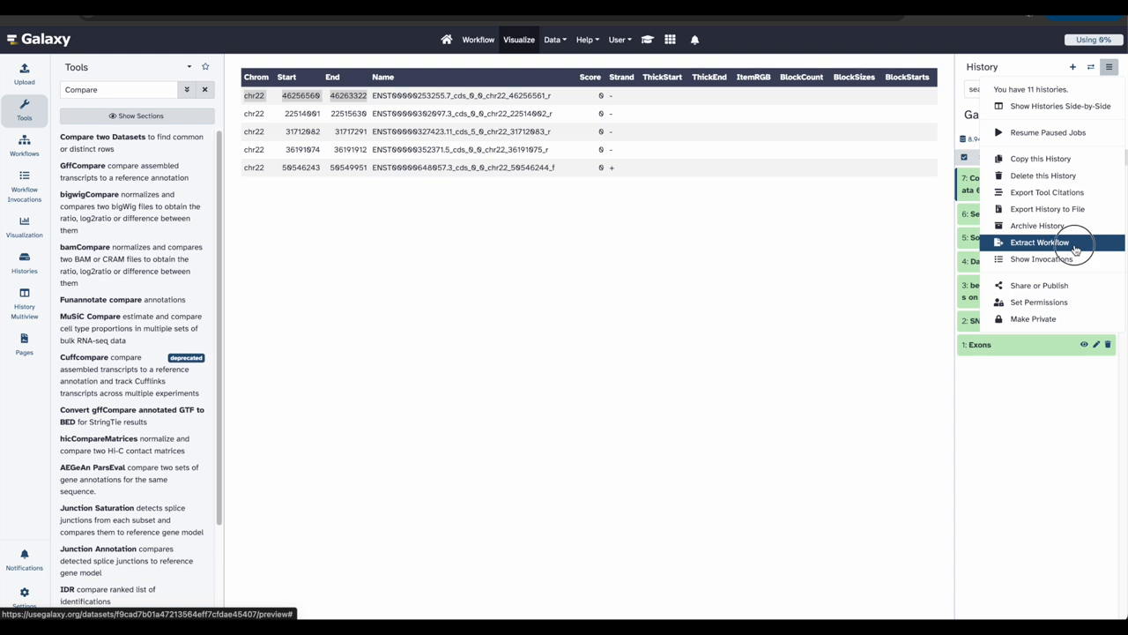
pyautogui.click(1040, 243)
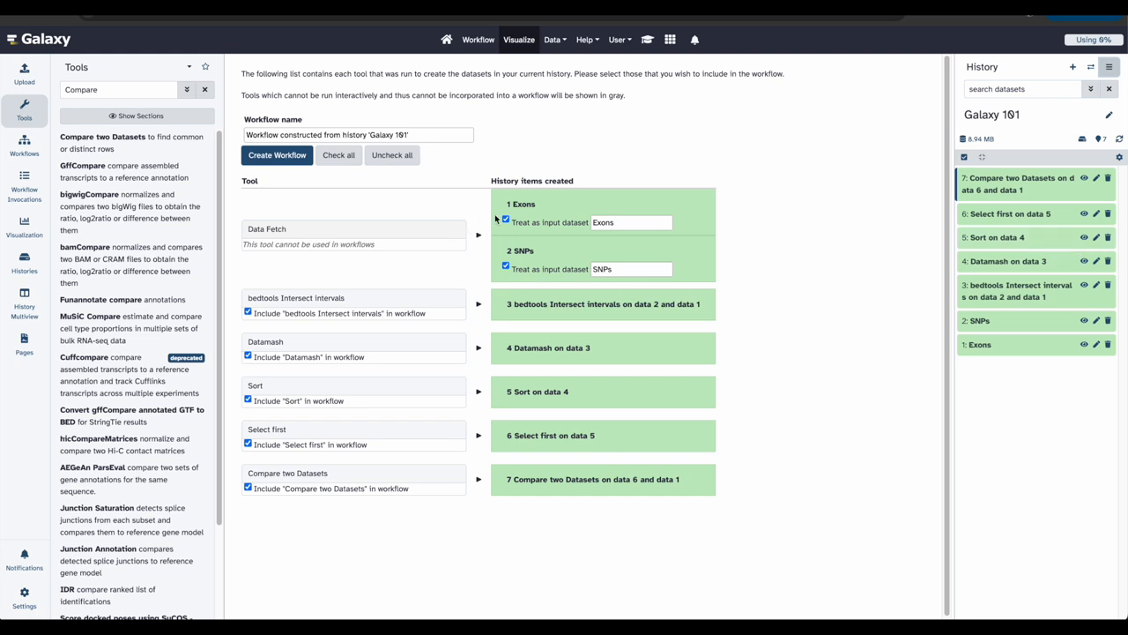
pyautogui.moveTo(573, 201)
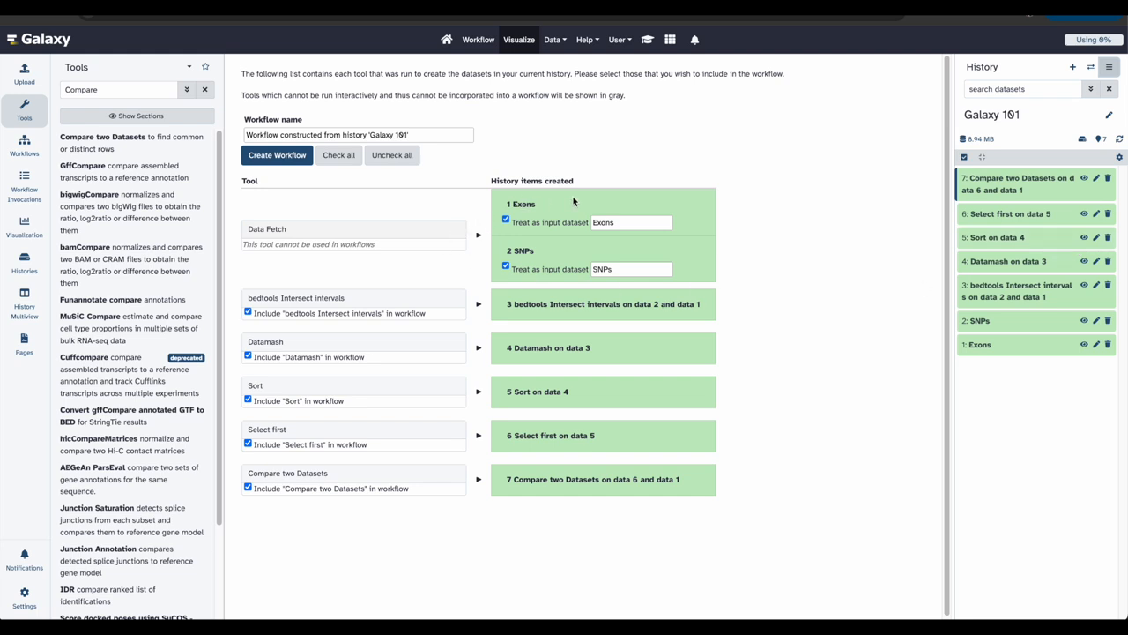
# Name the workflow 'Find exons with the highest number of features' and create it from the history steps.
pyautogui.click(356, 134)
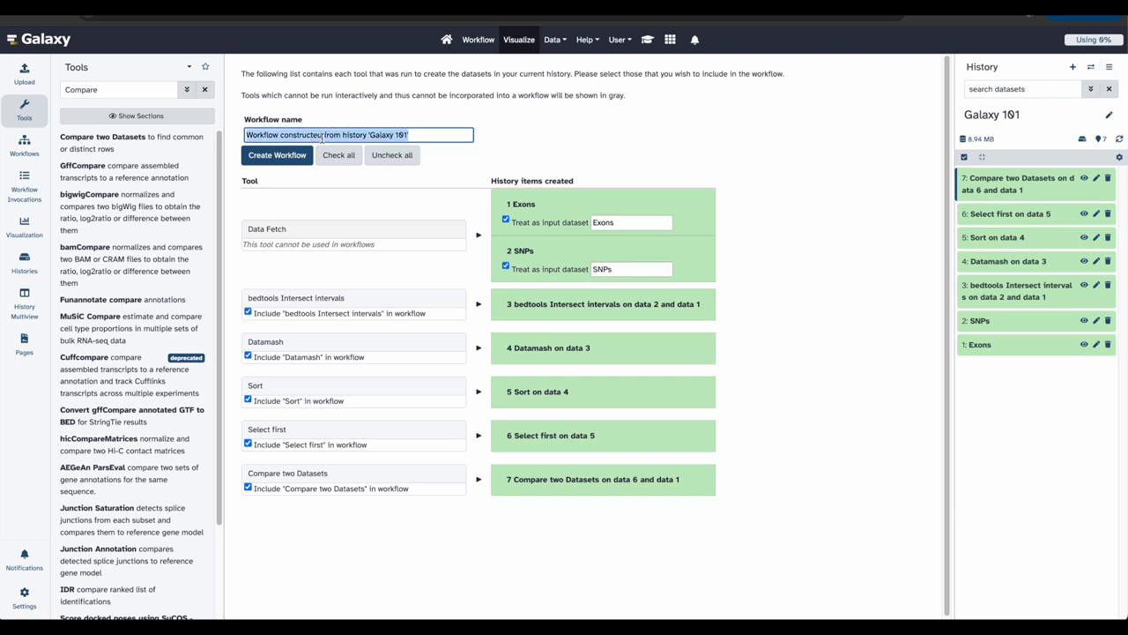
pyautogui.write('Find exons')
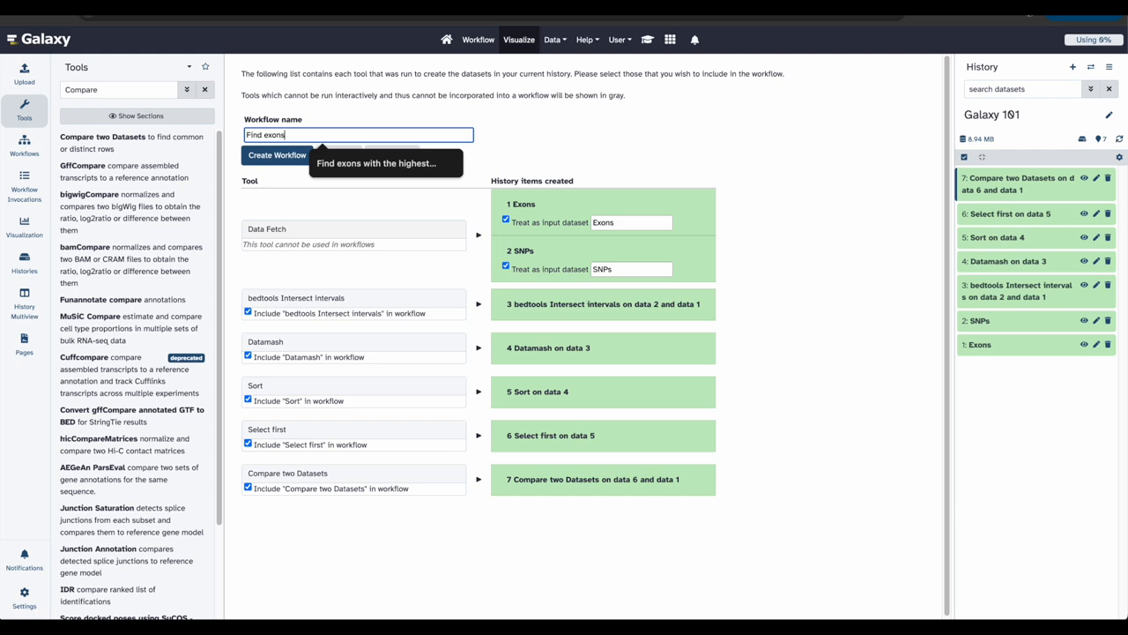
pyautogui.write('with the highest number of features')
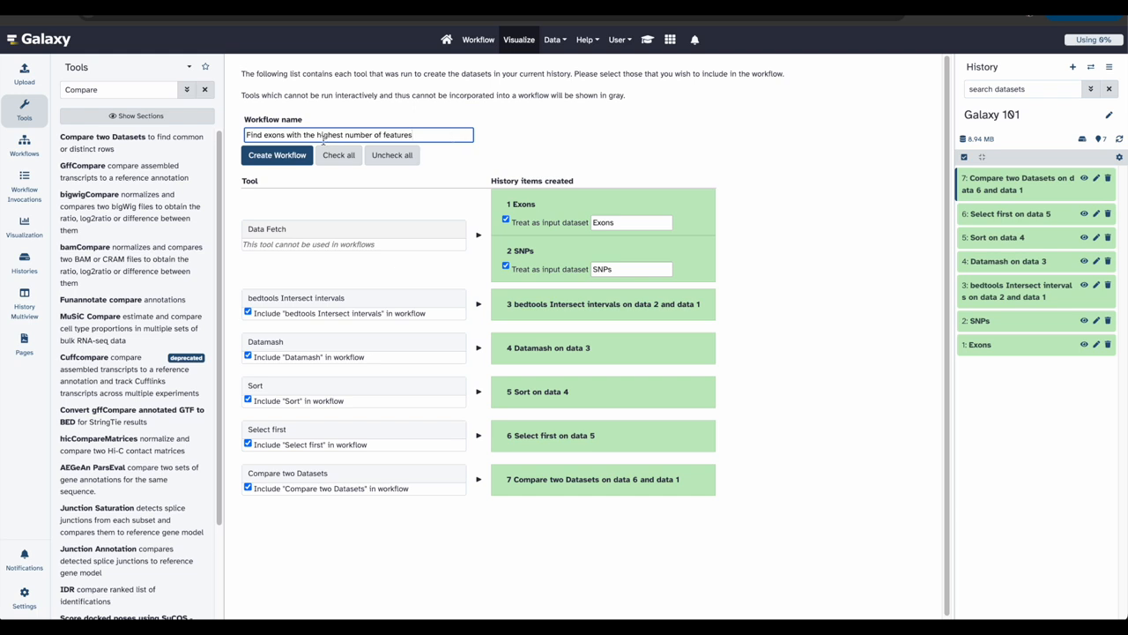
pyautogui.moveTo(349, 279)
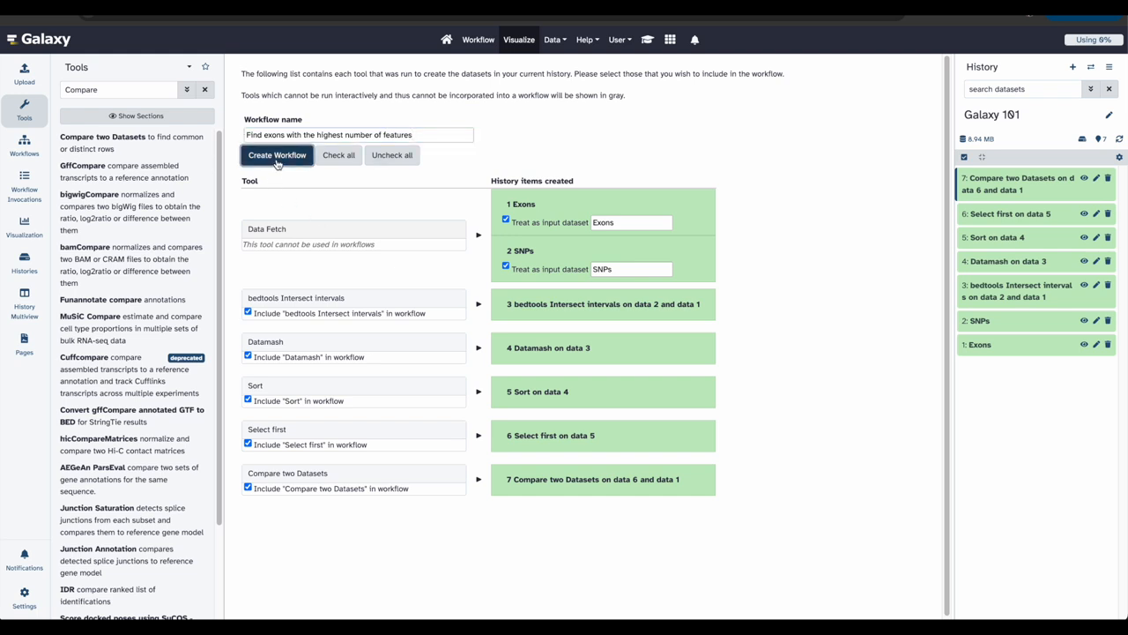
pyautogui.click(277, 155)
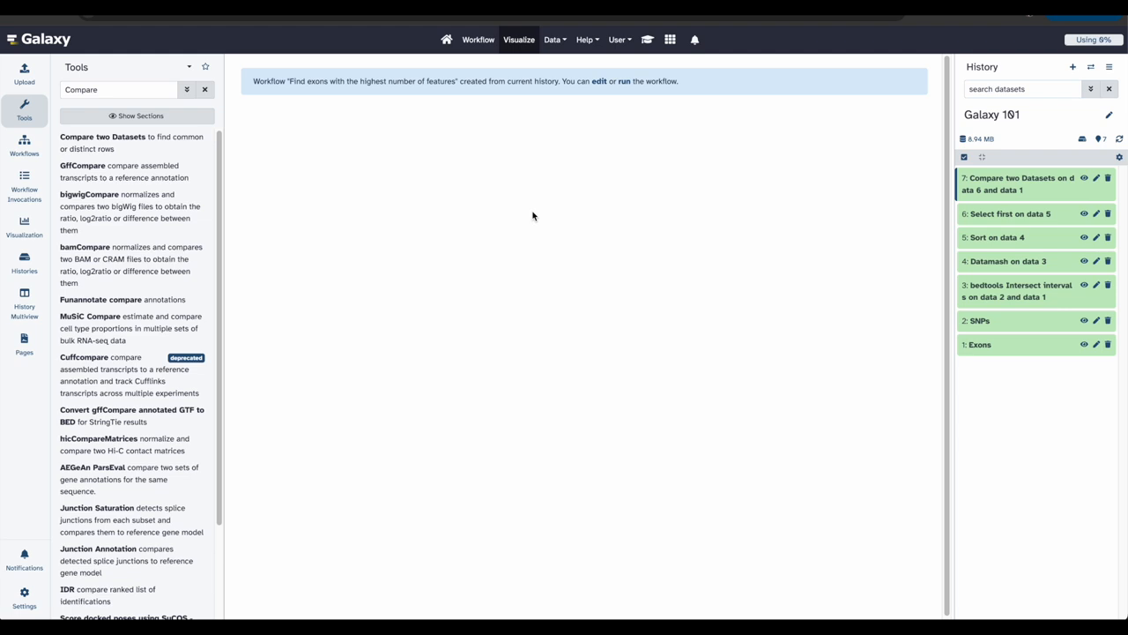
pyautogui.moveTo(477, 39)
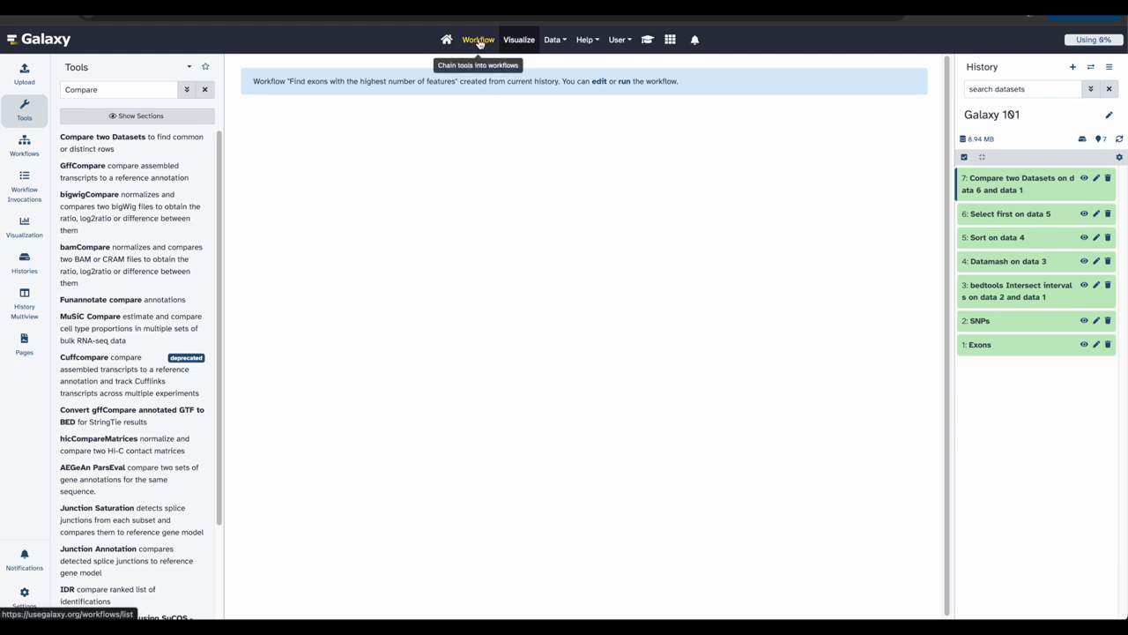
# Go to the saved workflows list to edit the new workflow.
pyautogui.click(478, 39)
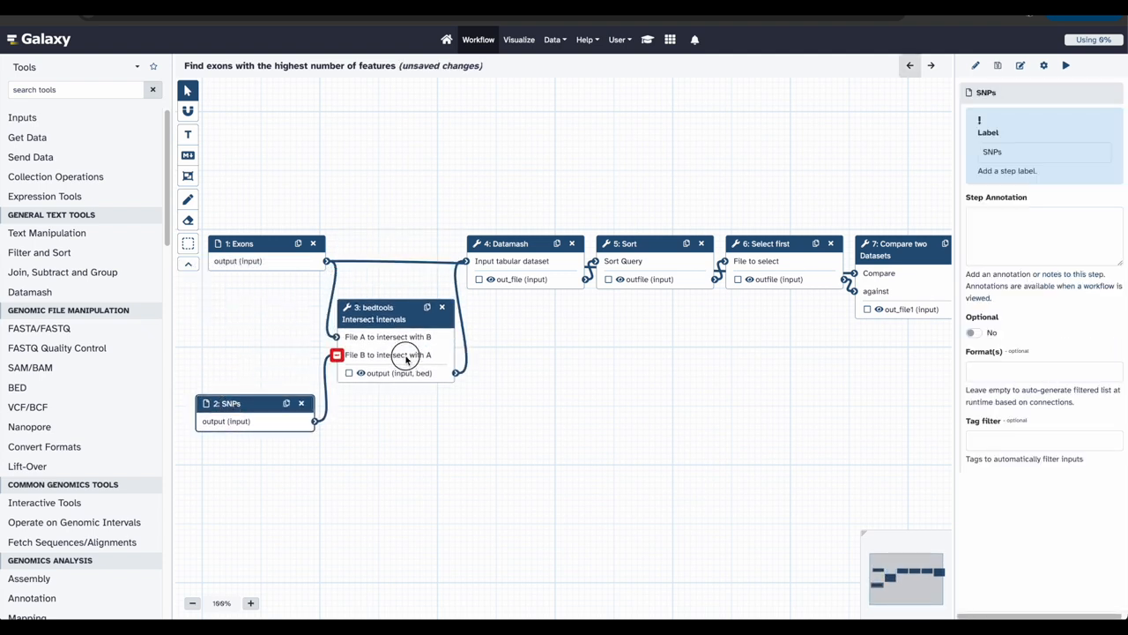
# Drag the workflow nodes into a neat row and bring the Compare two Datasets node into view.
pyautogui.click(379, 313)
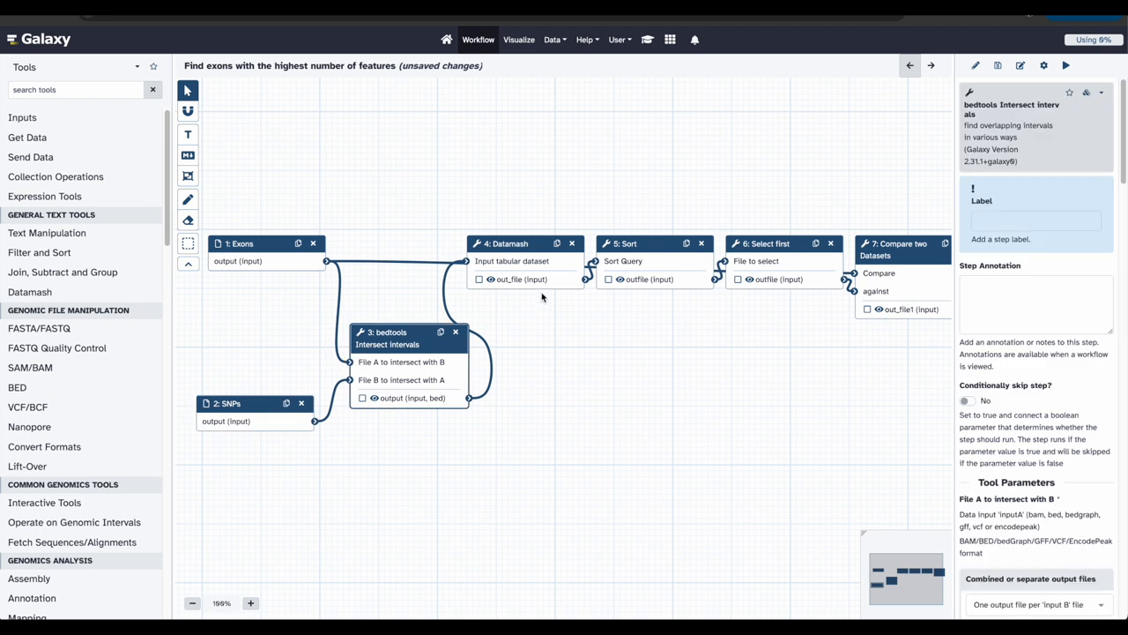
pyautogui.moveTo(509, 243); pyautogui.dragTo(571, 369)
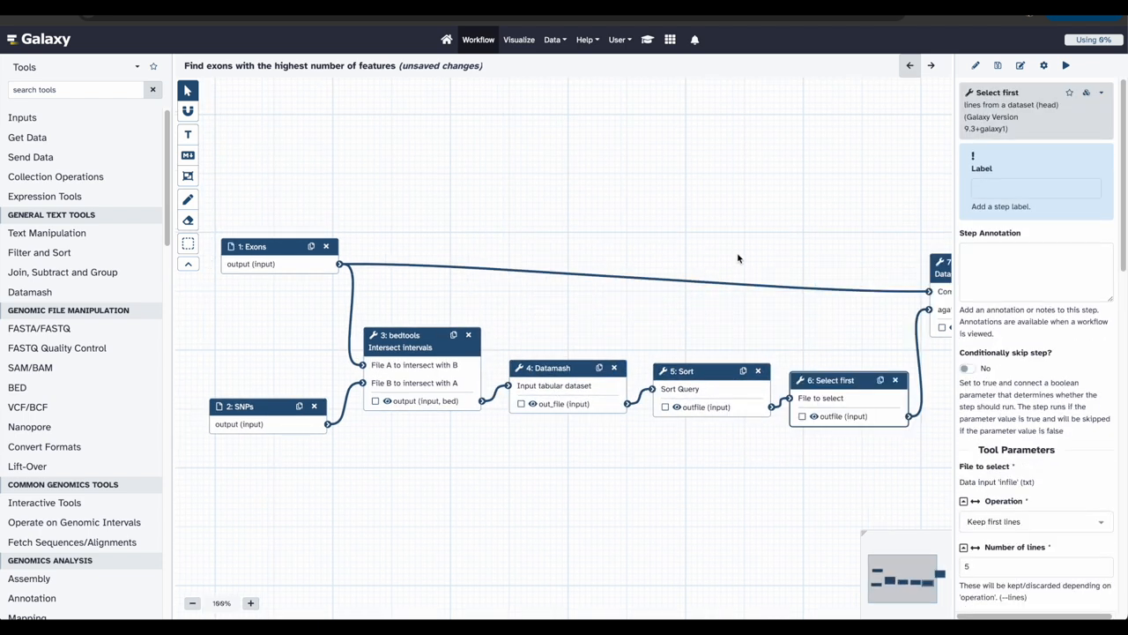
pyautogui.moveTo(738, 257); pyautogui.dragTo(691, 181)
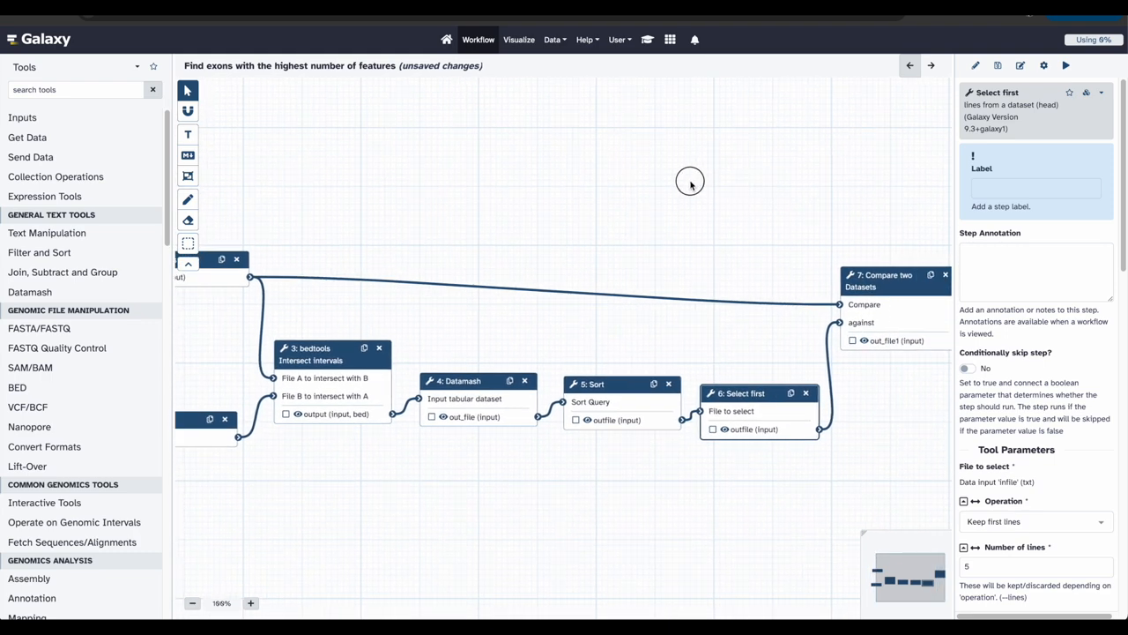
pyautogui.moveTo(691, 181); pyautogui.dragTo(641, 176)
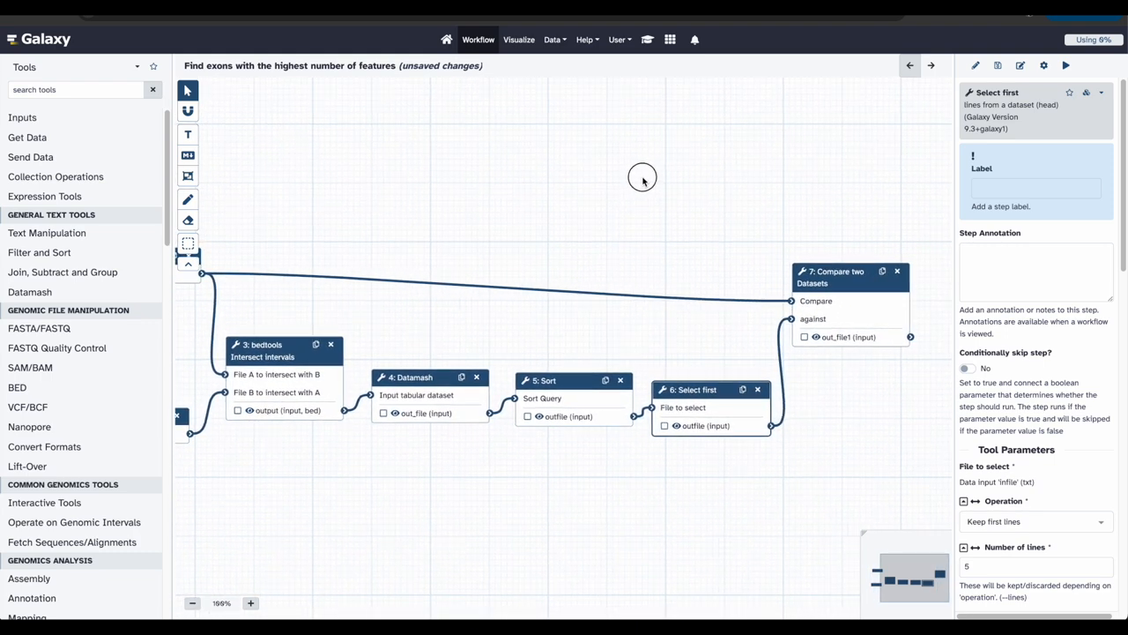
pyautogui.moveTo(643, 182)
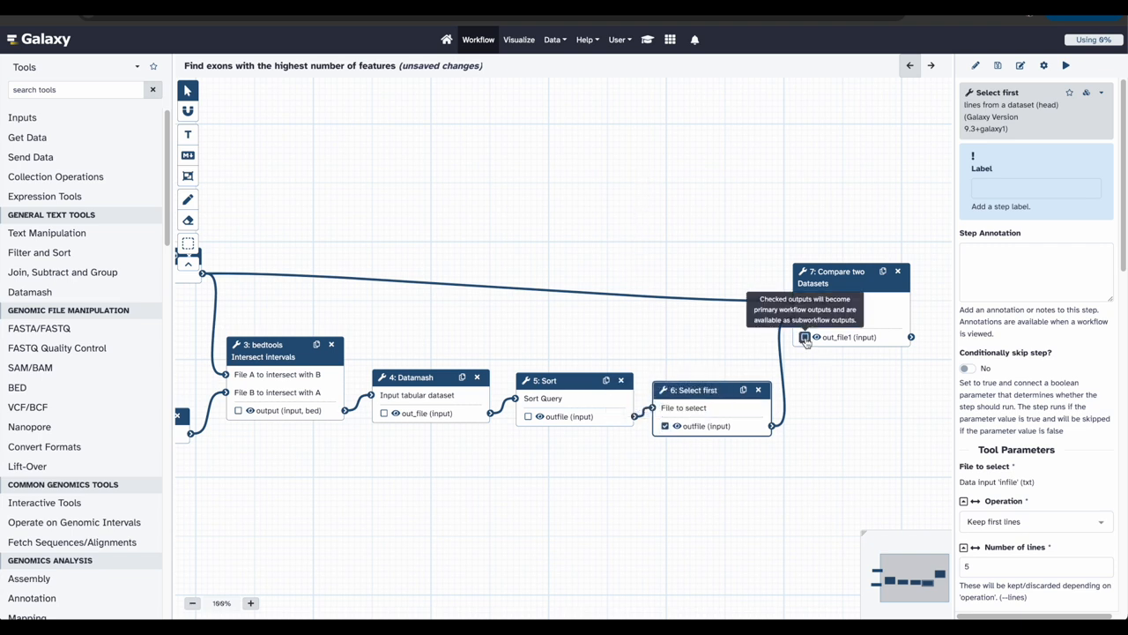
# Mark the Compare two Datasets out_file1 as a workflow output.
pyautogui.click(832, 275)
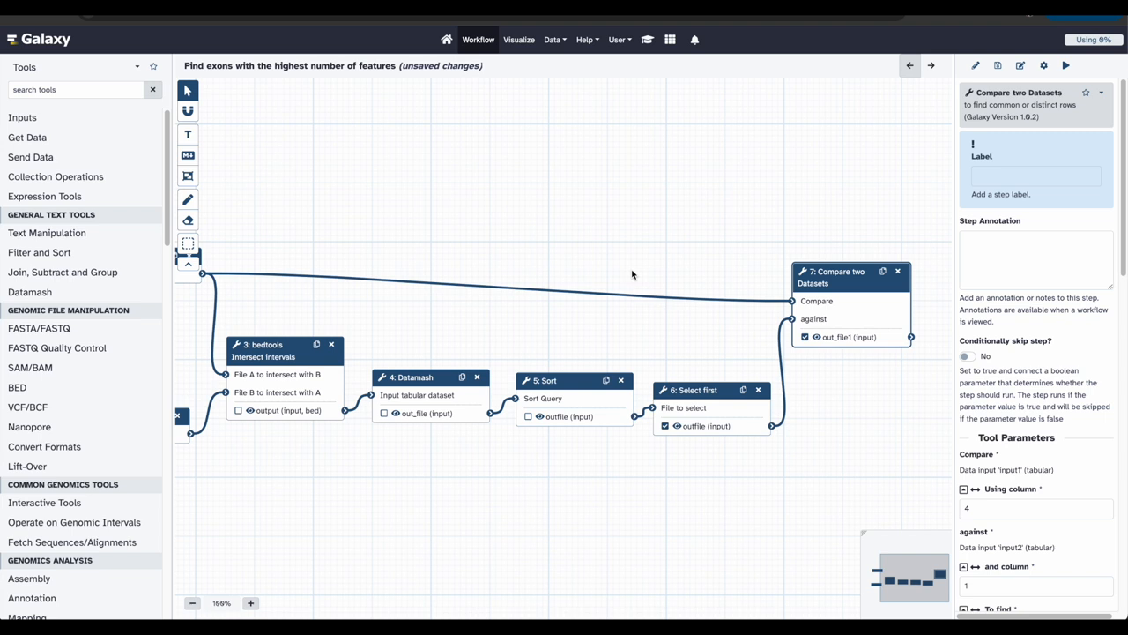
pyautogui.moveTo(517, 250)
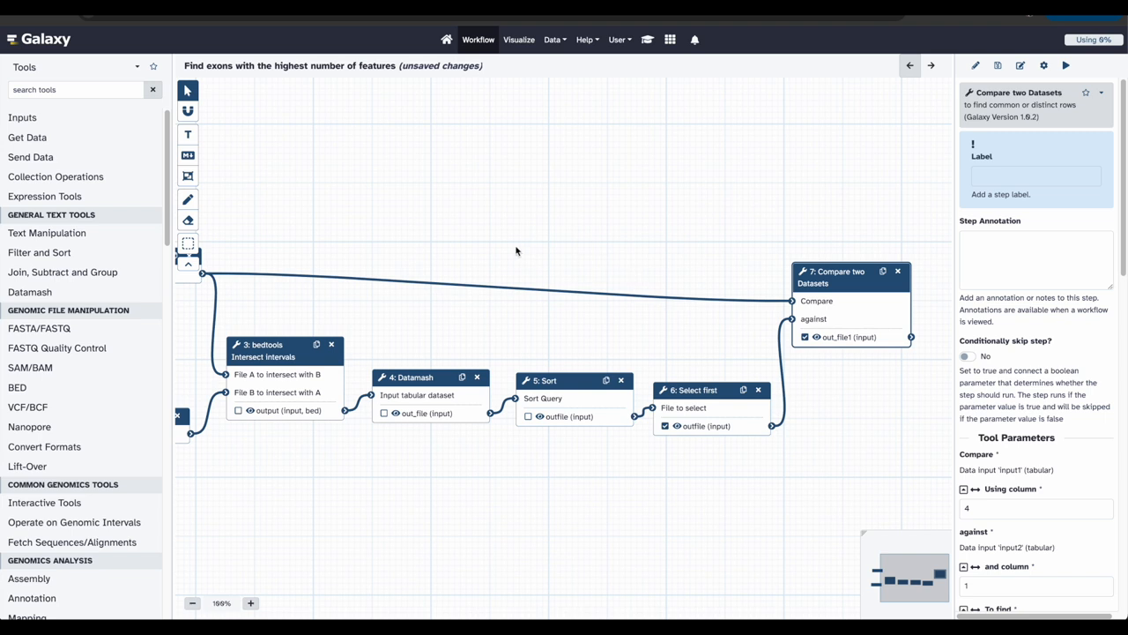
pyautogui.moveTo(437, 233)
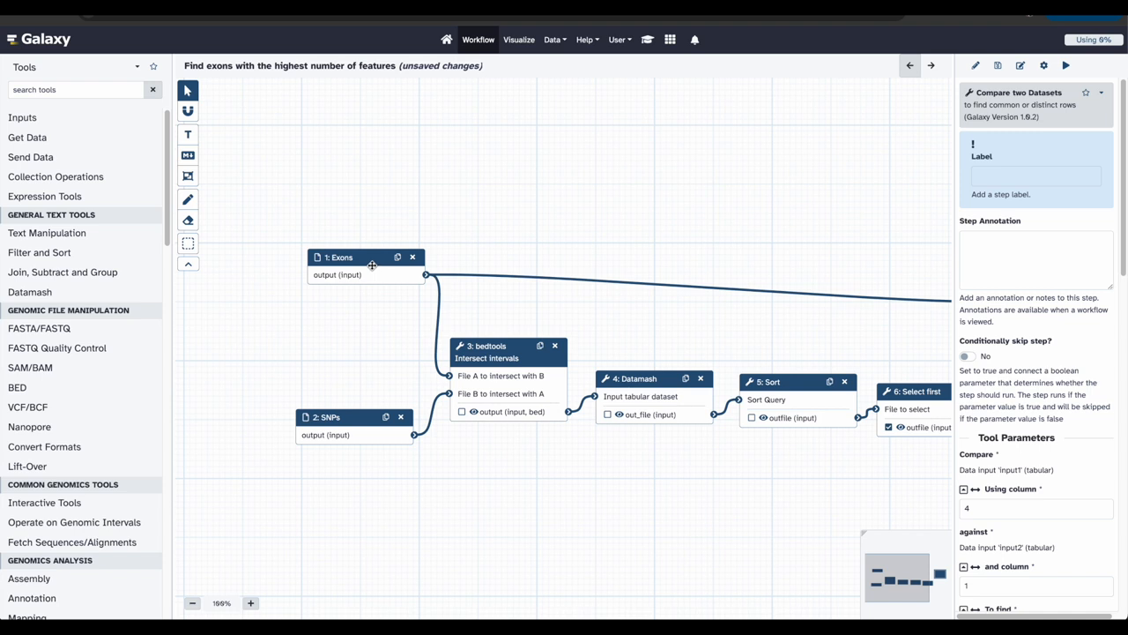
pyautogui.moveTo(377, 373)
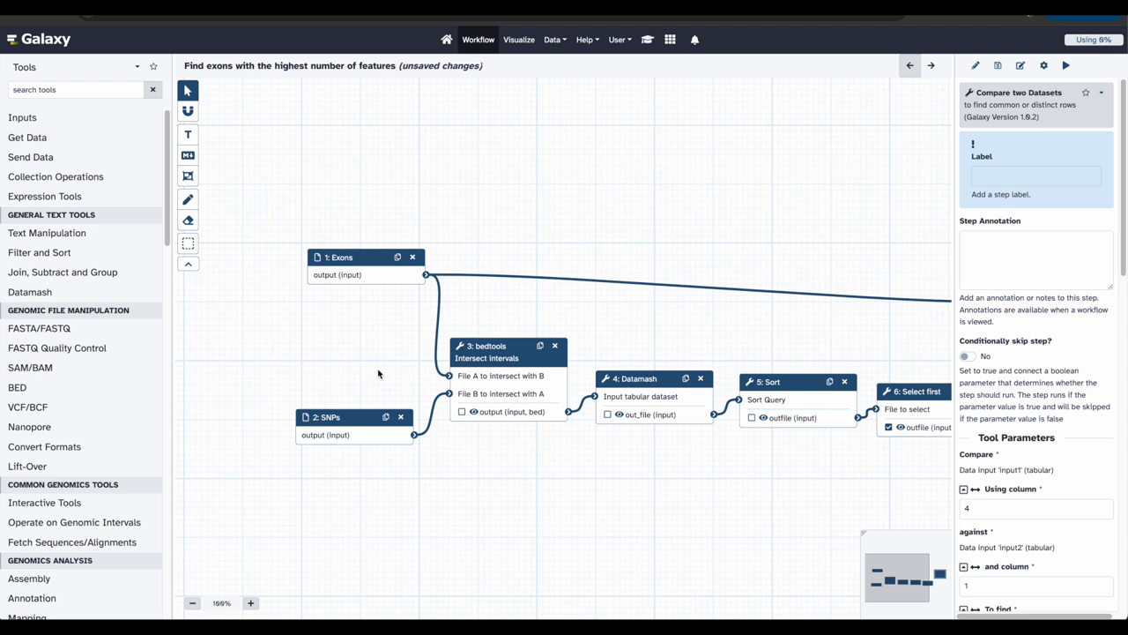
pyautogui.moveTo(384, 384)
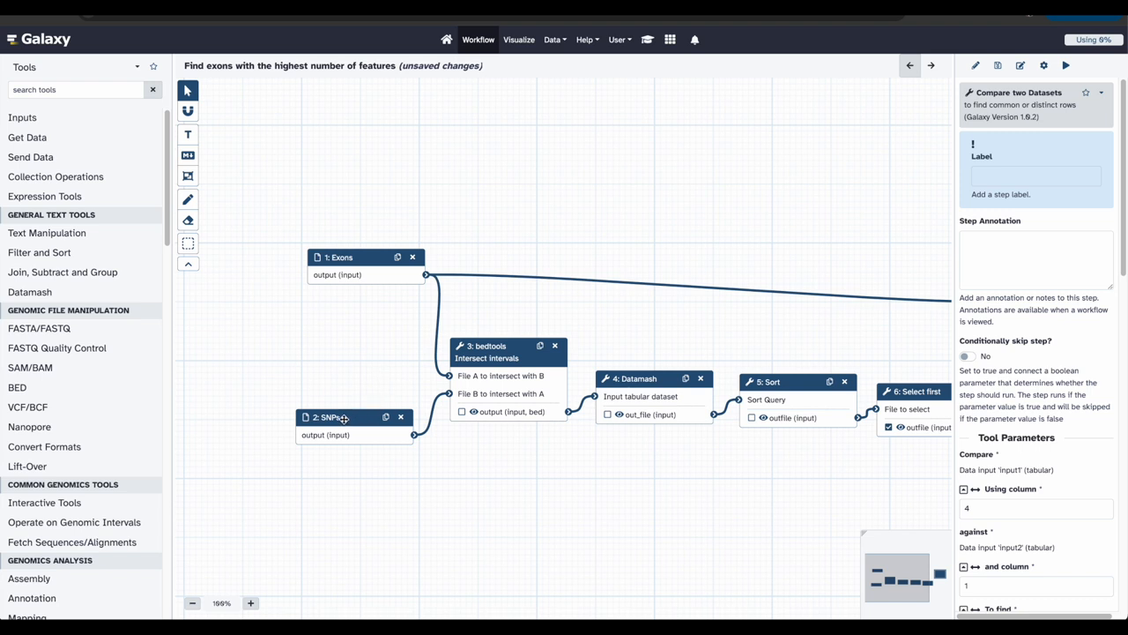
# Relabel the SNPs input step of the workflow as 'Features'.
pyautogui.click(352, 416)
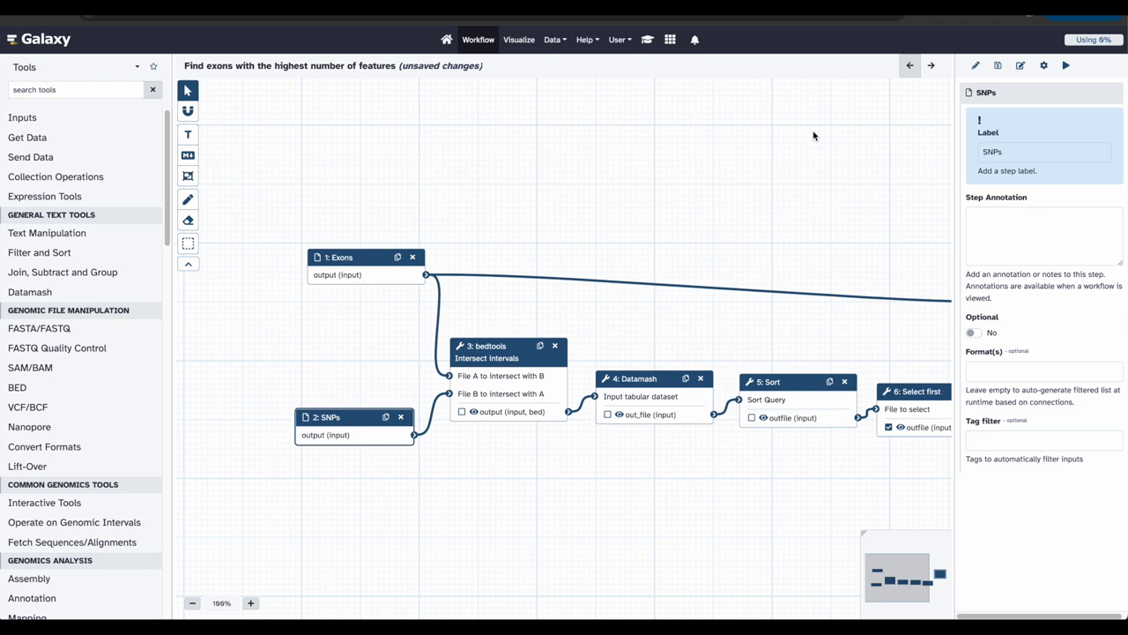
pyautogui.write('F')
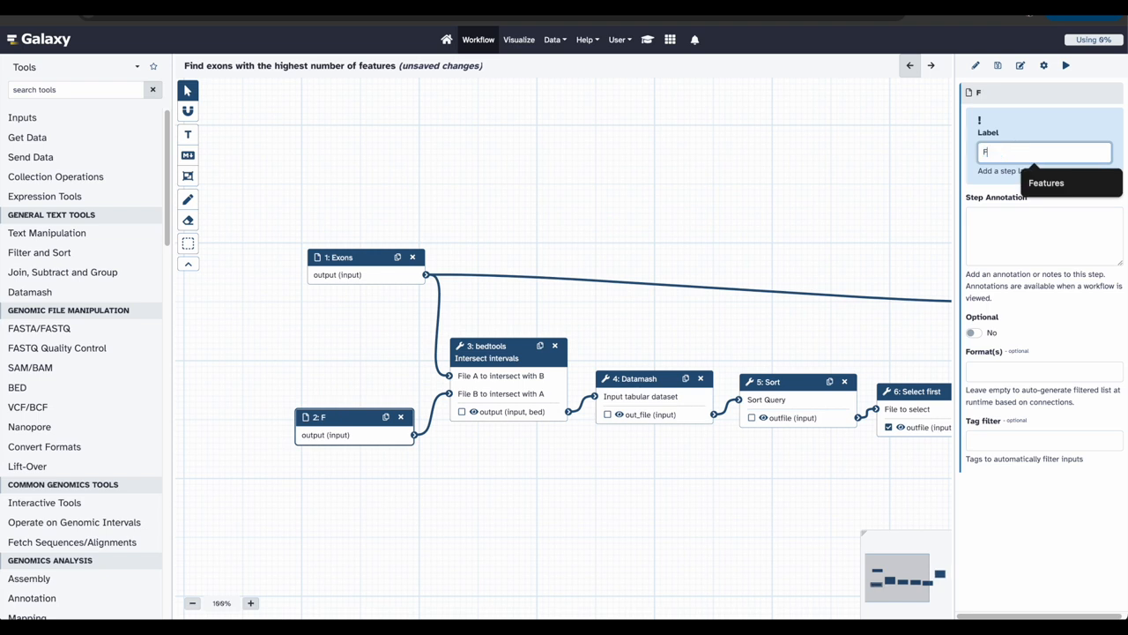
pyautogui.write('eatures')
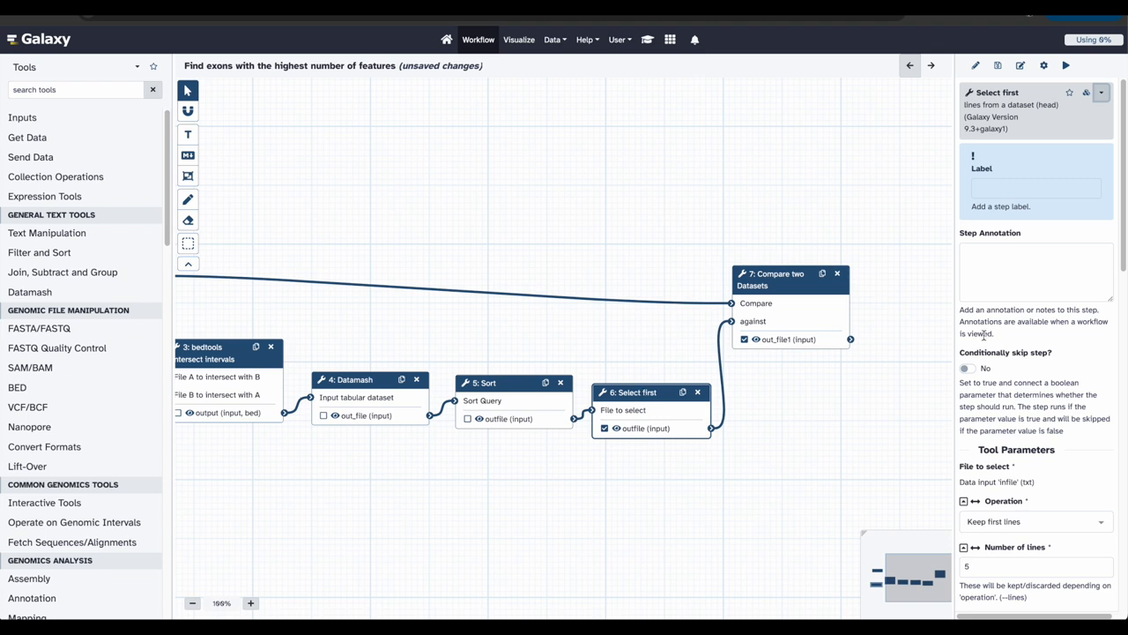
# Set the Select first step's outfile to be renamed 'Top 5 exon IDs'.
pyautogui.scroll(-3)
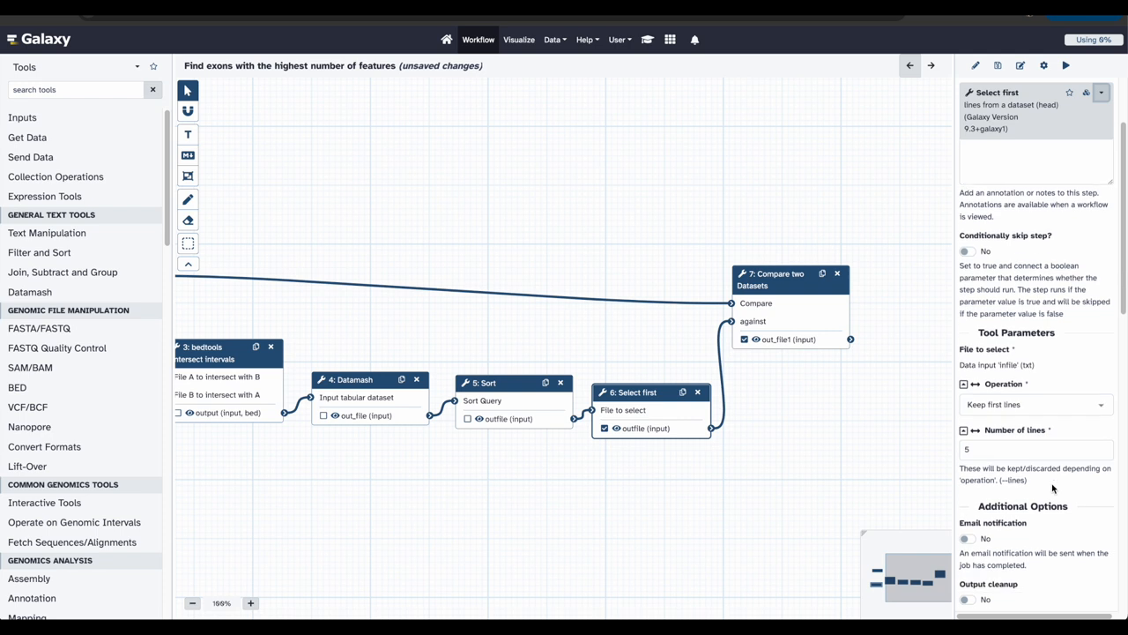
pyautogui.scroll(-3)
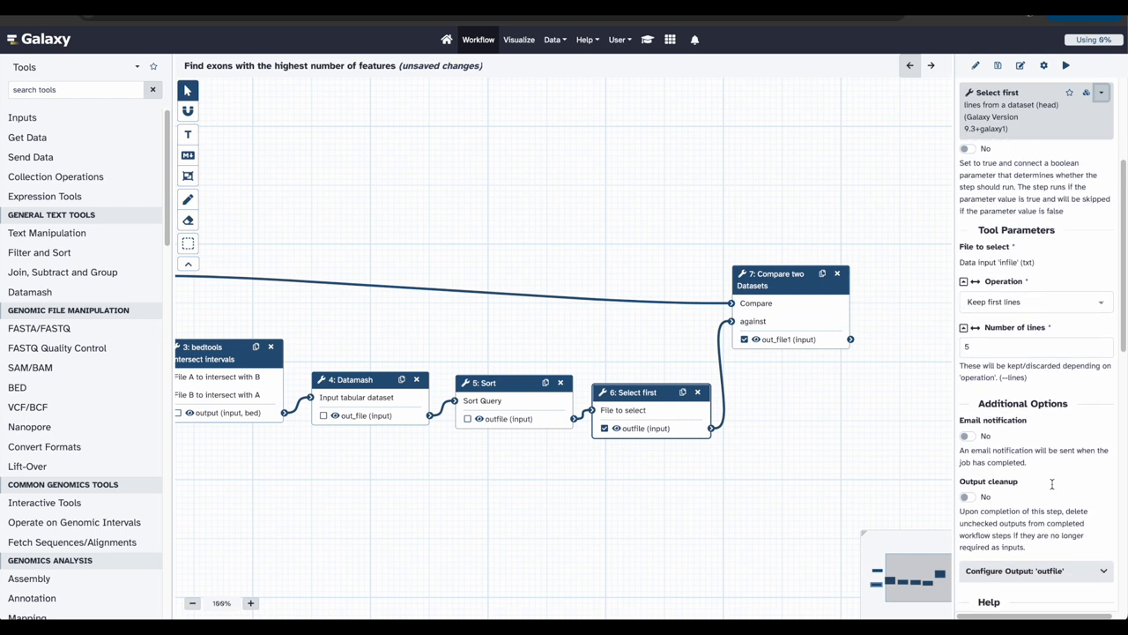
pyautogui.scroll(-3)
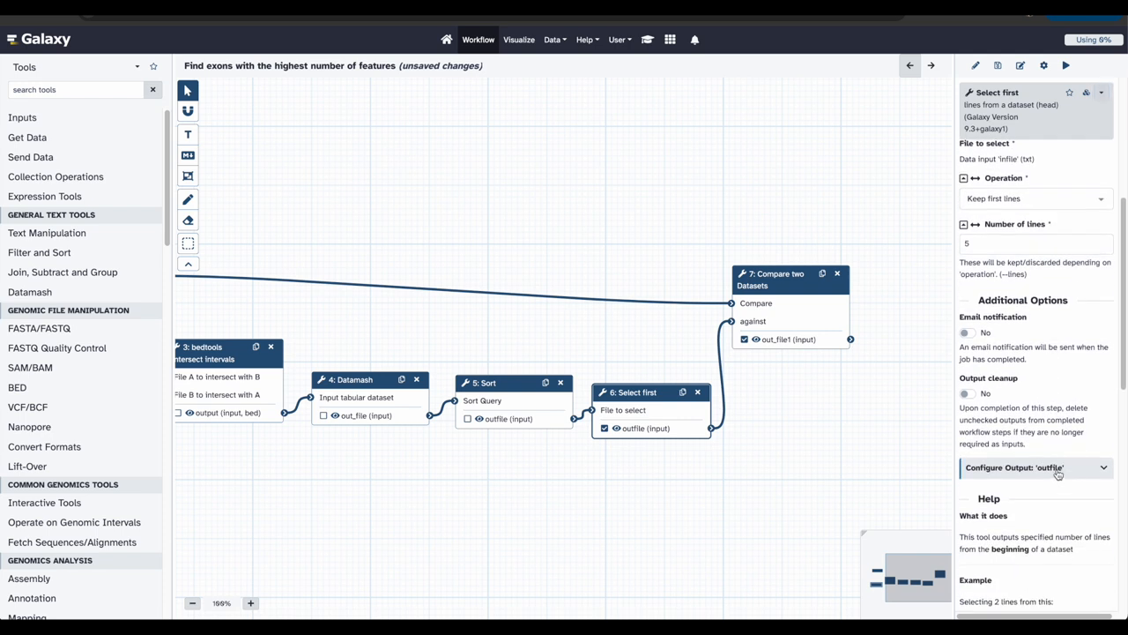
pyautogui.click(1013, 467)
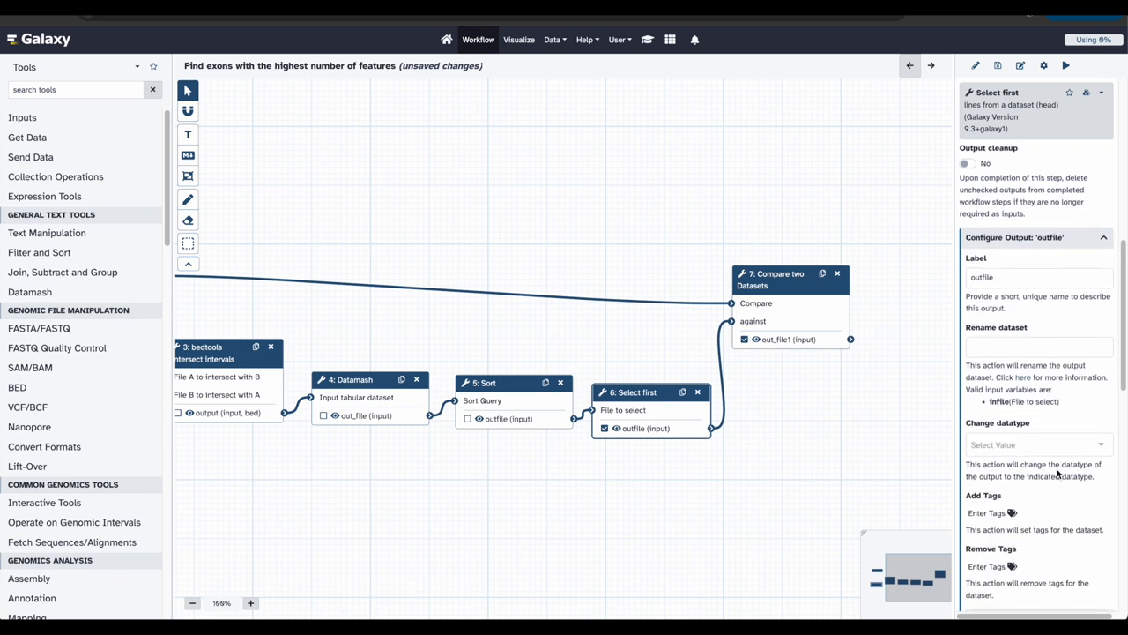
pyautogui.click(1038, 346)
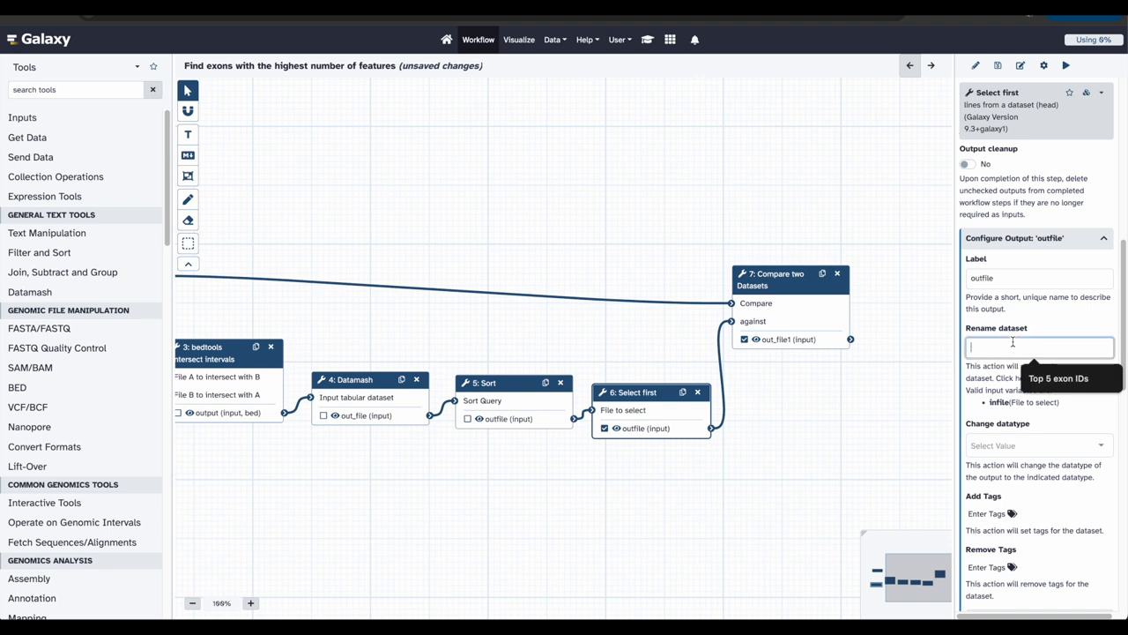
pyautogui.write('Top 5 exon IDs')
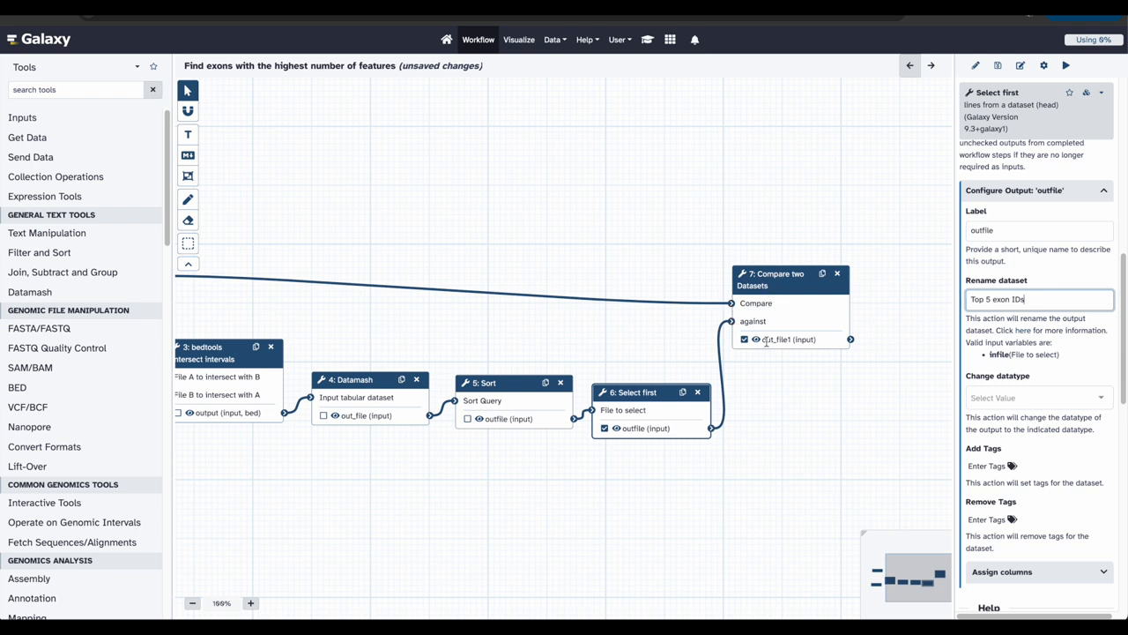
# Set the Compare two Datasets out_file1 to be renamed 'Top 5 exons'.
pyautogui.click(776, 279)
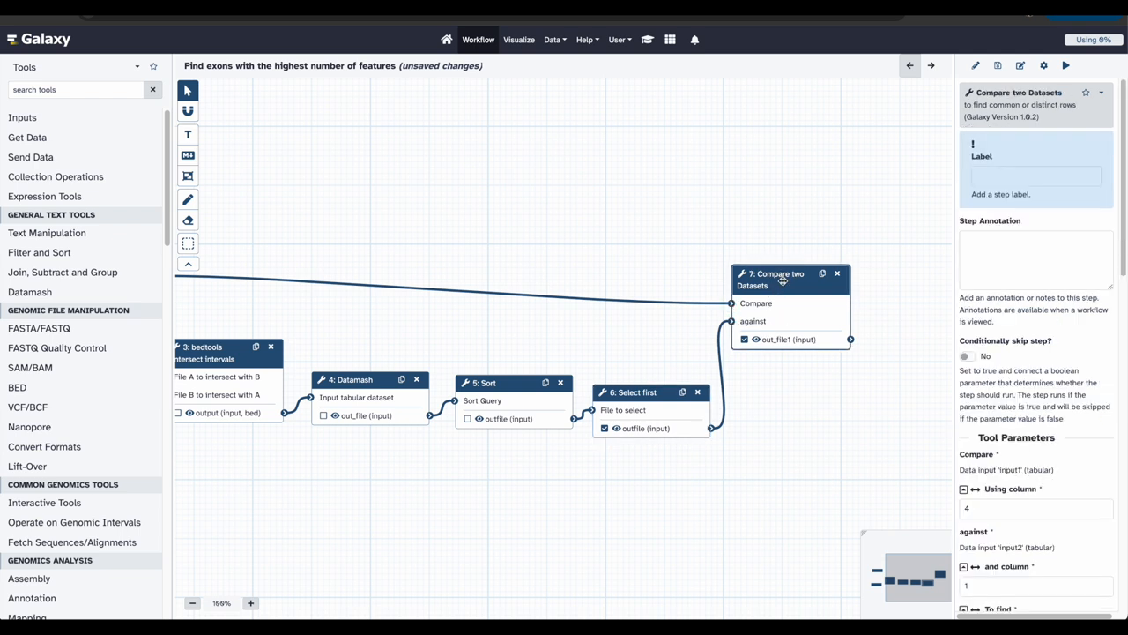
pyautogui.scroll(-3)
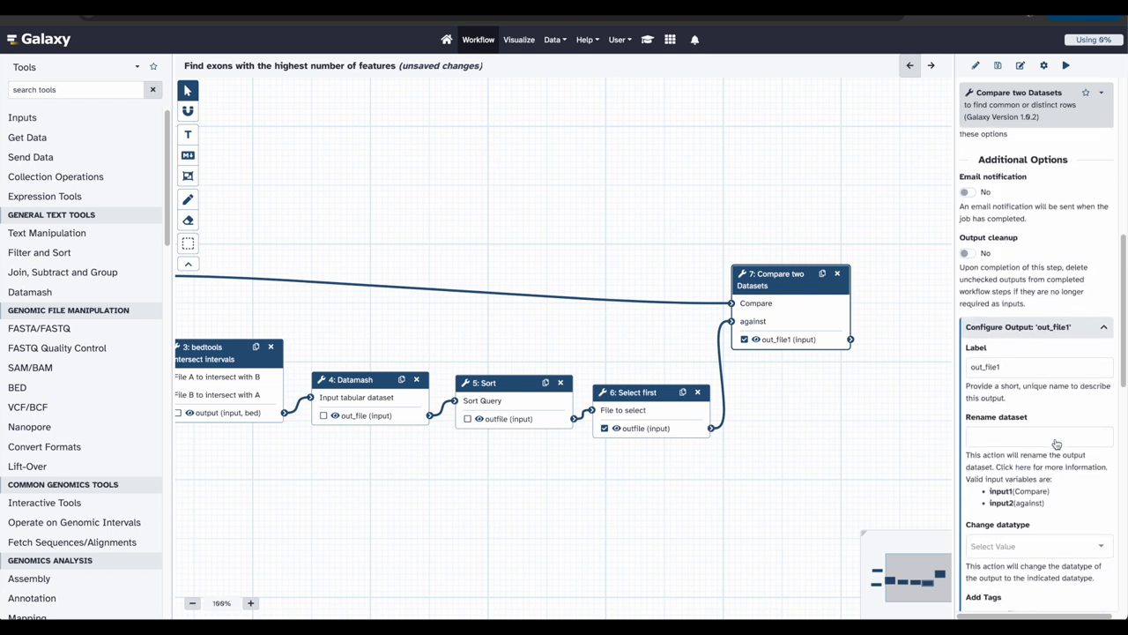
pyautogui.click(1038, 423)
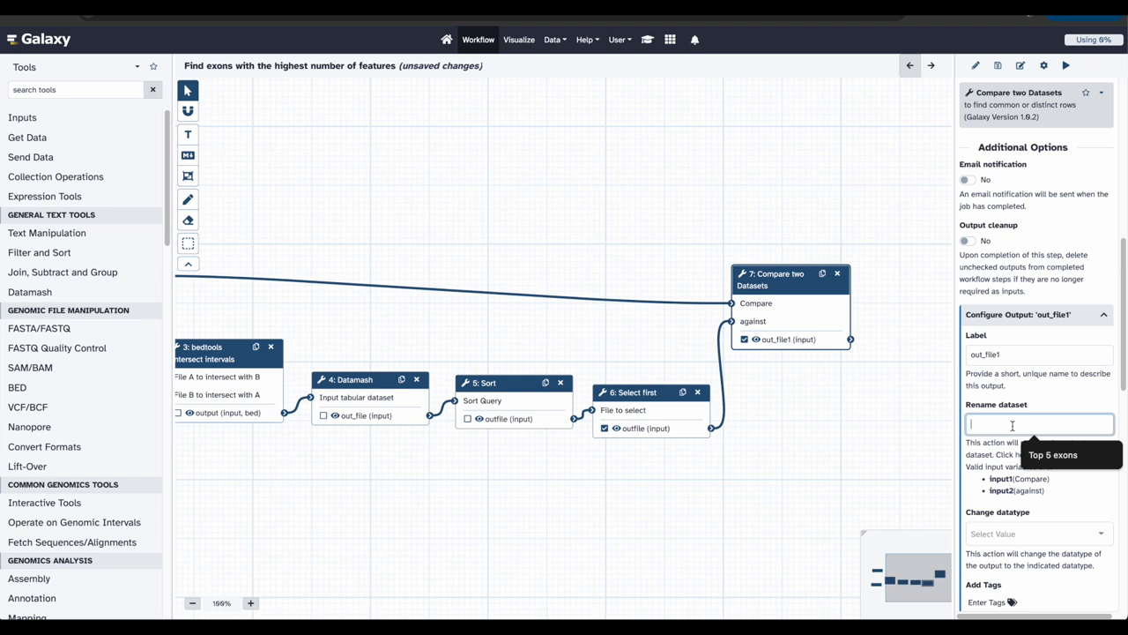
pyautogui.write('T')
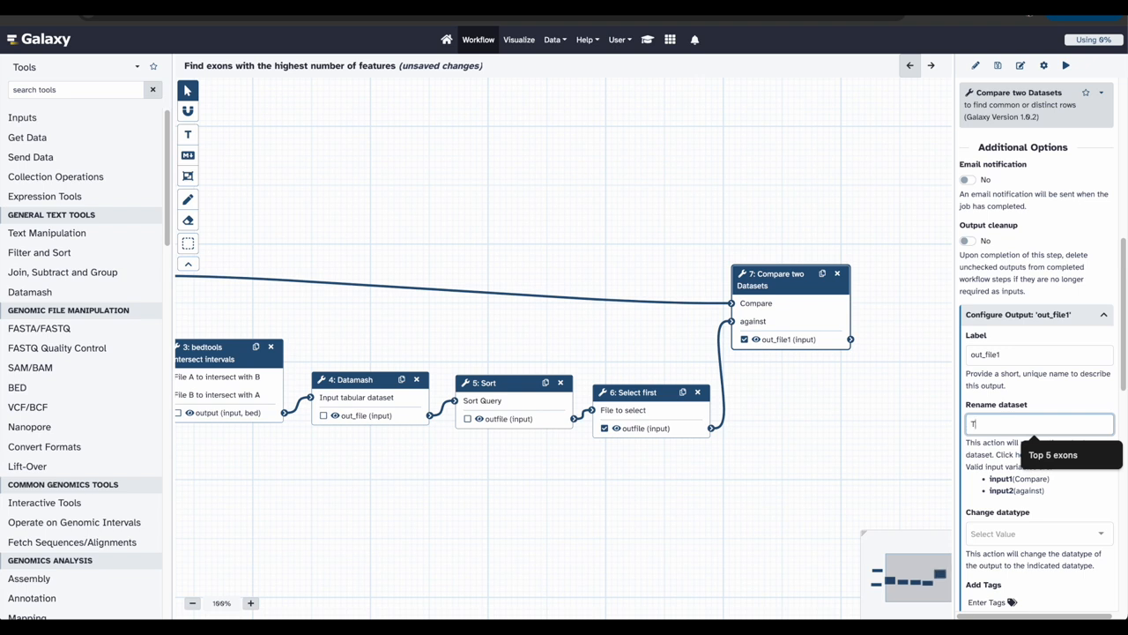
pyautogui.write('op 5 exons')
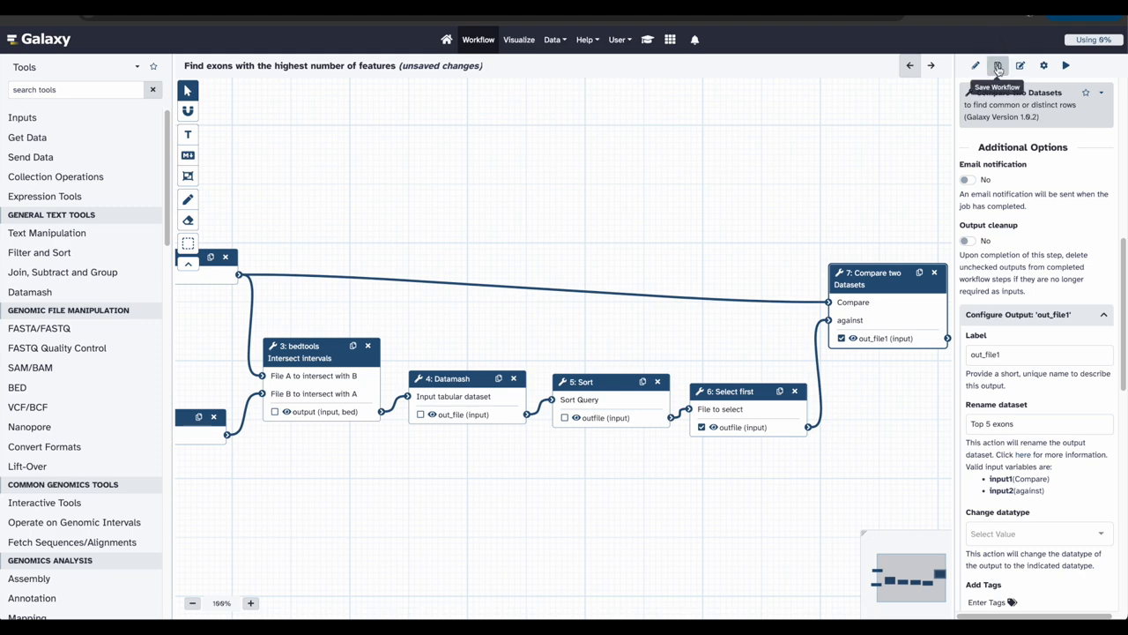
pyautogui.click(997, 65)
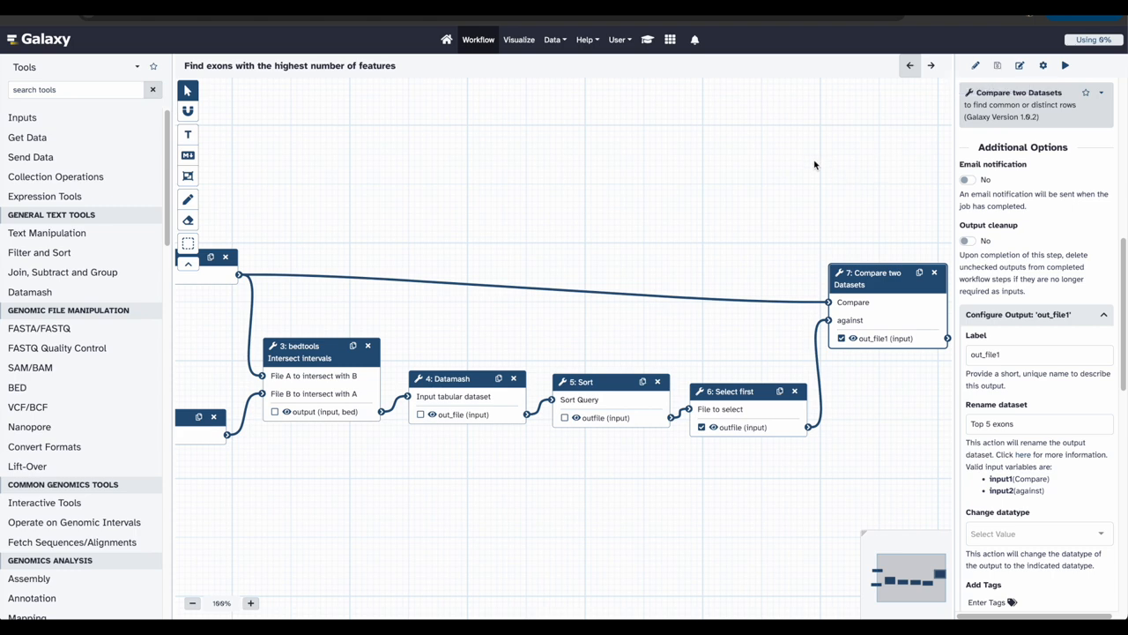
pyautogui.click(469, 39)
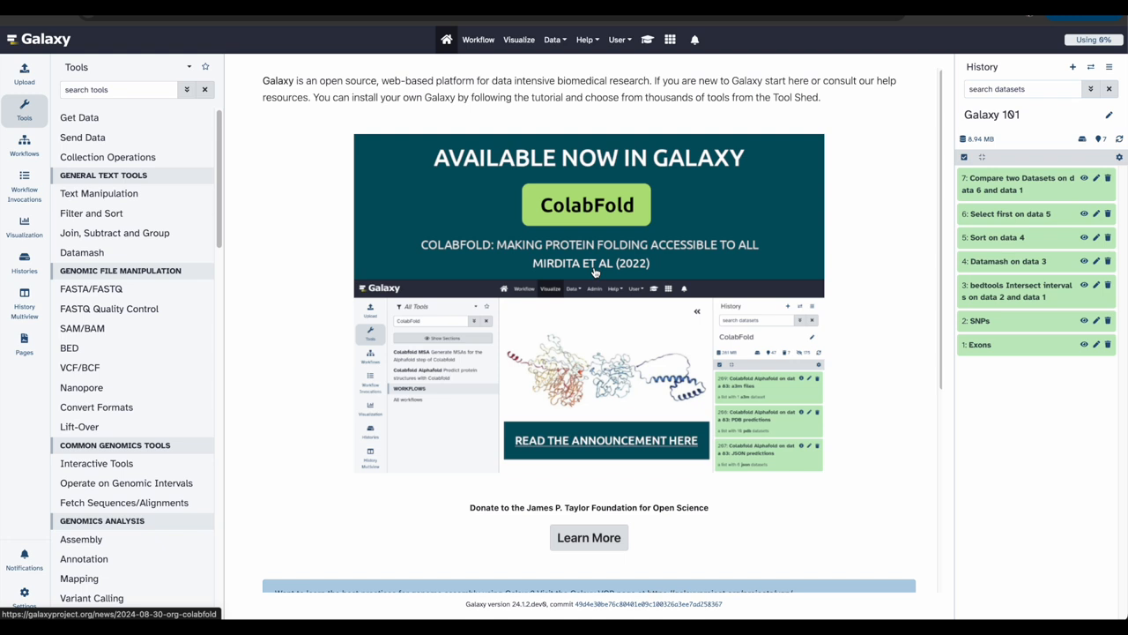
pyautogui.moveTo(1072, 67)
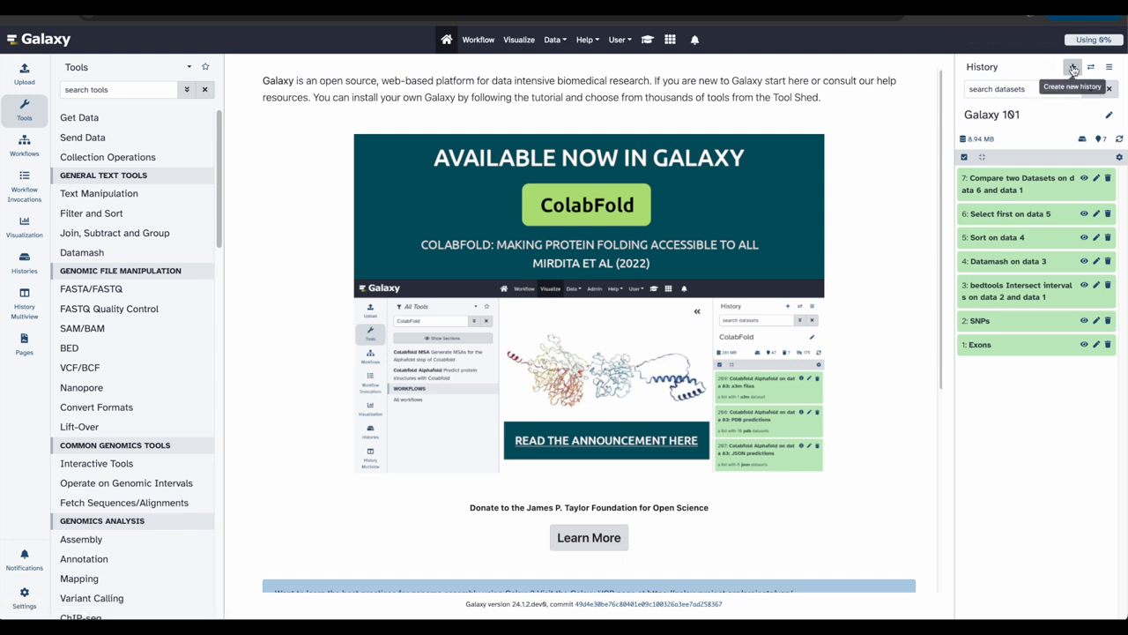
# Create a new empty history and rename it 'Galaxy 101.2'.
pyautogui.click(1071, 67)
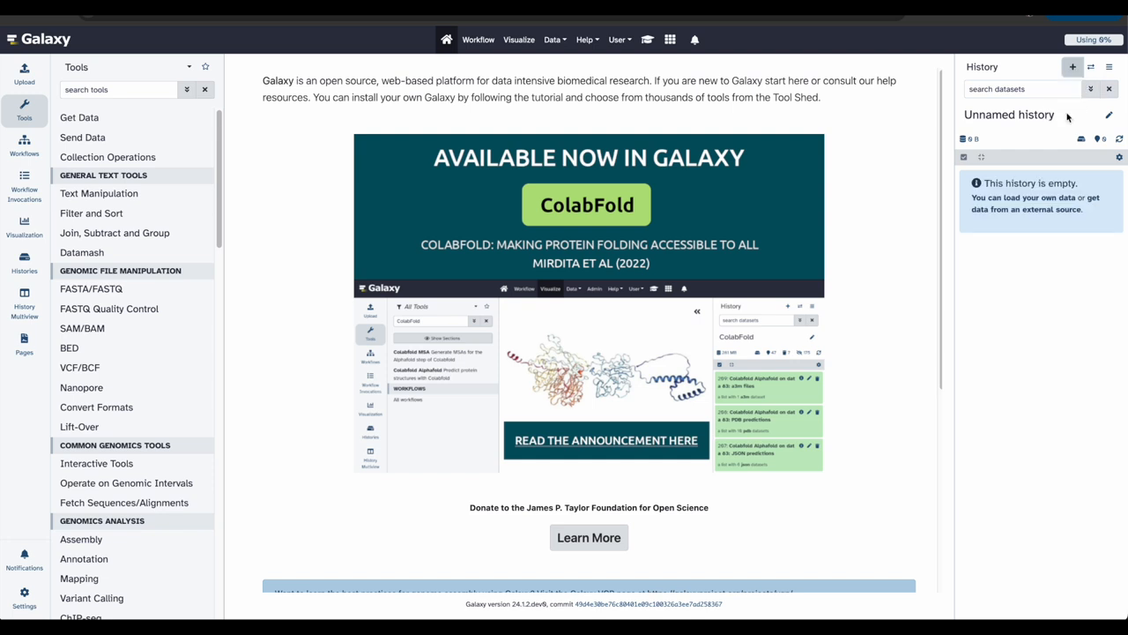
pyautogui.click(1109, 116)
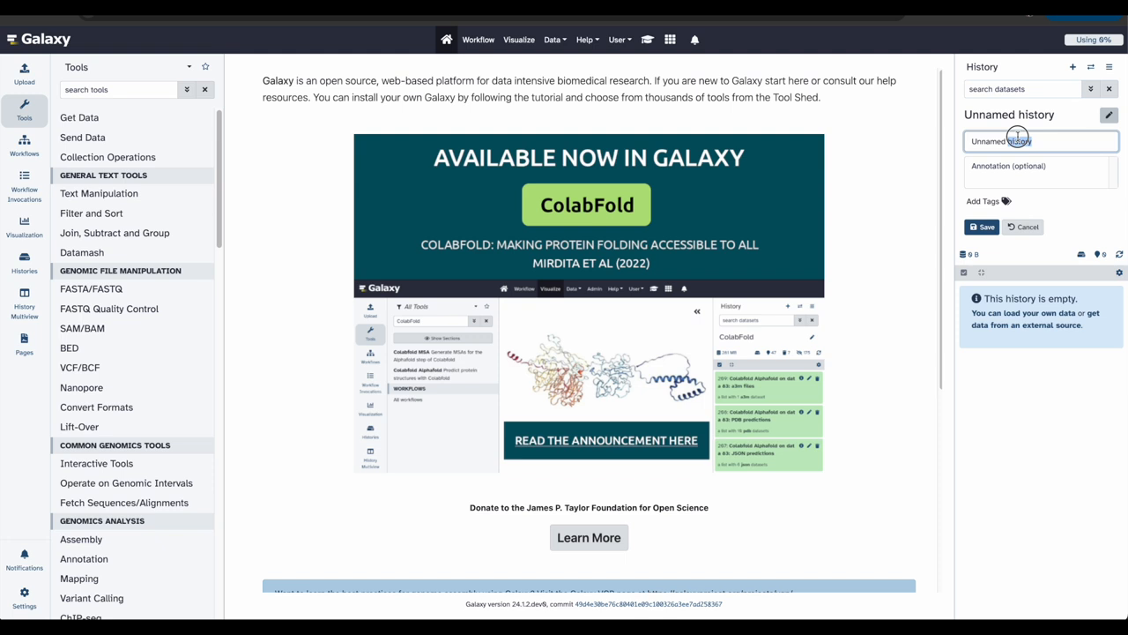
pyautogui.write('Galaxy 101.2')
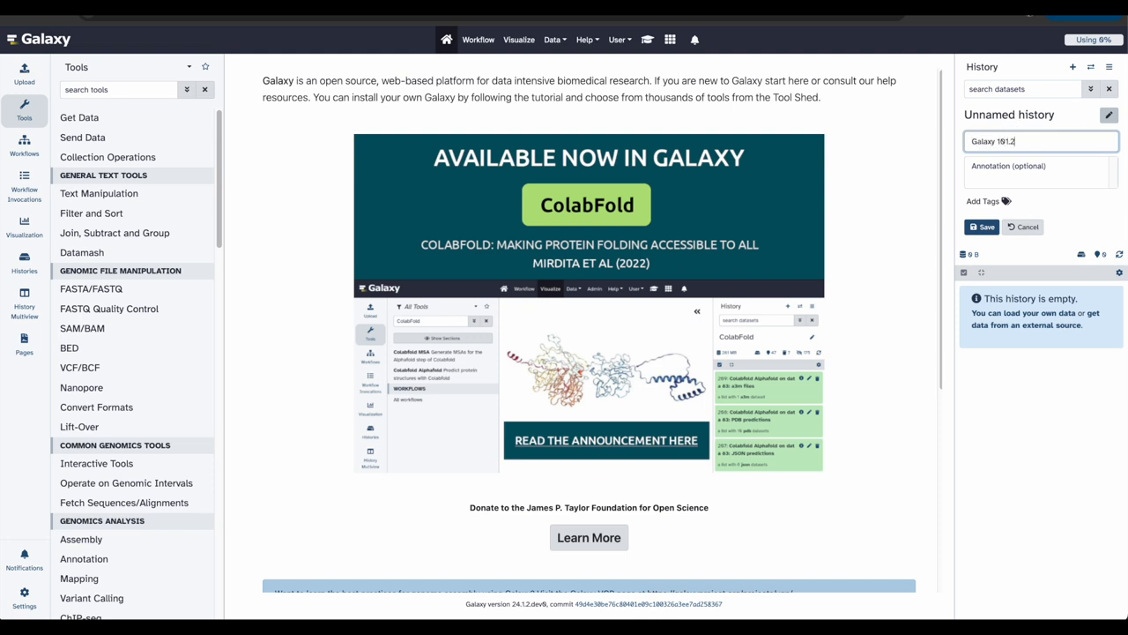
pyautogui.click(1026, 226)
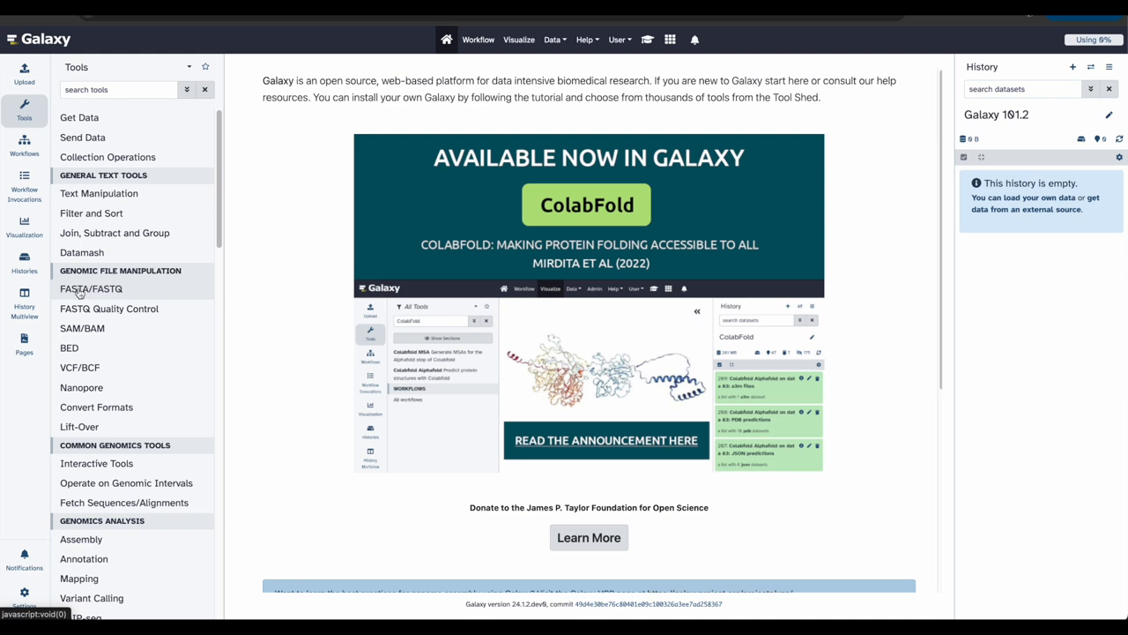
pyautogui.moveTo(24, 298)
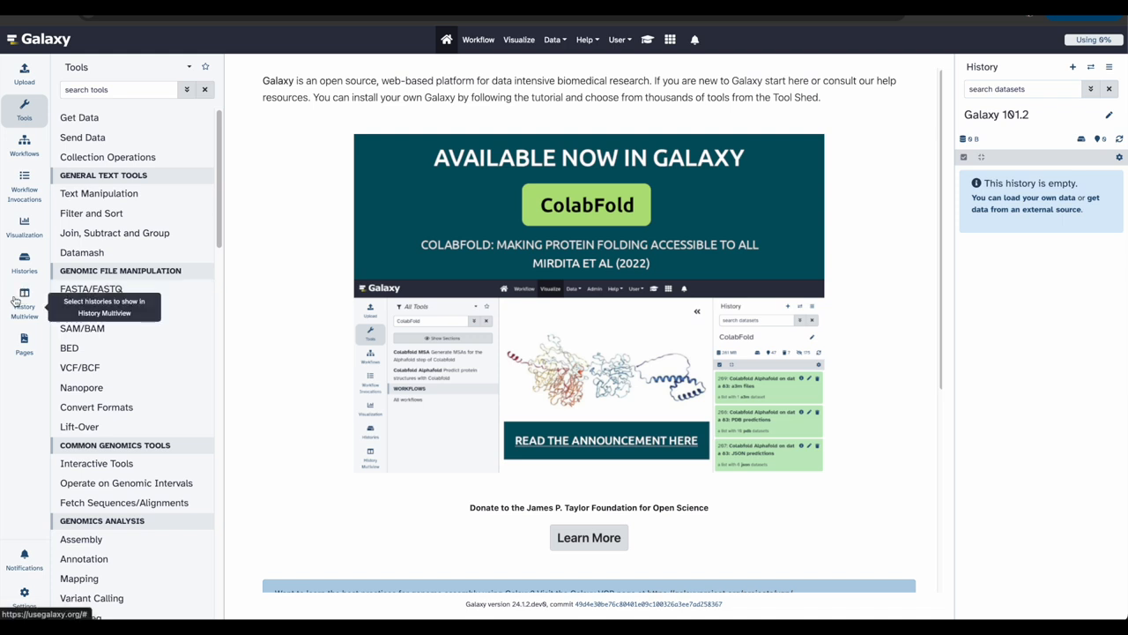
# Use History Multiview to copy Exons from Galaxy 101 into Galaxy 101.2, then return home.
pyautogui.click(24, 298)
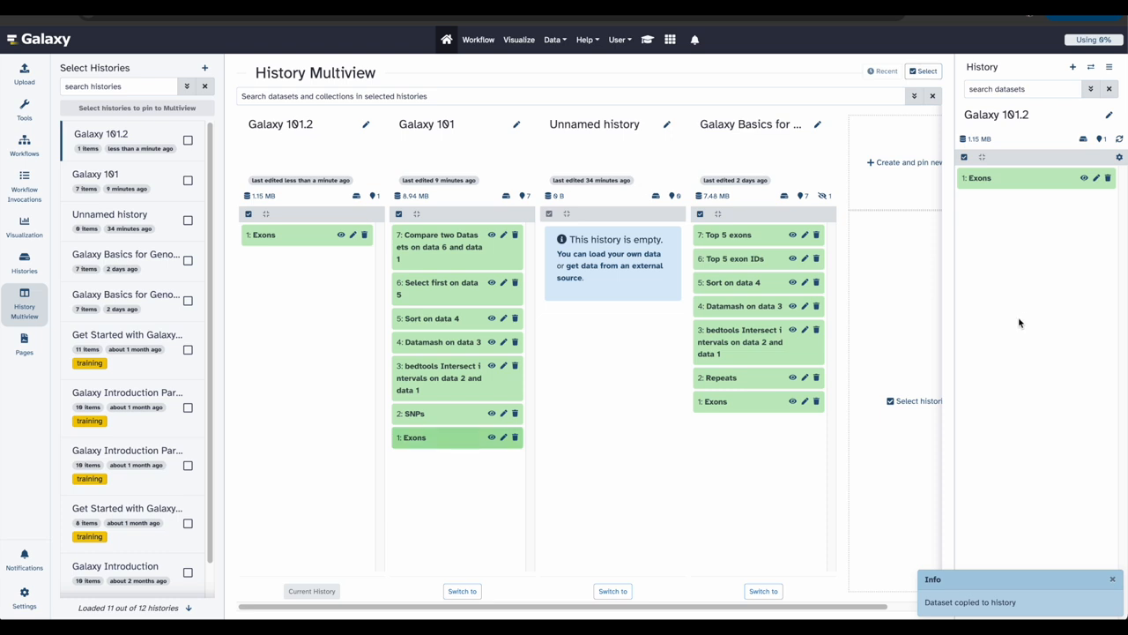
pyautogui.moveTo(447, 39)
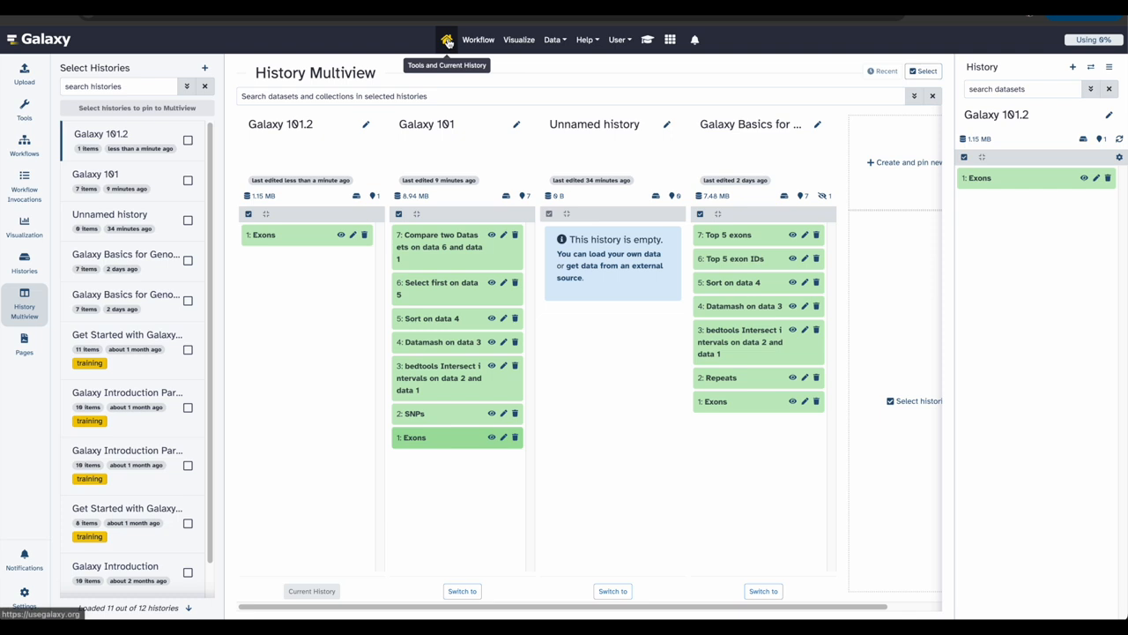
pyautogui.click(448, 39)
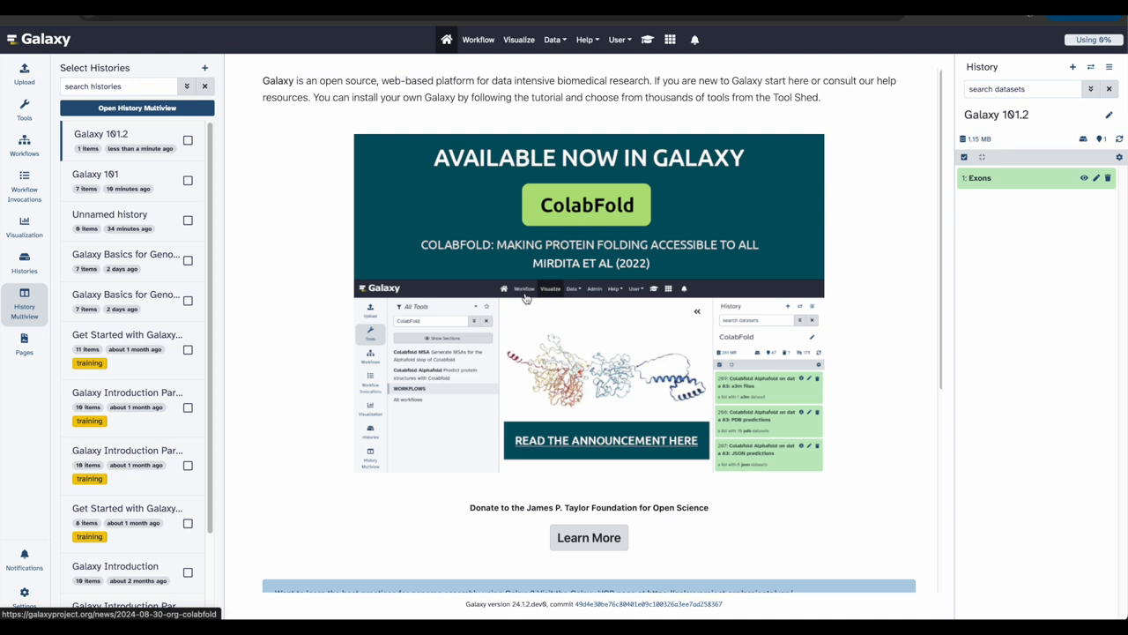
pyautogui.moveTo(257, 263)
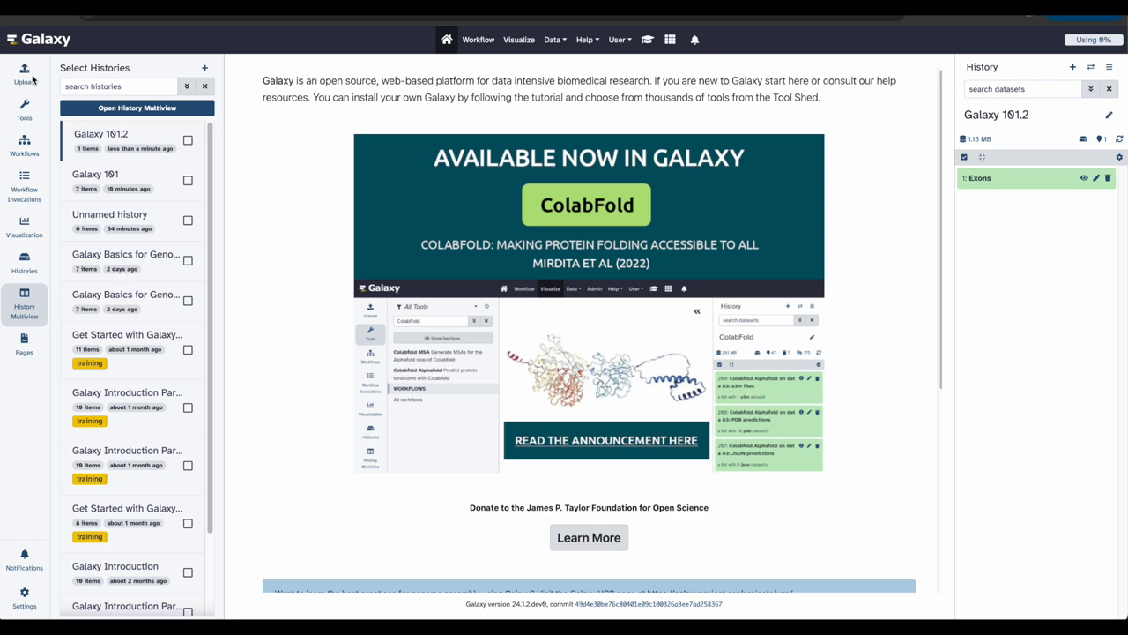
# Fetch UCSC-hg38-chr22-Repeats.bed from its Zenodo URL into Galaxy 101.2 as Repeats.
pyautogui.click(25, 72)
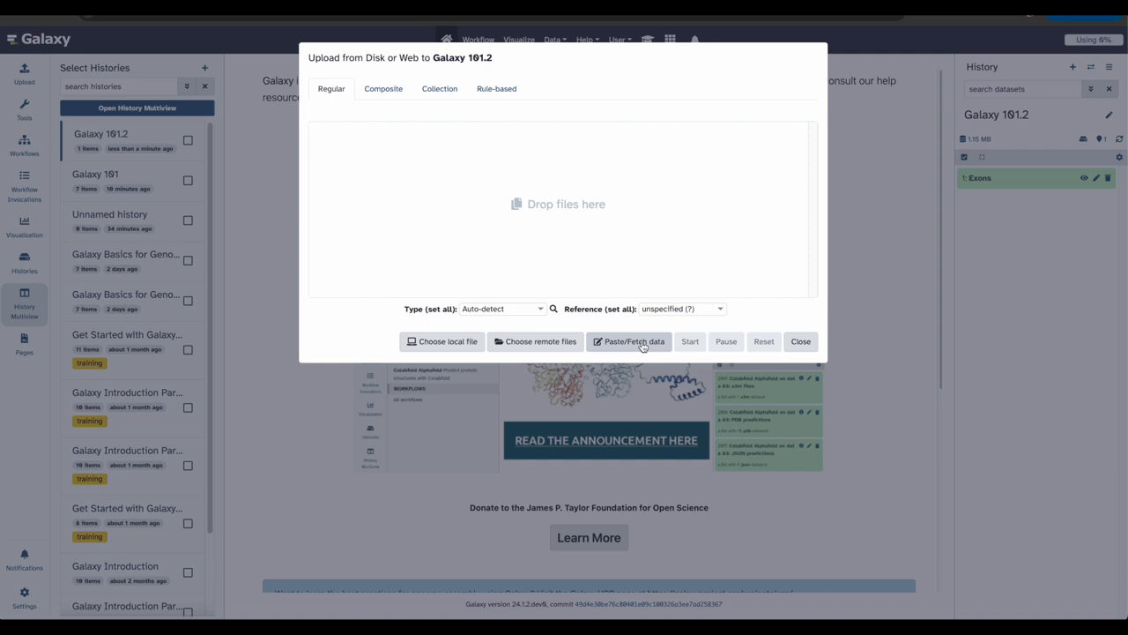
pyautogui.click(628, 342)
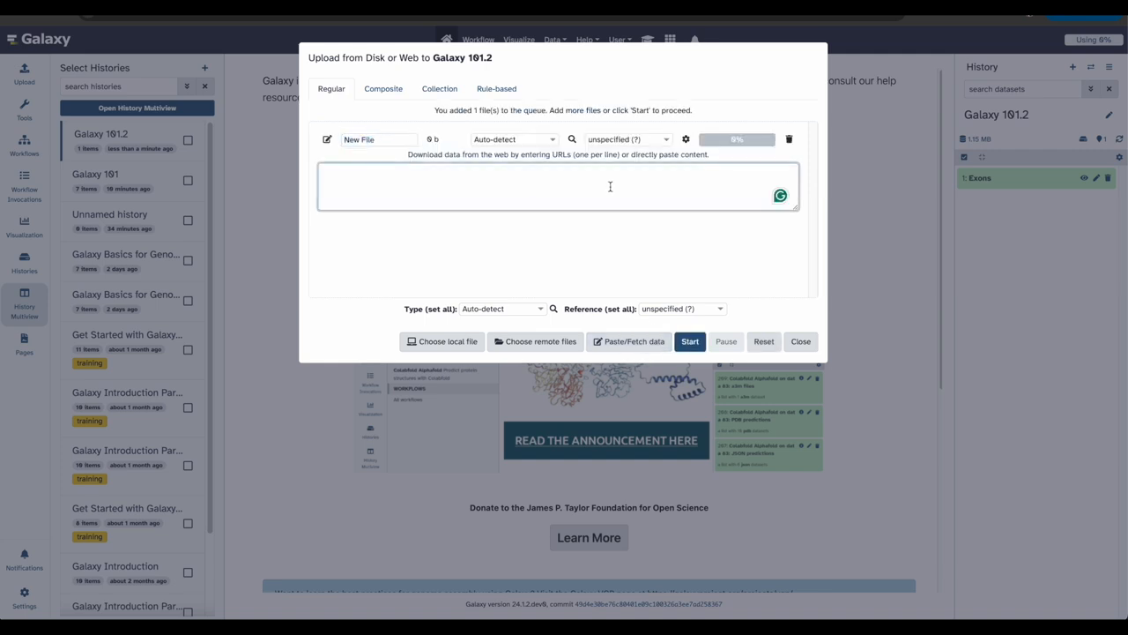
pyautogui.write('https://zenodo.org/record/4104428/files/UCSC-hg38-chr22-Repeats.bed')
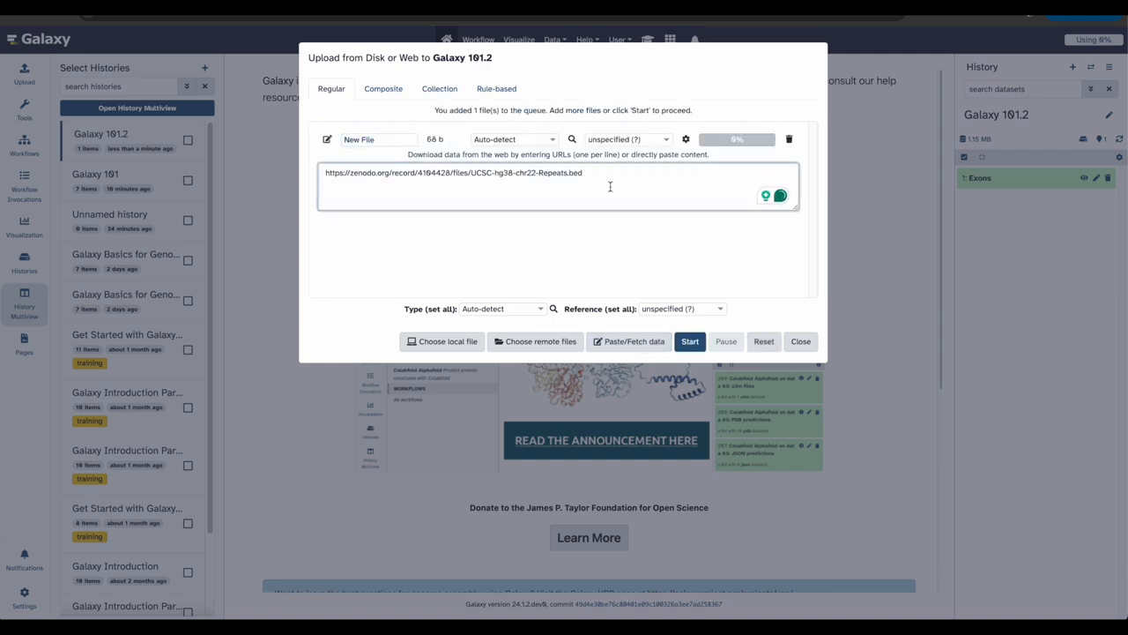
pyautogui.click(691, 342)
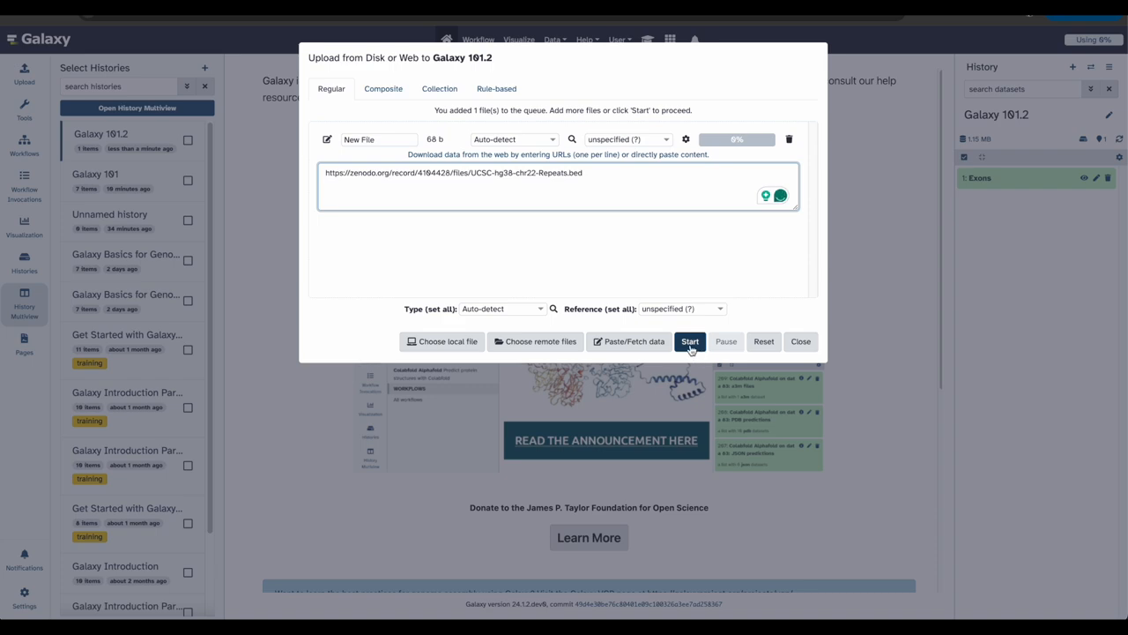
pyautogui.click(691, 342)
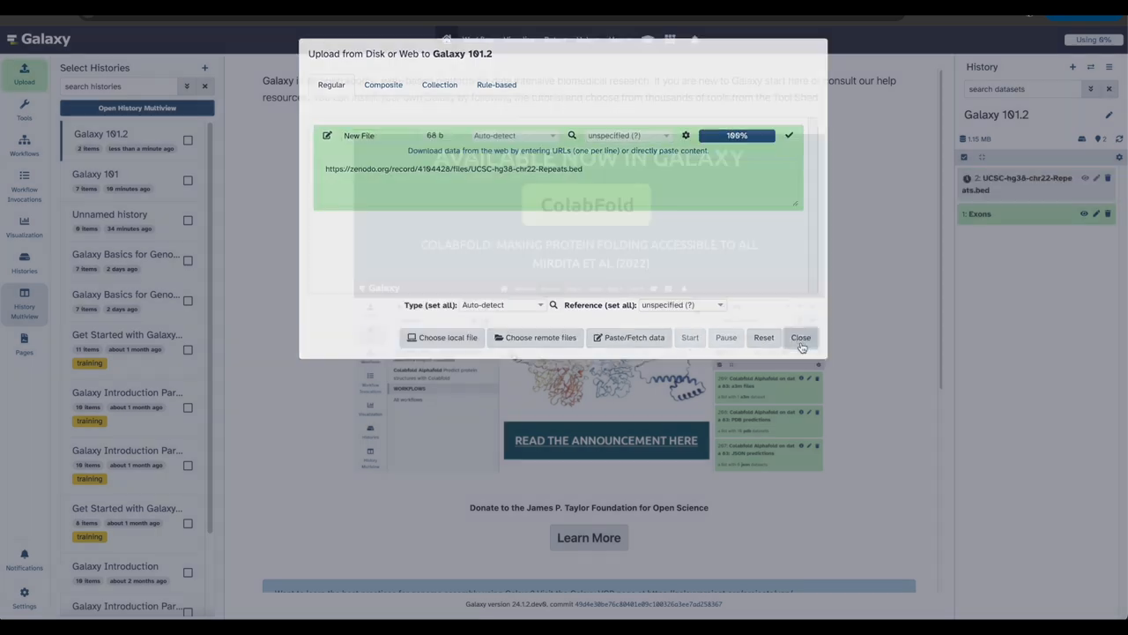
pyautogui.click(801, 336)
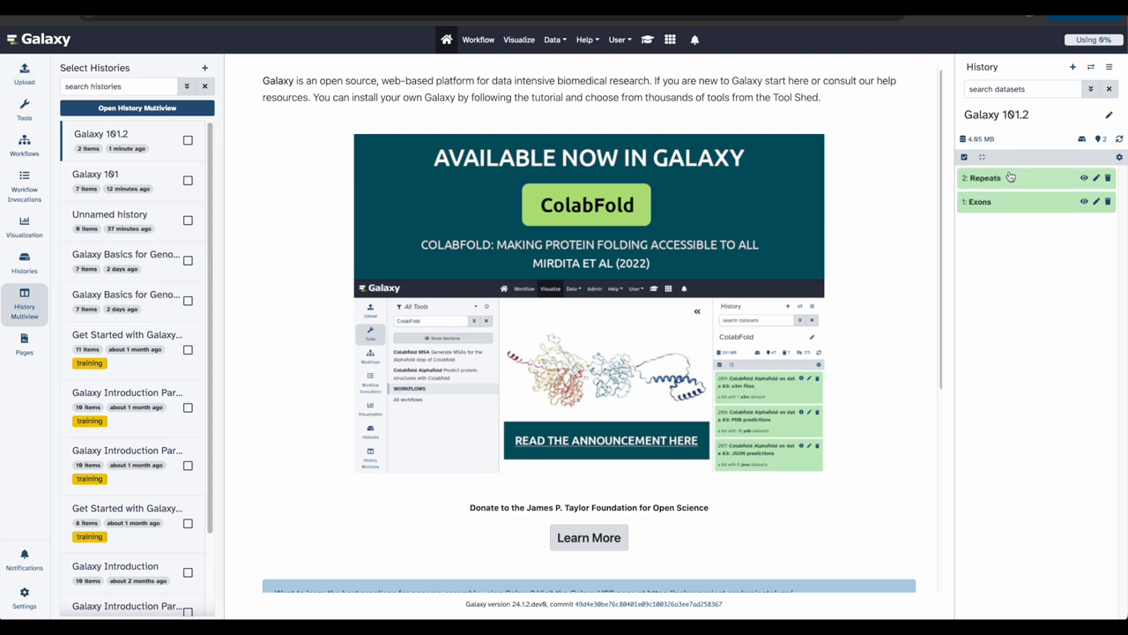
pyautogui.moveTo(1047, 233)
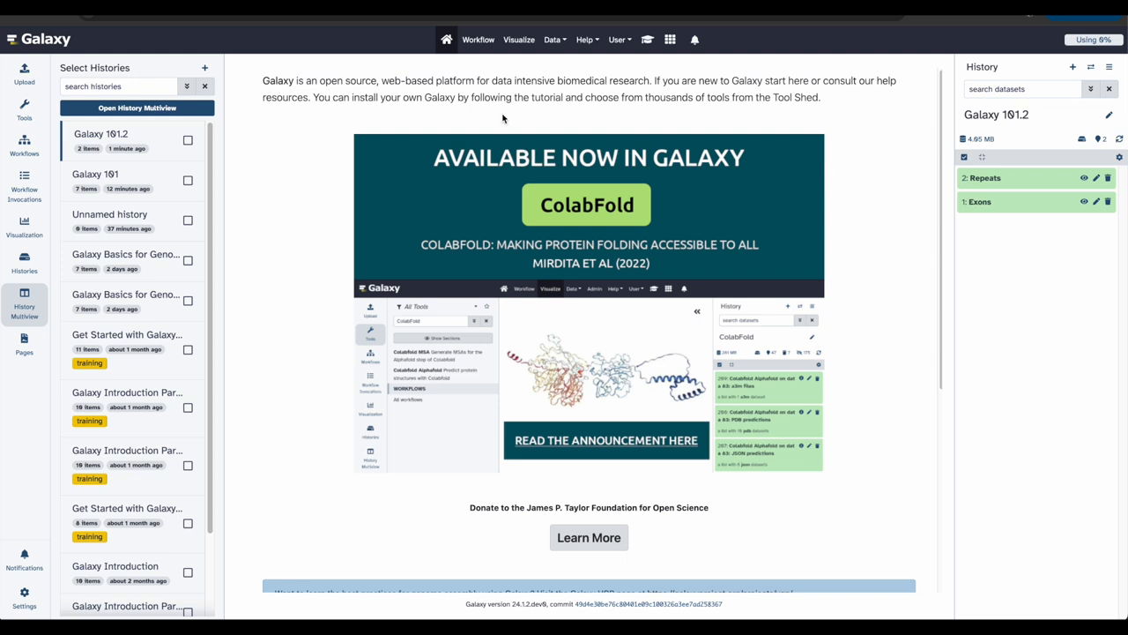
# Run the saved workflow with Exons set to 1: Exons and Features to 2: Repeats.
pyautogui.click(478, 39)
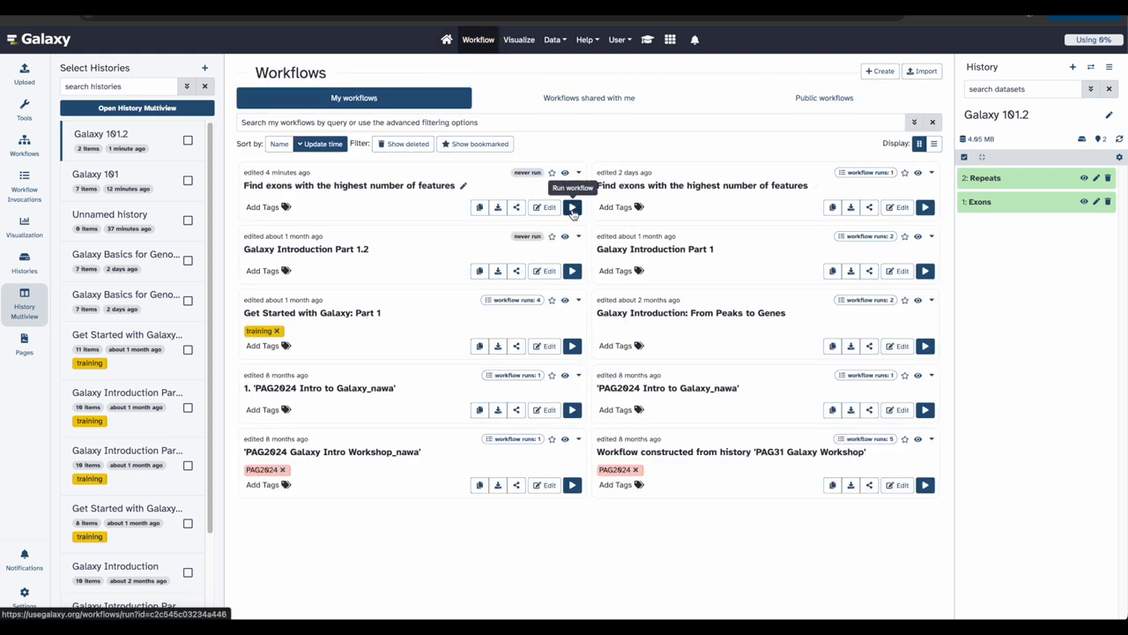
pyautogui.click(571, 206)
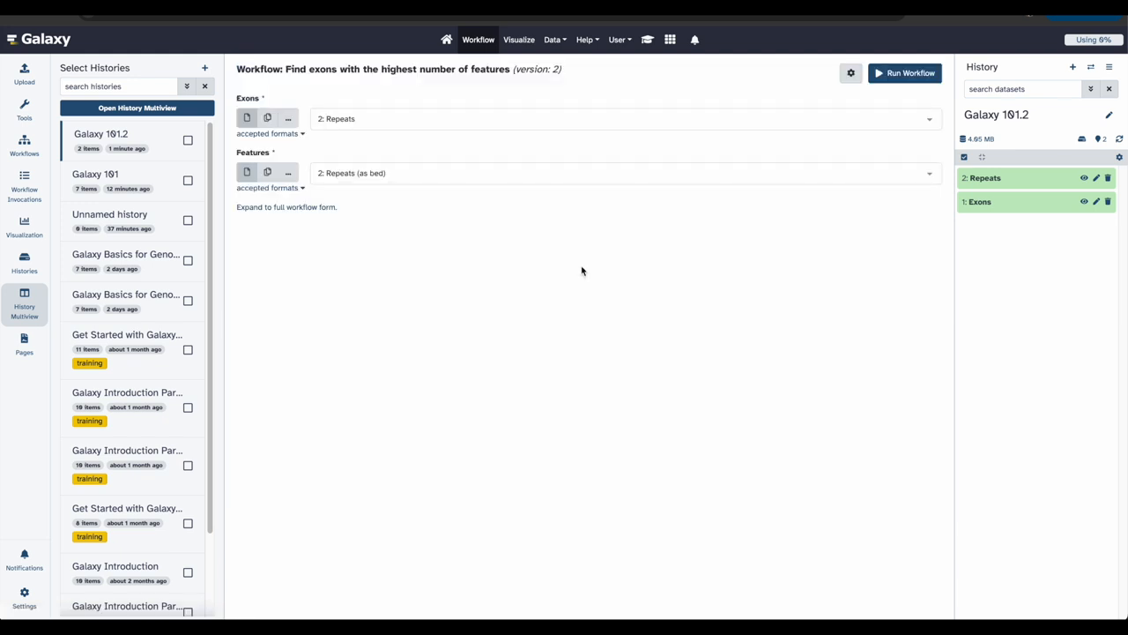
pyautogui.click(625, 118)
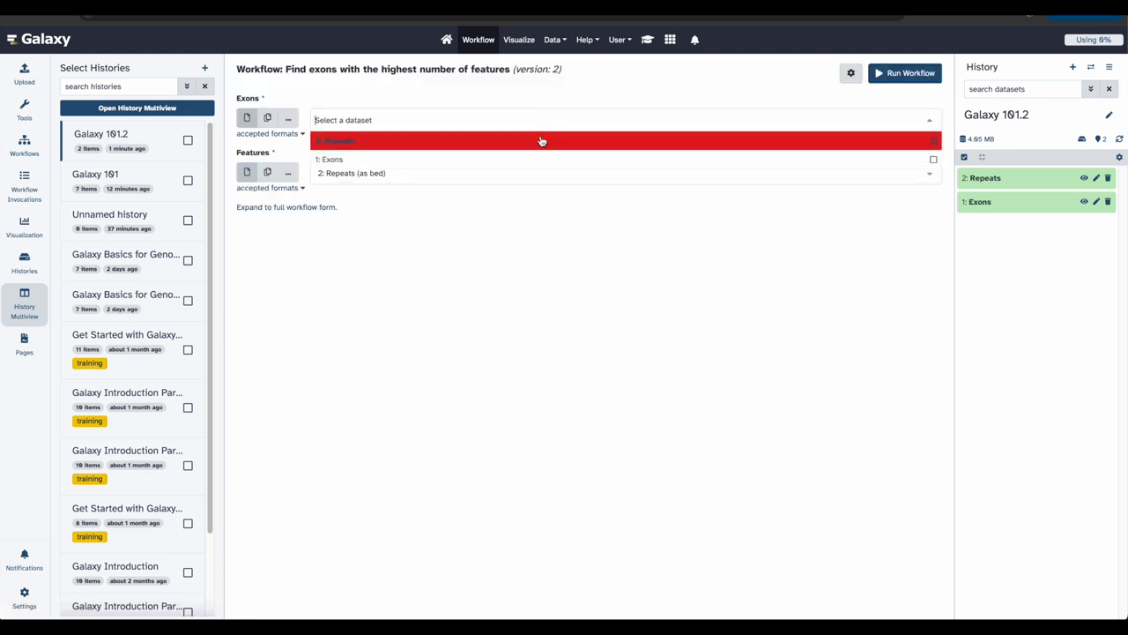
pyautogui.click(332, 159)
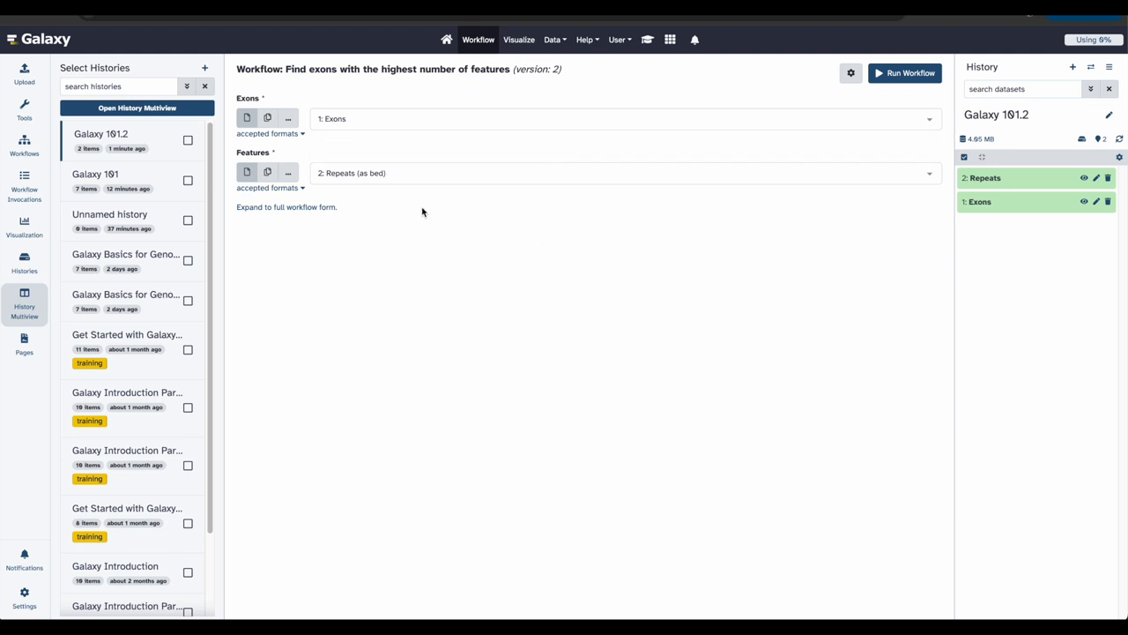
pyautogui.moveTo(434, 91)
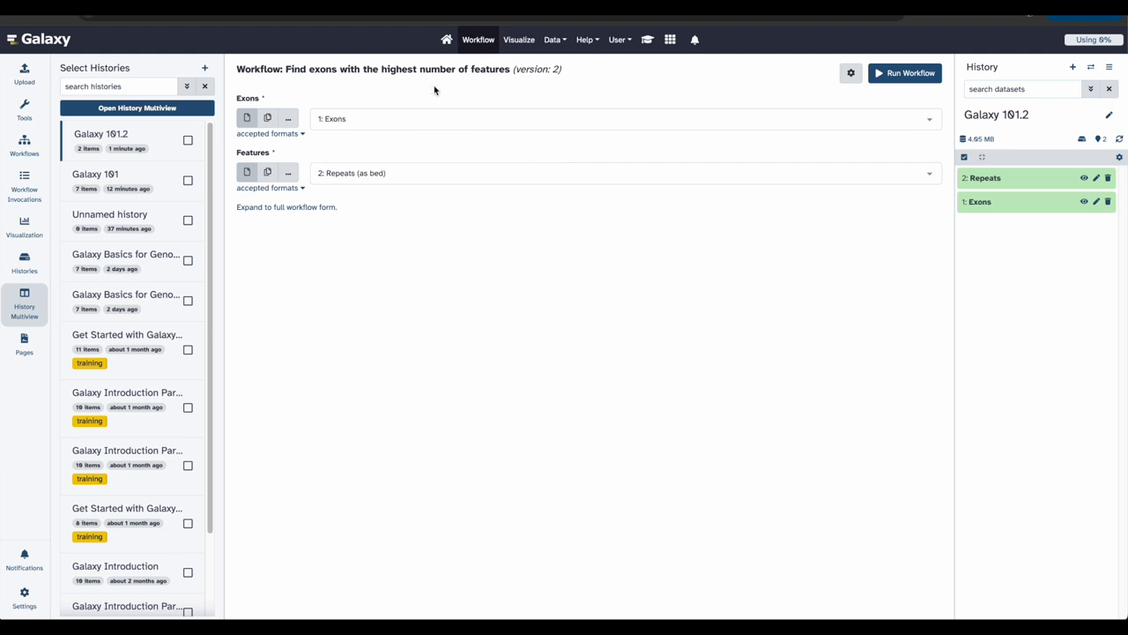
pyautogui.click(904, 72)
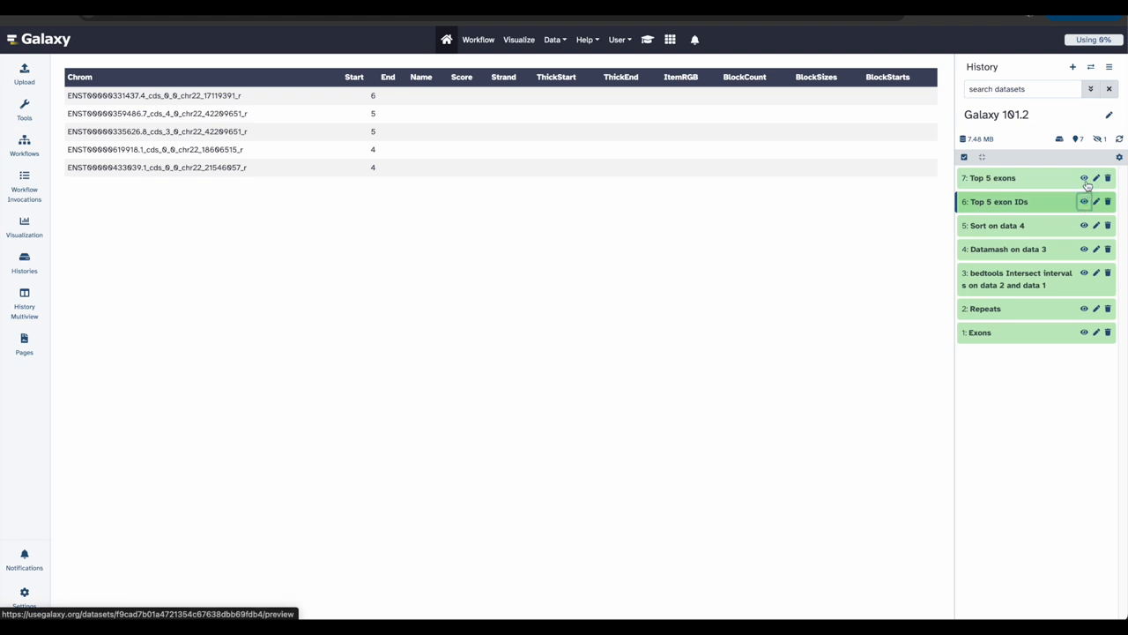
# View dataset 7: Top 5 exons, listing five chr22 exon intervals.
pyautogui.click(1084, 178)
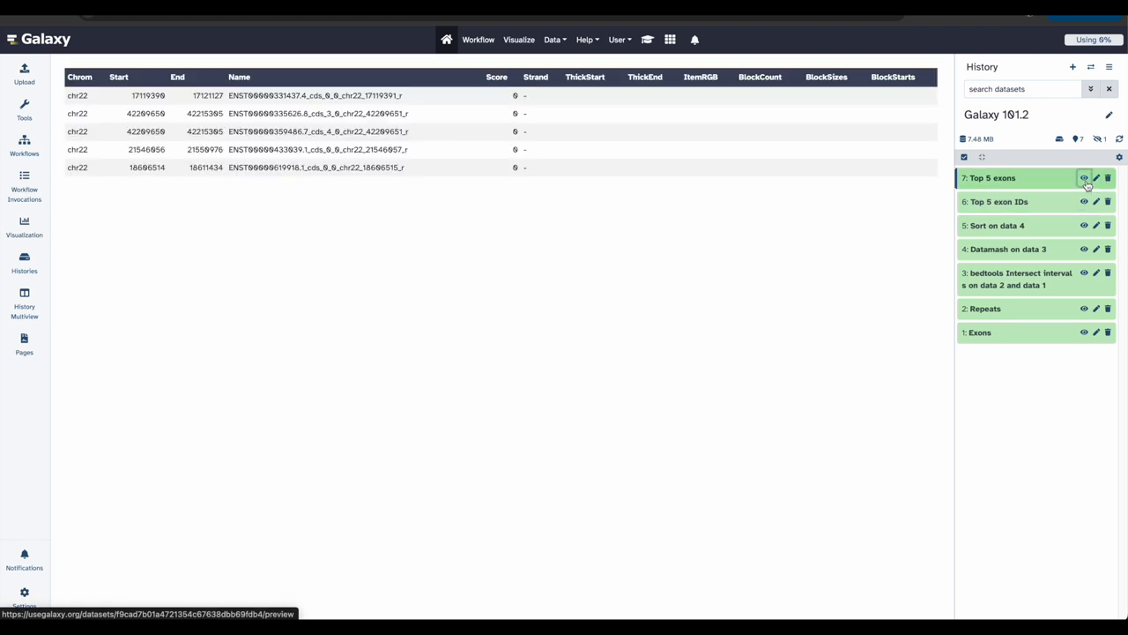